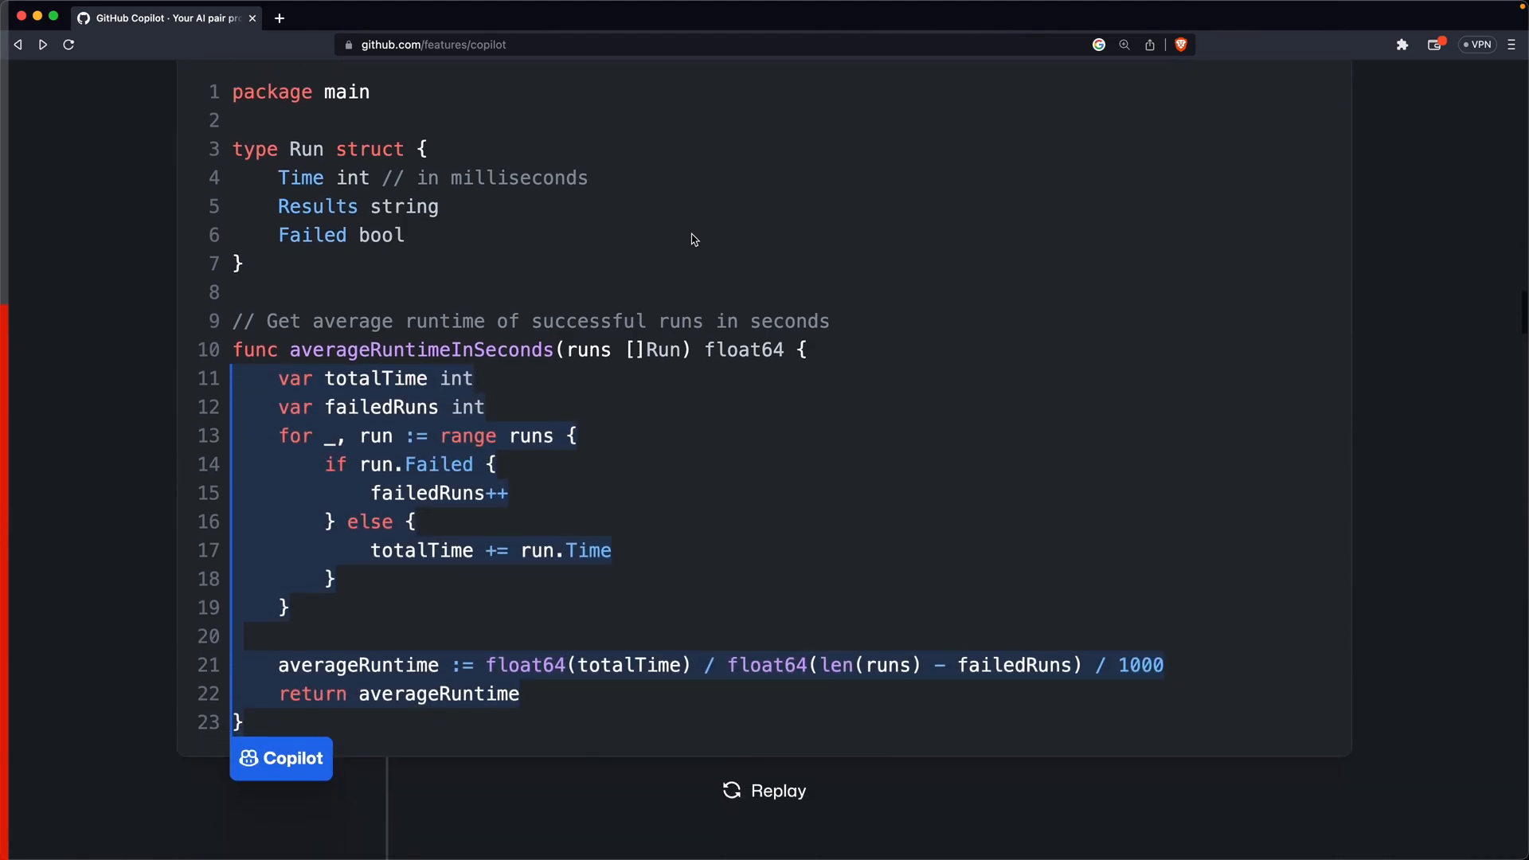
Scroll through the Copilot features page demos toward the productivity research article link
{"action": "scroll", "scroll_direction": "down", "scroll_amount": 3}
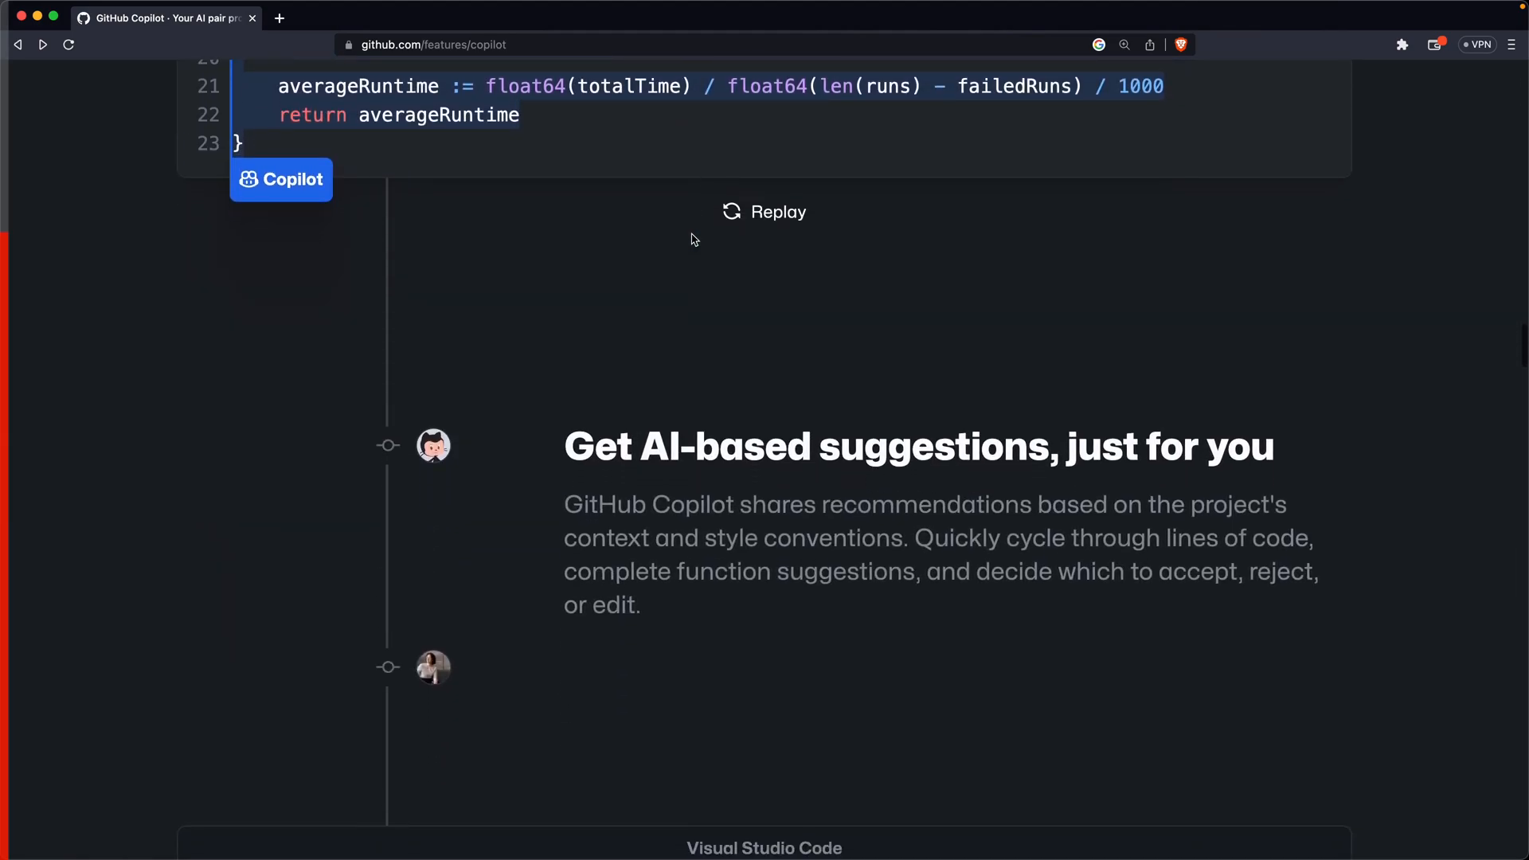
{"action": "scroll", "scroll_direction": "down", "scroll_amount": 3}
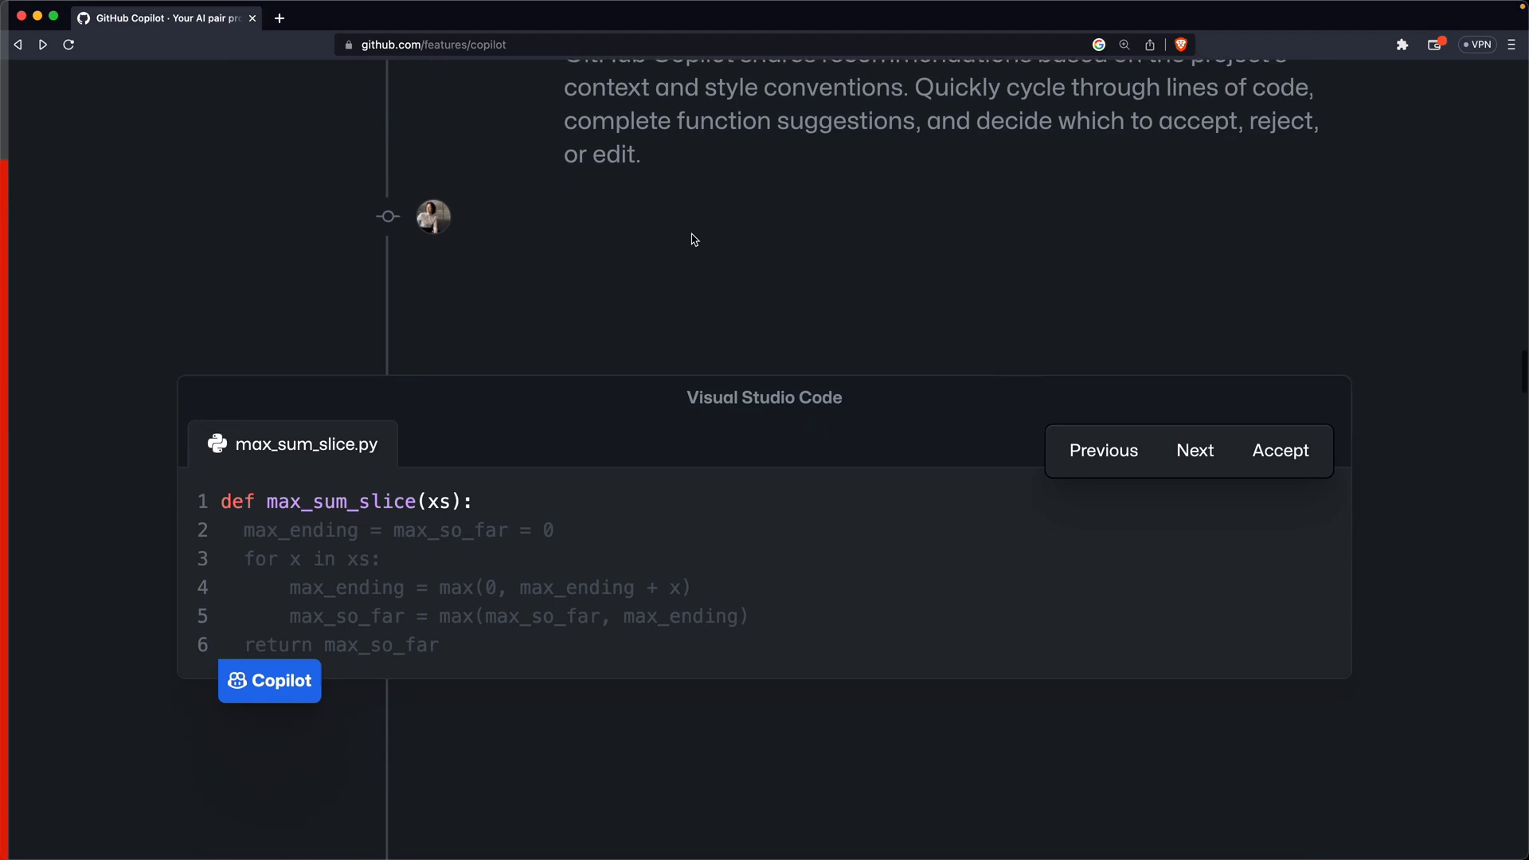
{"action": "scroll", "scroll_direction": "down", "scroll_amount": 3}
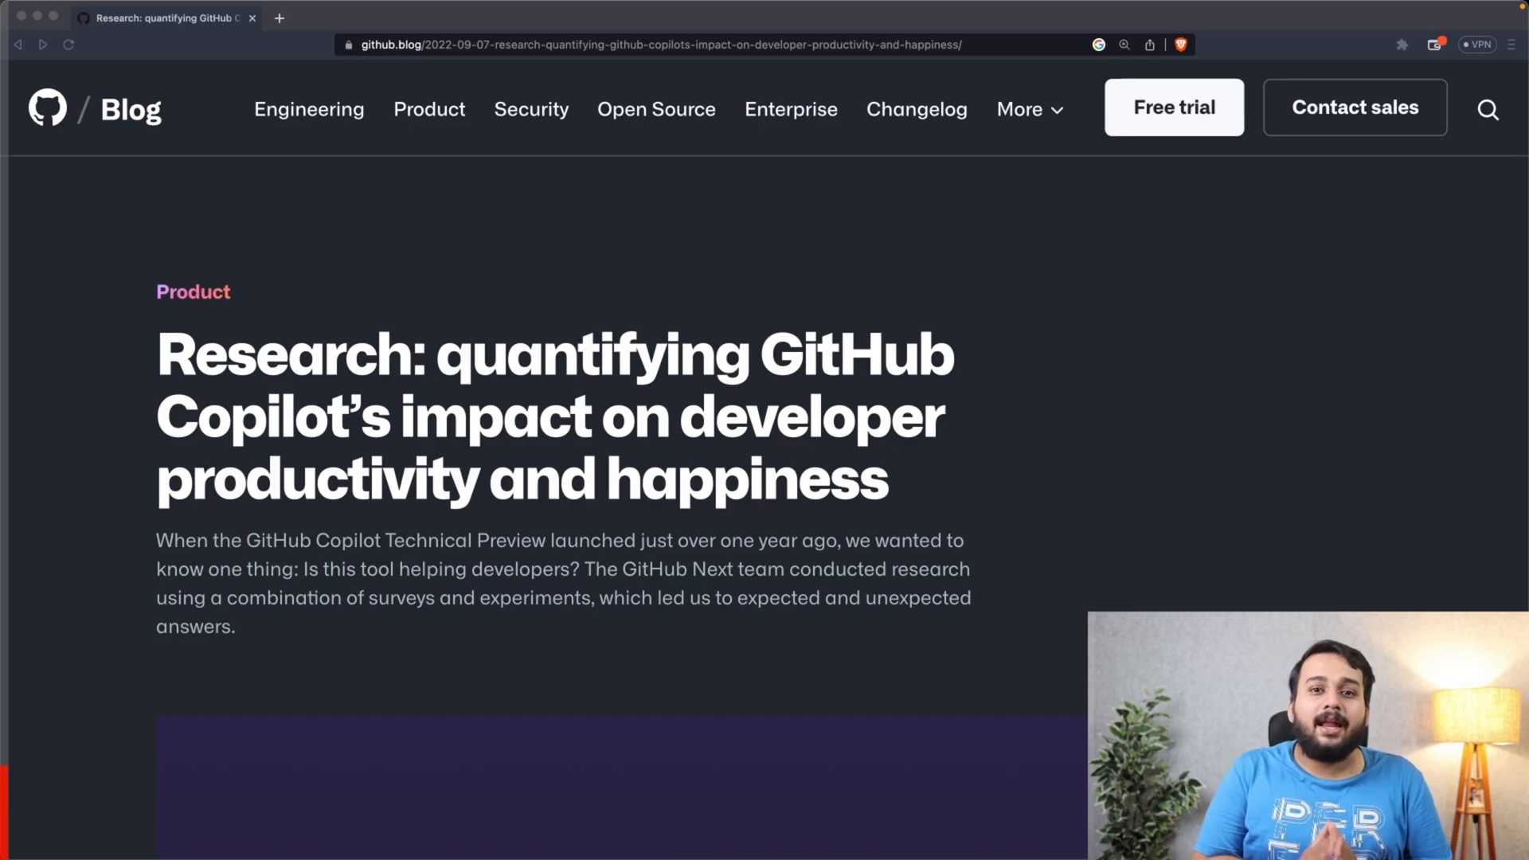
Scroll the blog article to the 'When using GitHub Copilot…' survey bar charts
{"action": "scroll", "scroll_direction": "down", "scroll_amount": 3}
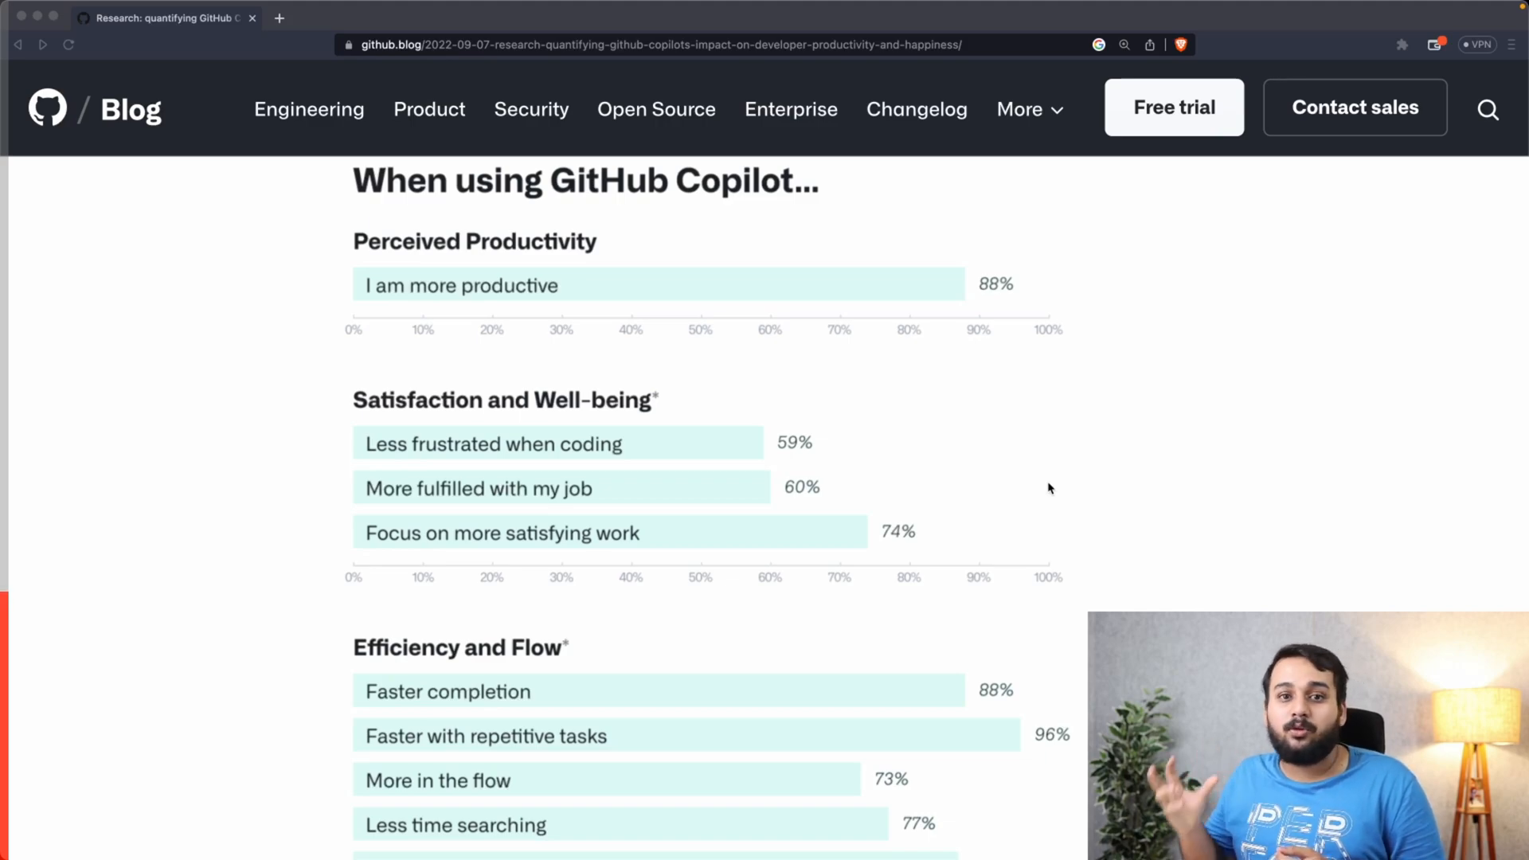
{"action": "scroll", "scroll_direction": "down", "scroll_amount": 3}
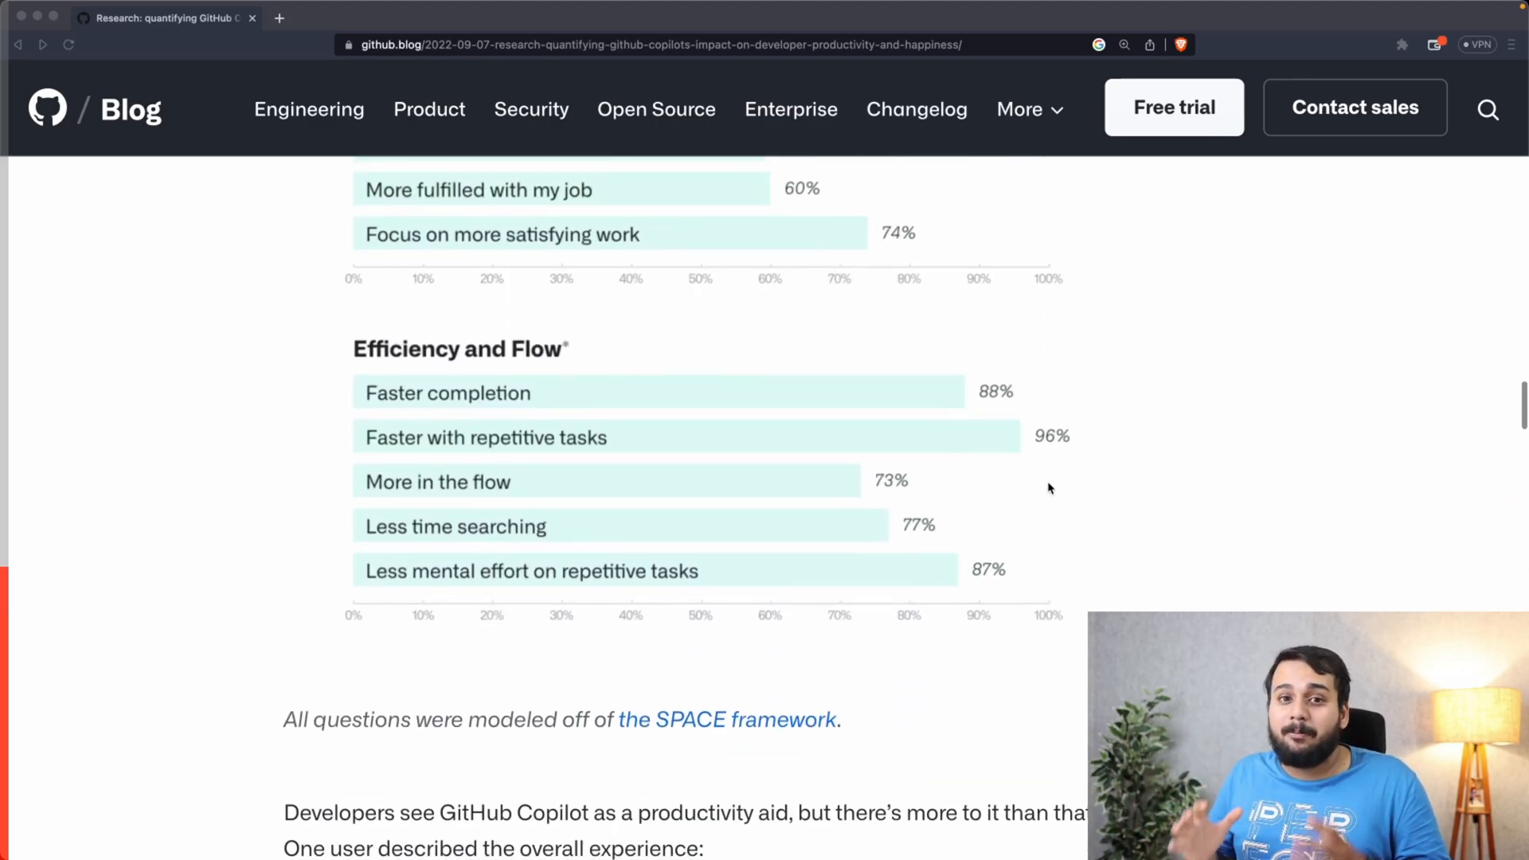
{"action": "scroll", "scroll_direction": "down", "scroll_amount": 3}
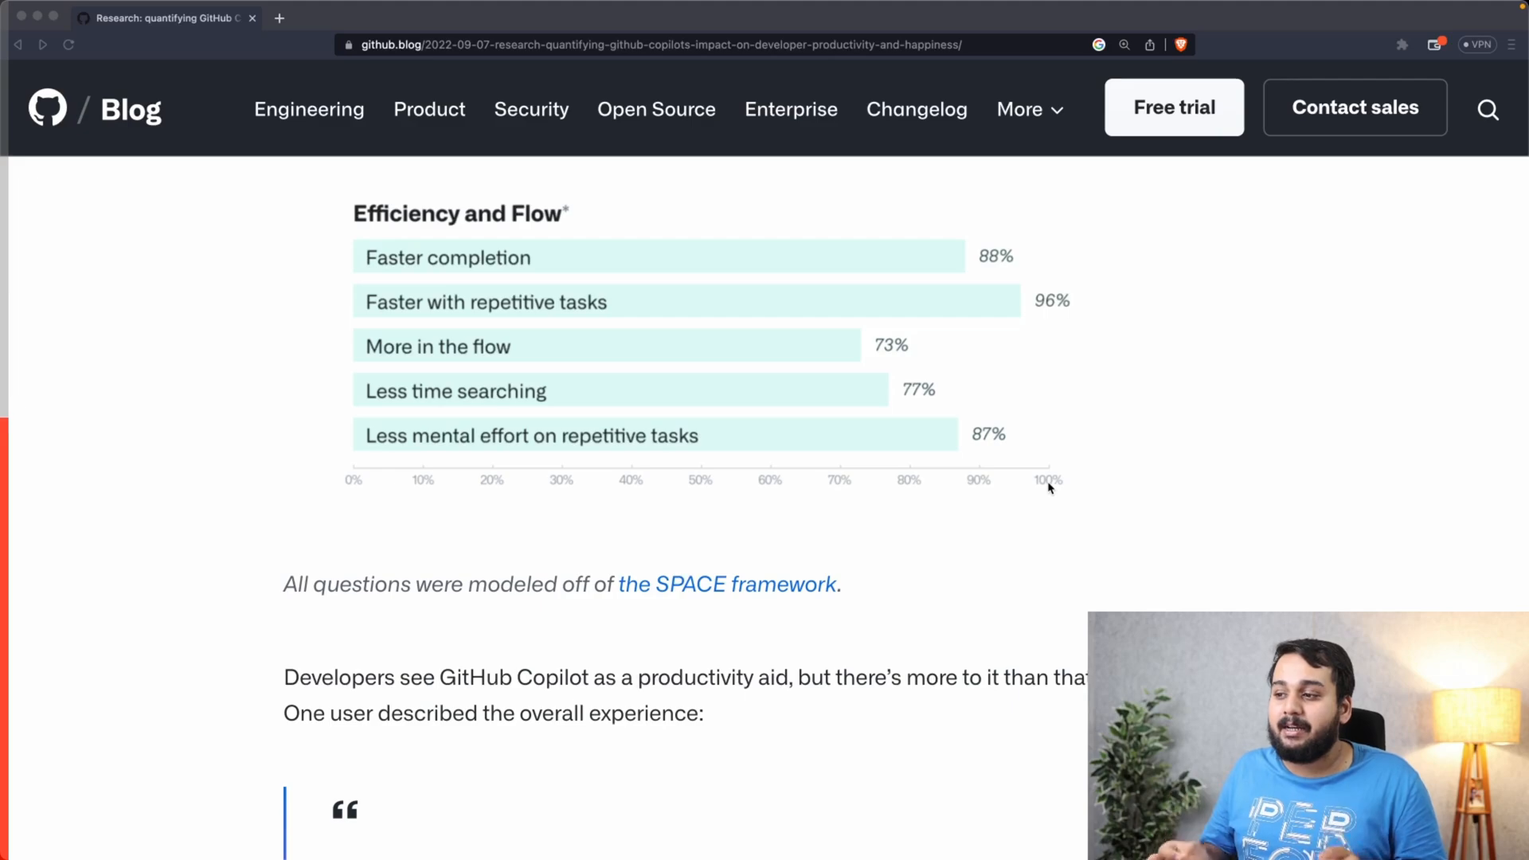
{"action": "scroll", "scroll_direction": "up", "scroll_amount": 3}
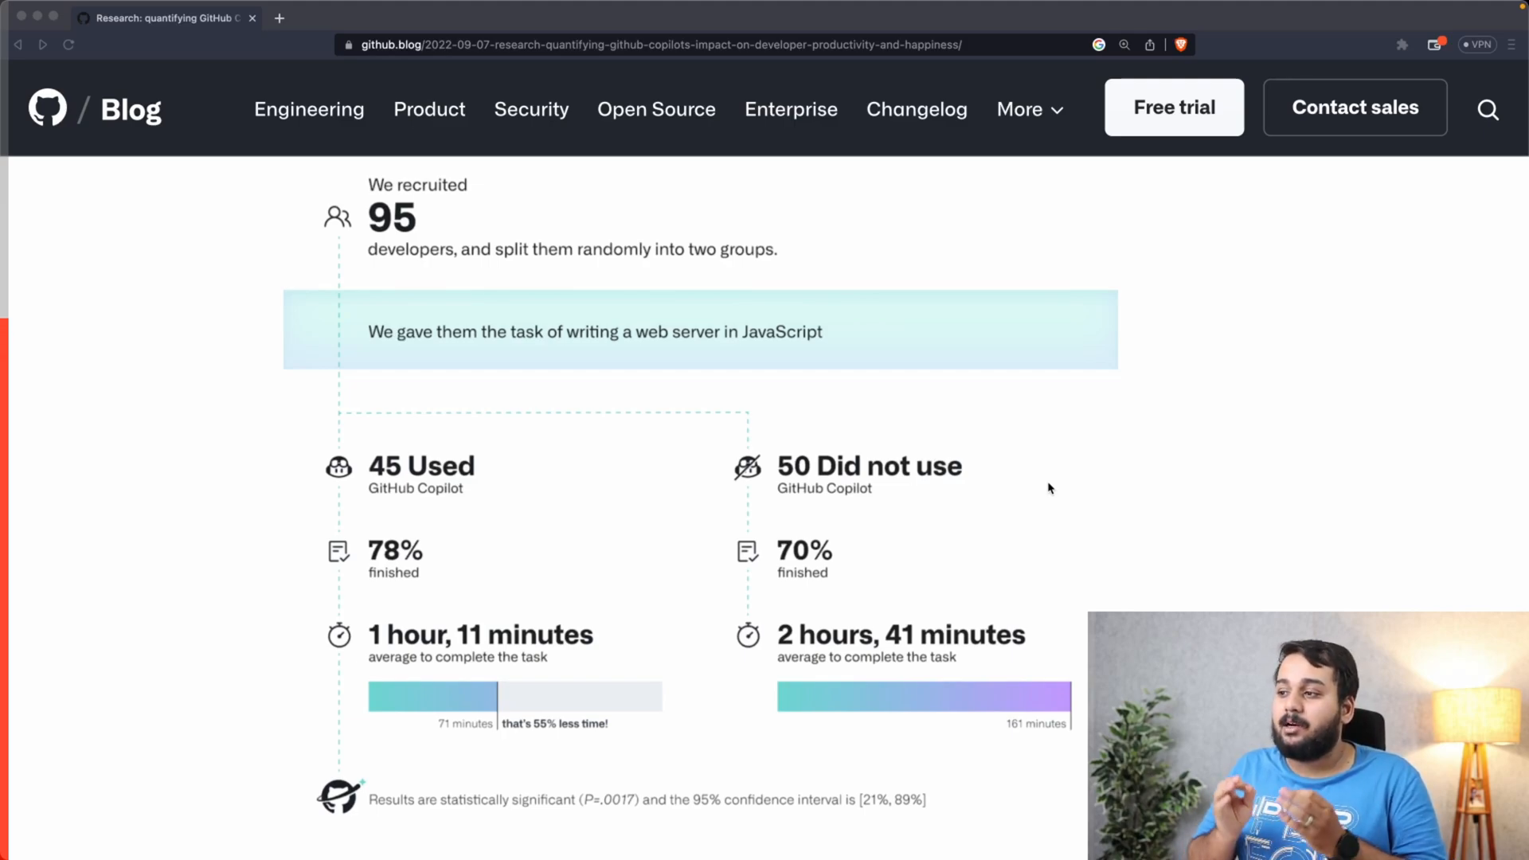
Scroll down to the 95-developer experiment graphic showing Copilot users finished 55% faster
{"action": "scroll", "scroll_direction": "down", "scroll_amount": 3}
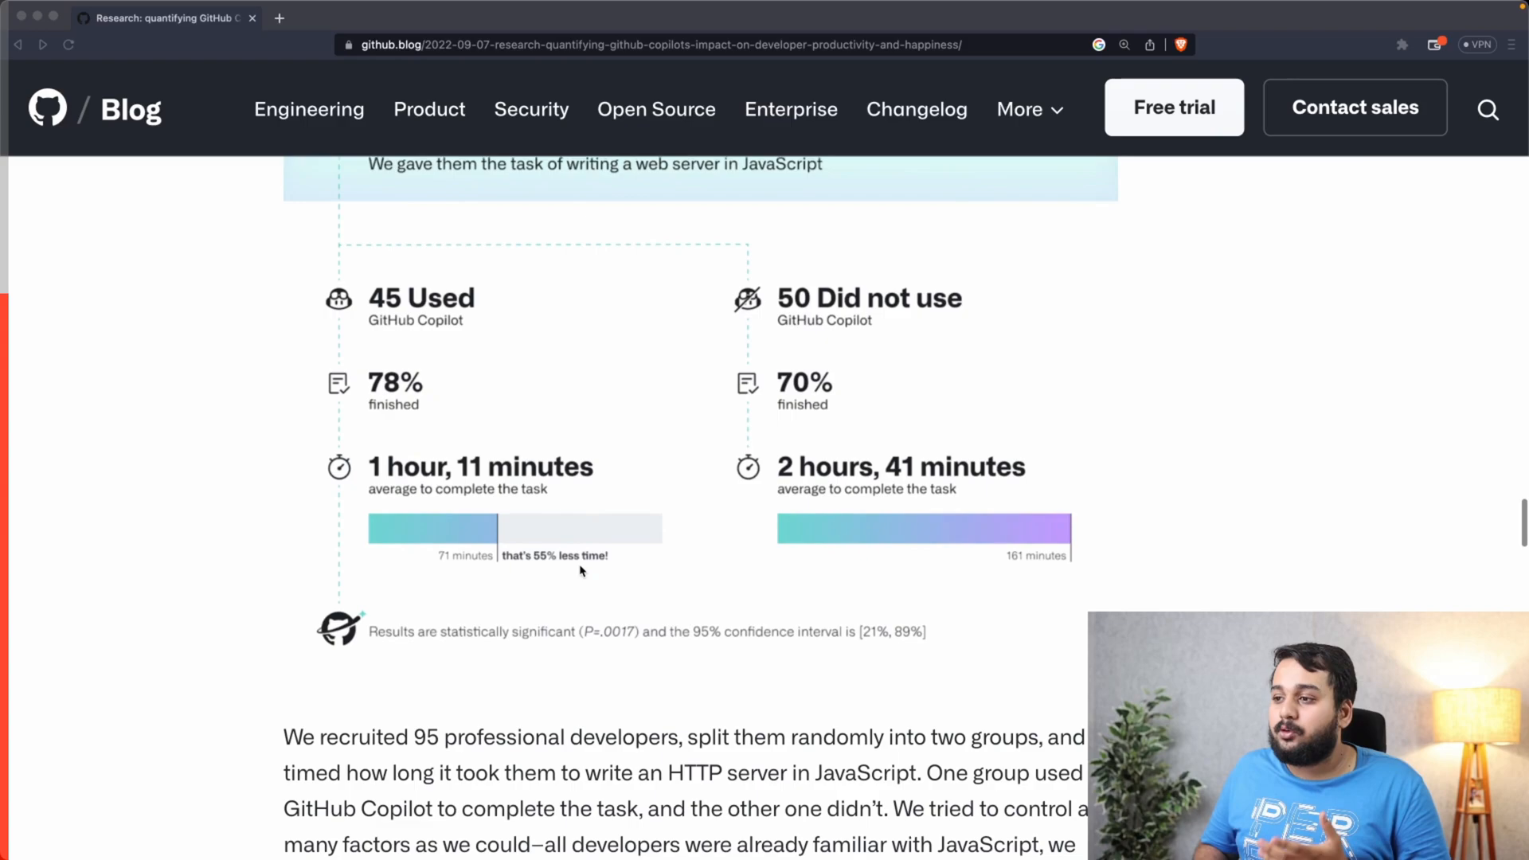
{"action": "scroll", "scroll_direction": "down", "scroll_amount": 3}
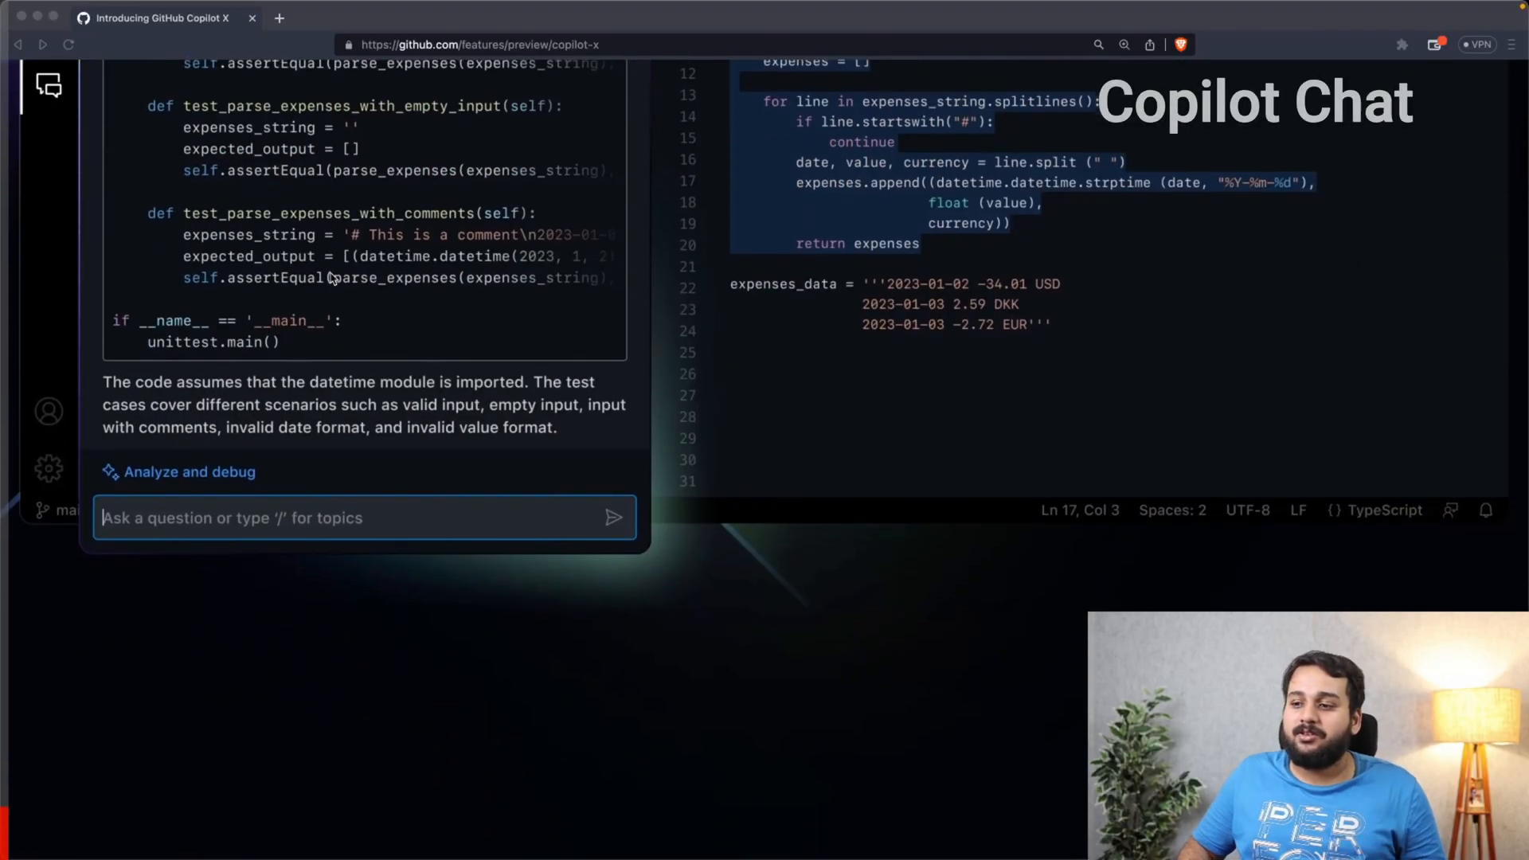
Scroll past the Copilot Chat unit-test demo to the 'Context aware conversations' text
{"action": "scroll", "scroll_direction": "down", "scroll_amount": 3}
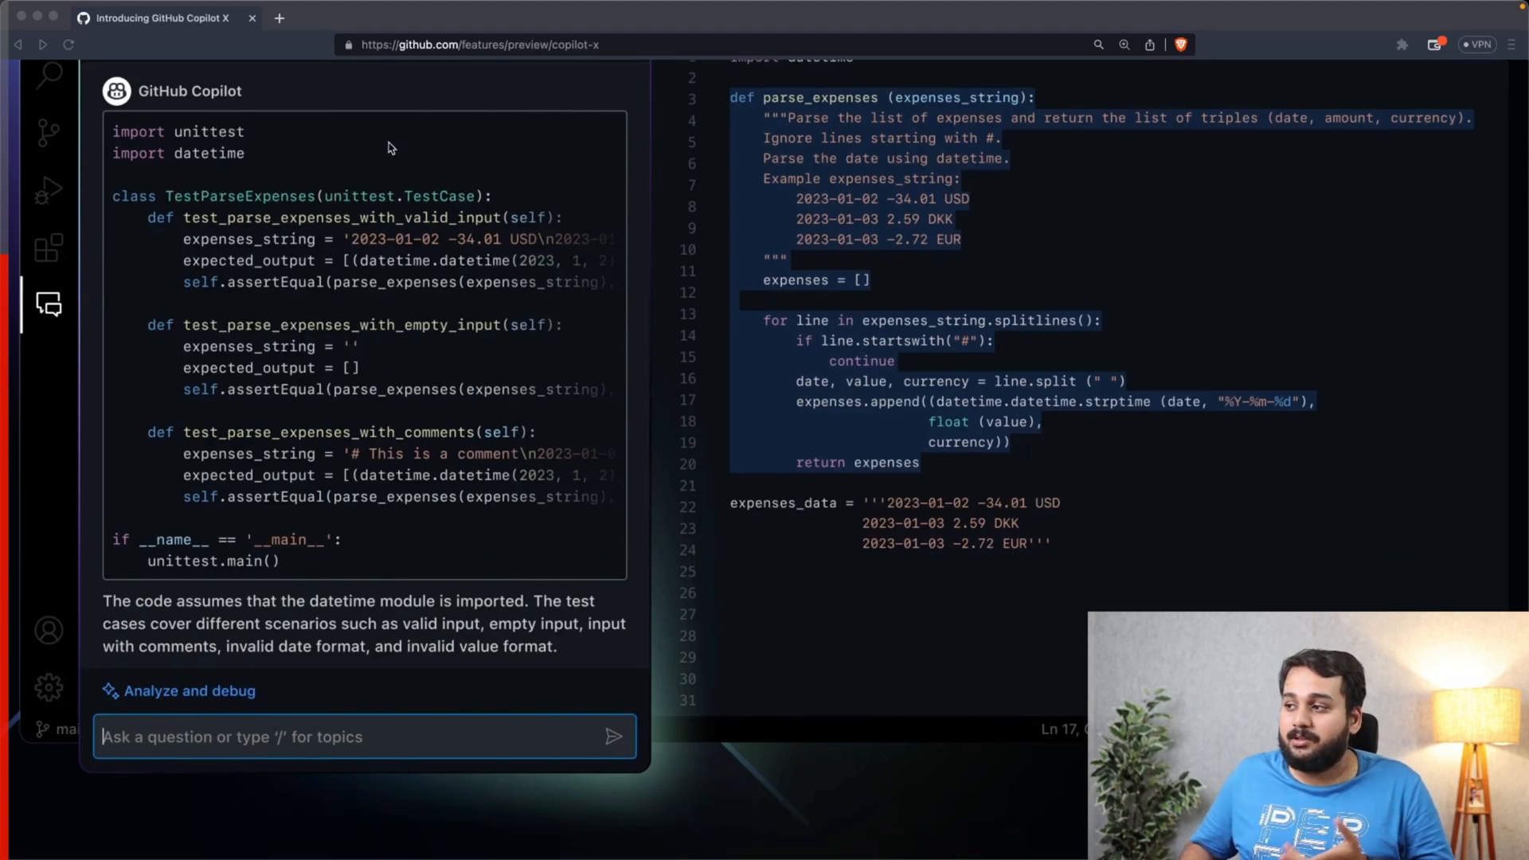
{"action": "scroll", "scroll_direction": "down", "scroll_amount": 3}
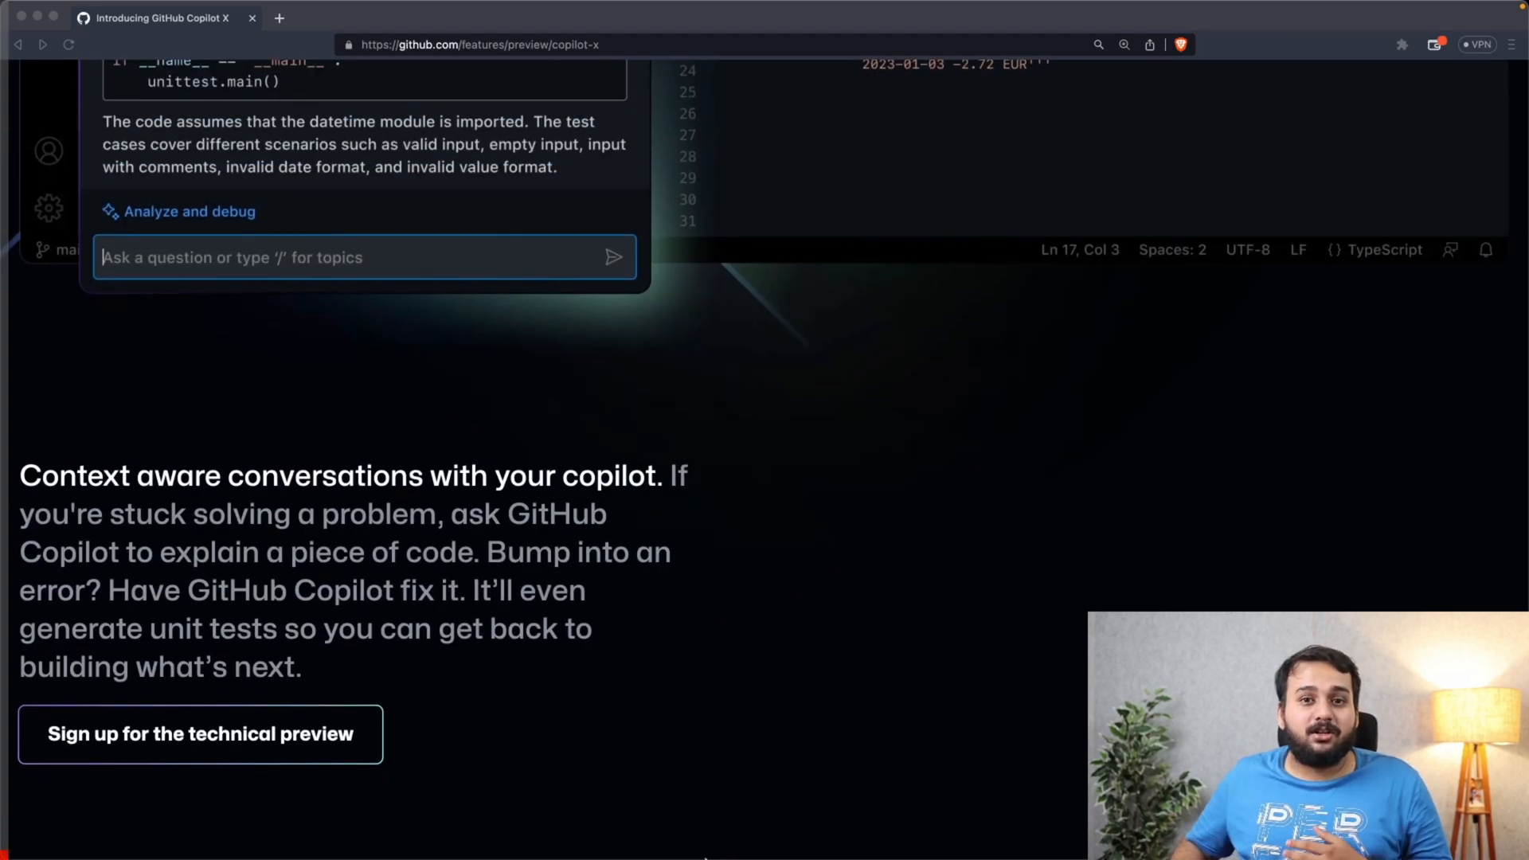
Scroll to the 'Docs that feel tailored for you' section with the GitHub, React.js, MDN and Azure docsets
{"action": "scroll", "scroll_direction": "down", "scroll_amount": 3}
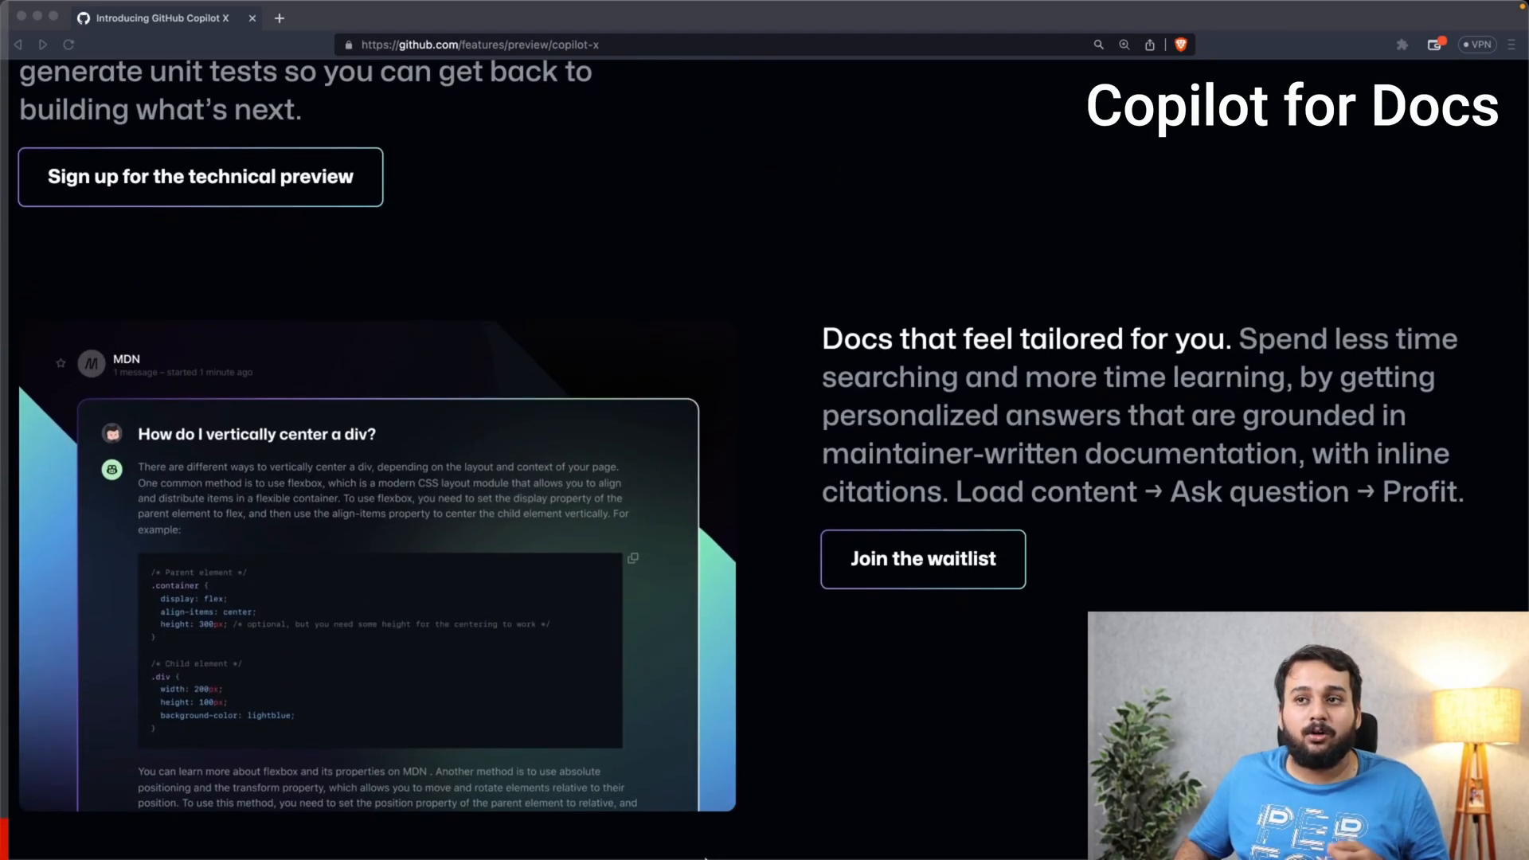
{"action": "scroll", "scroll_direction": "down", "scroll_amount": 3}
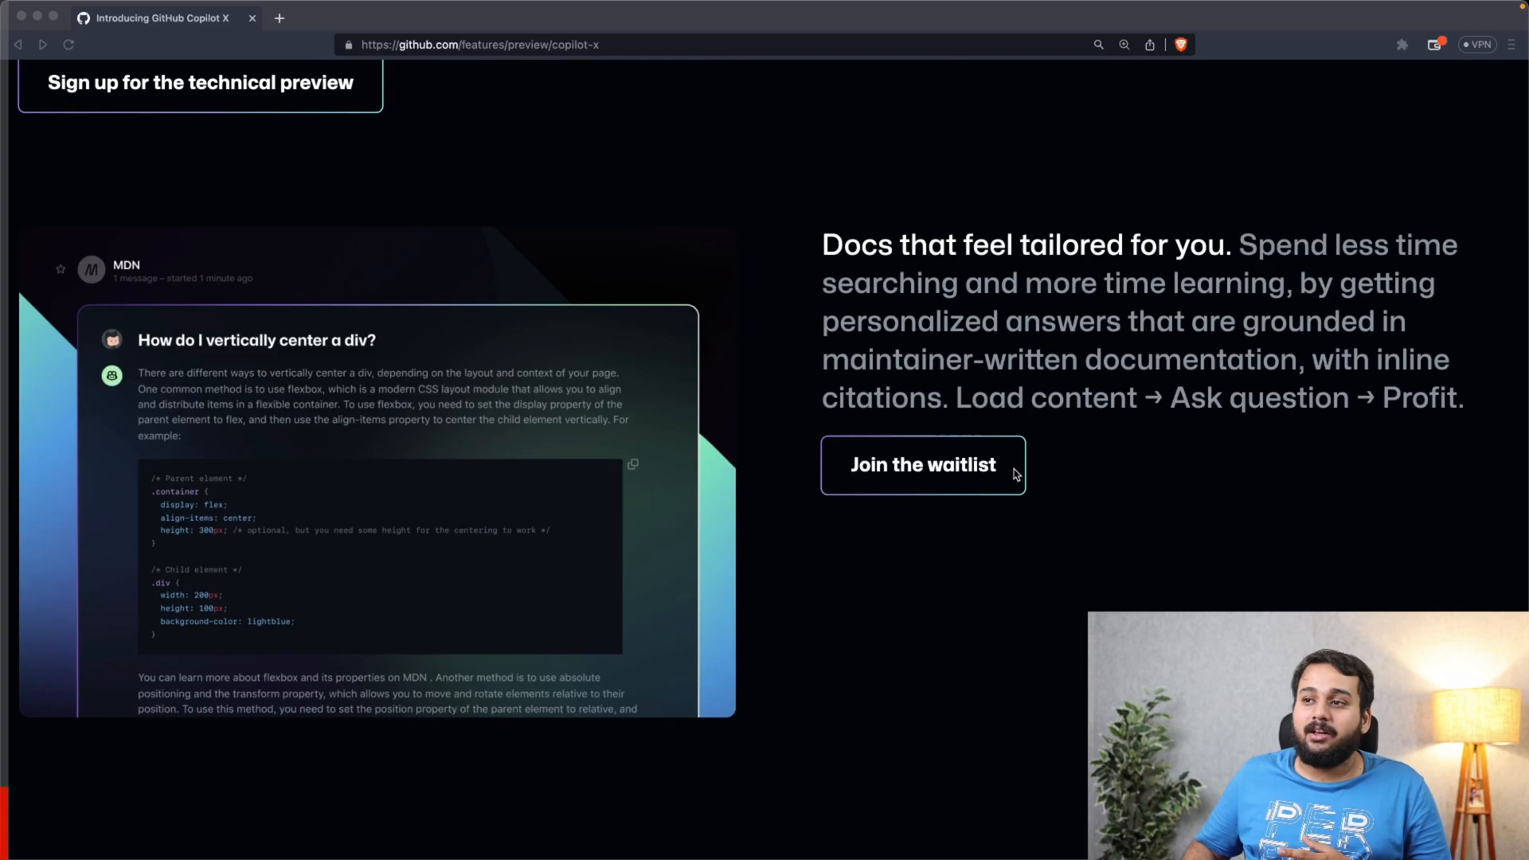
{"action": "scroll", "scroll_direction": "down", "scroll_amount": 3}
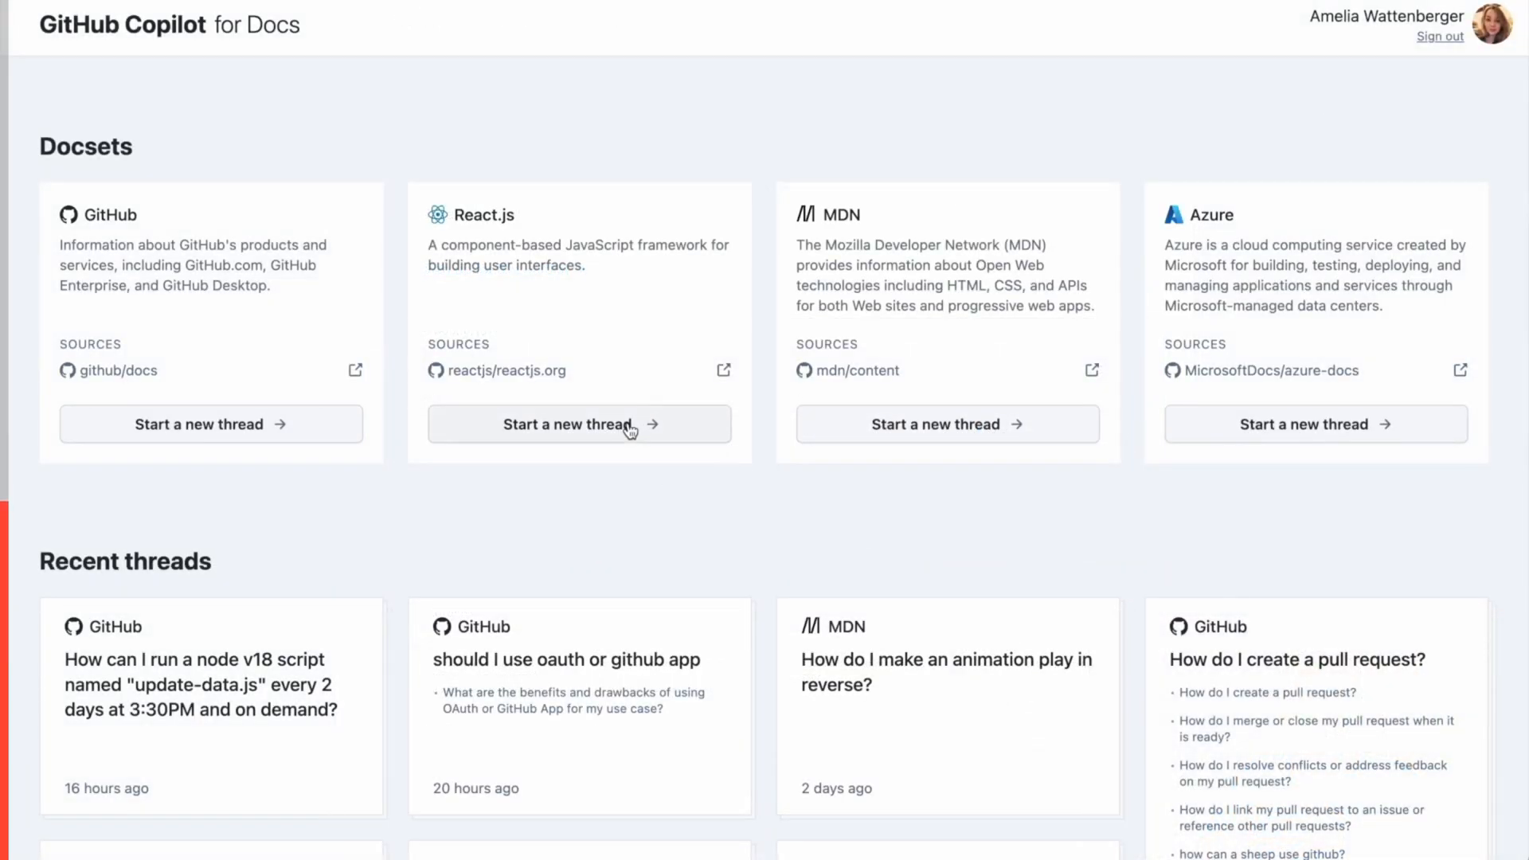
Start a React.js thread on excessive re-rendering and lower the answer sliders to novice developer
{"action": "left_click", "coordinate": [578, 423]}
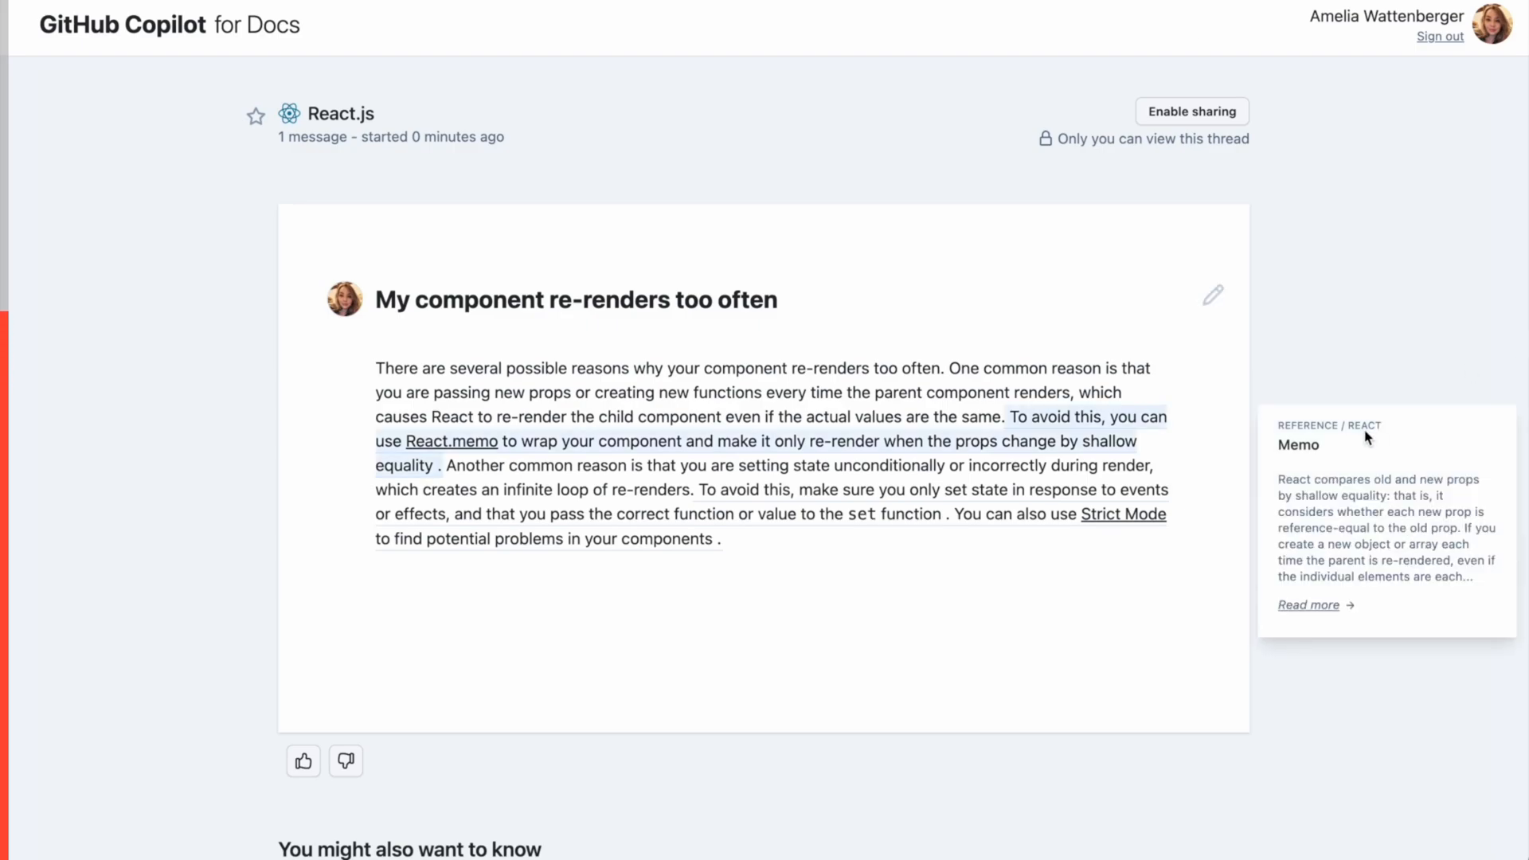
{"action": "mouse_move", "coordinate": [1328, 576]}
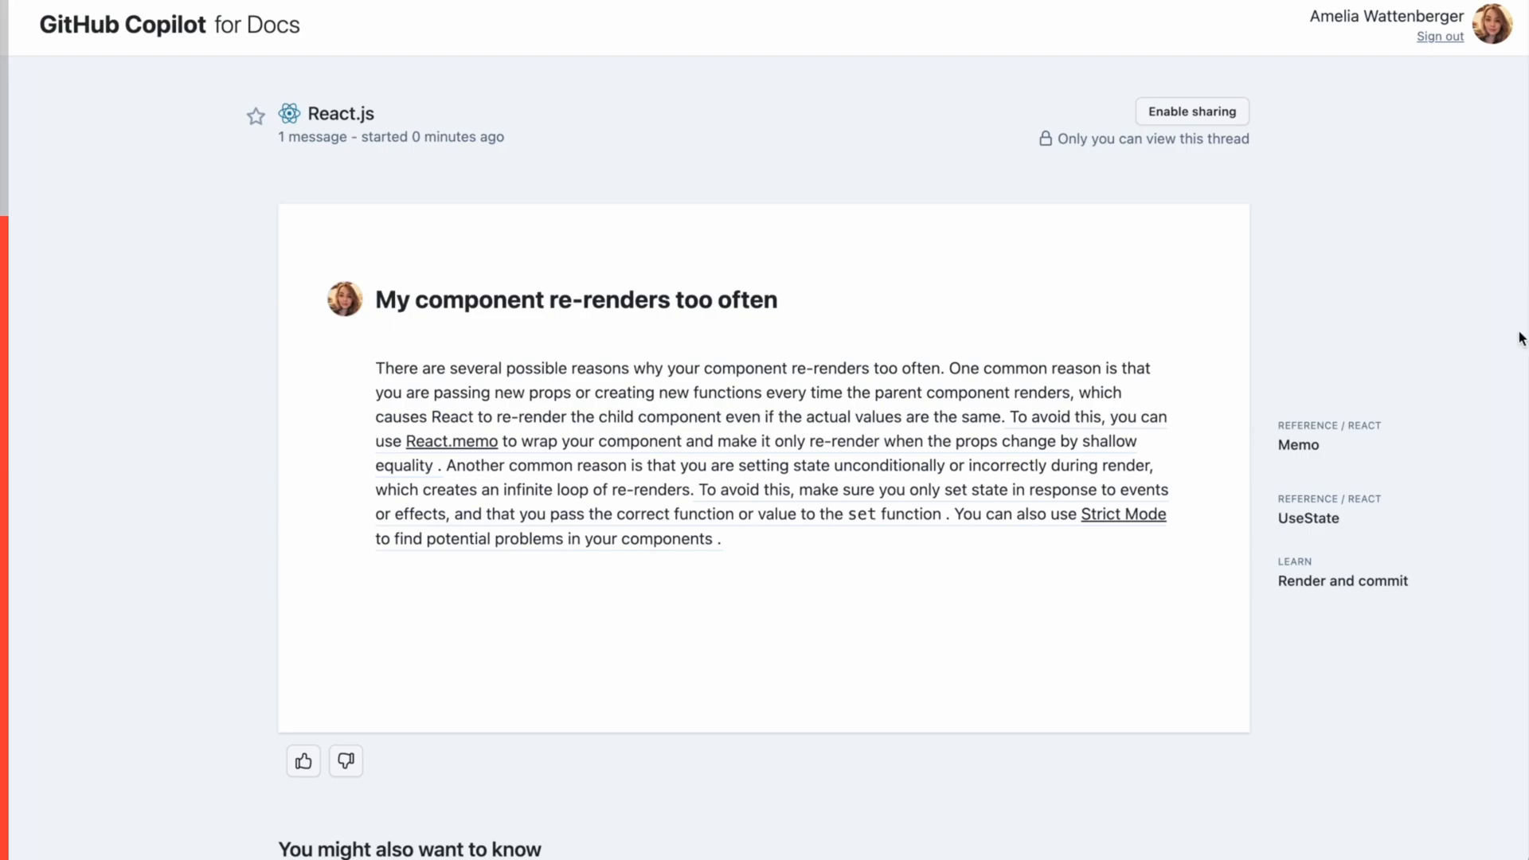
{"action": "scroll", "scroll_direction": "down", "scroll_amount": 3}
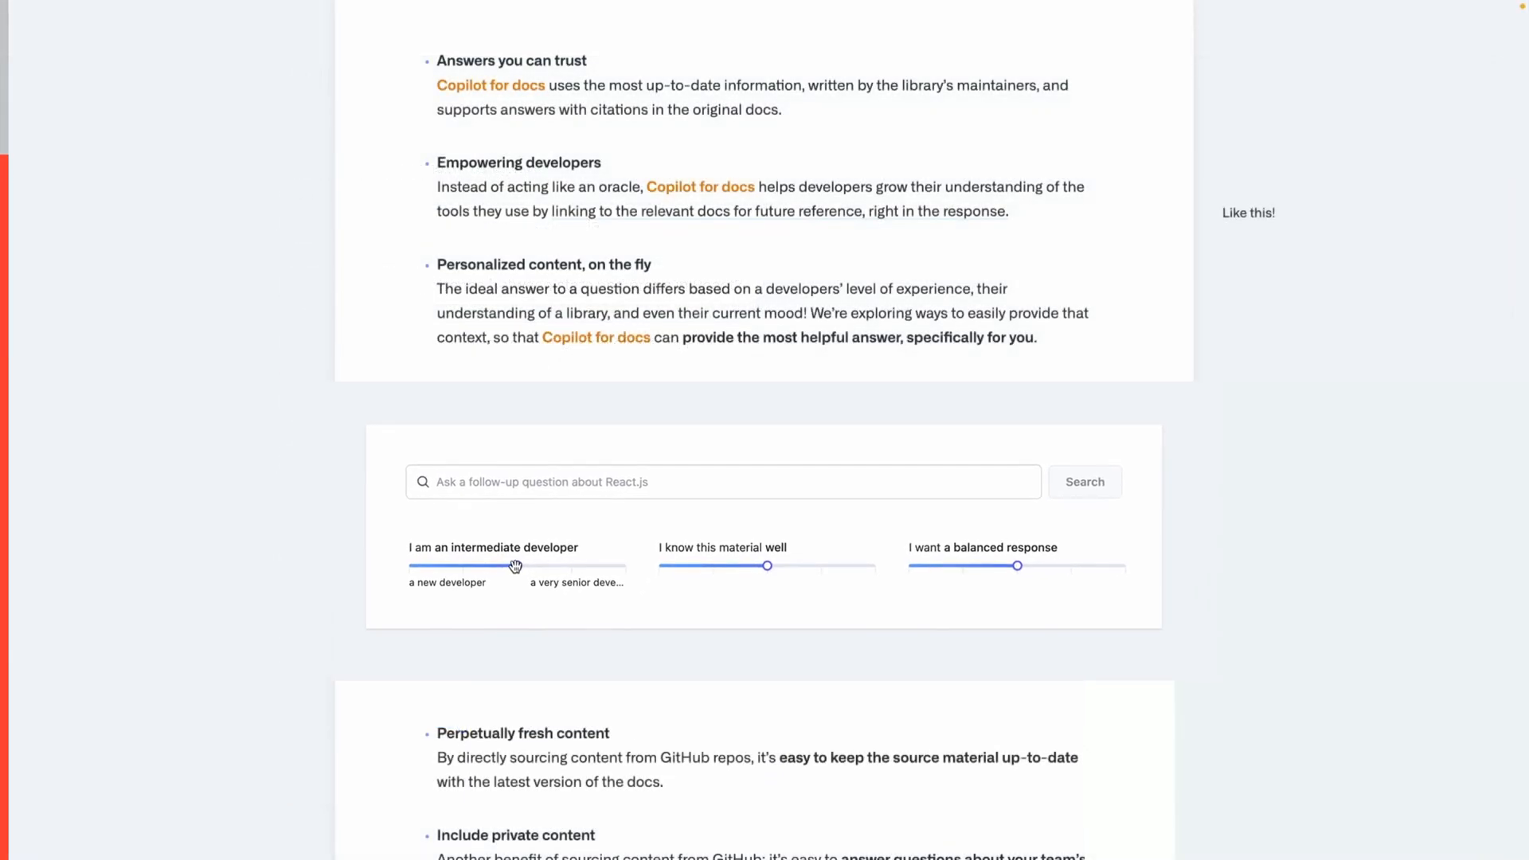
{"action": "left_click_drag", "start_coordinate": [515, 565], "coordinate": [417, 587]}
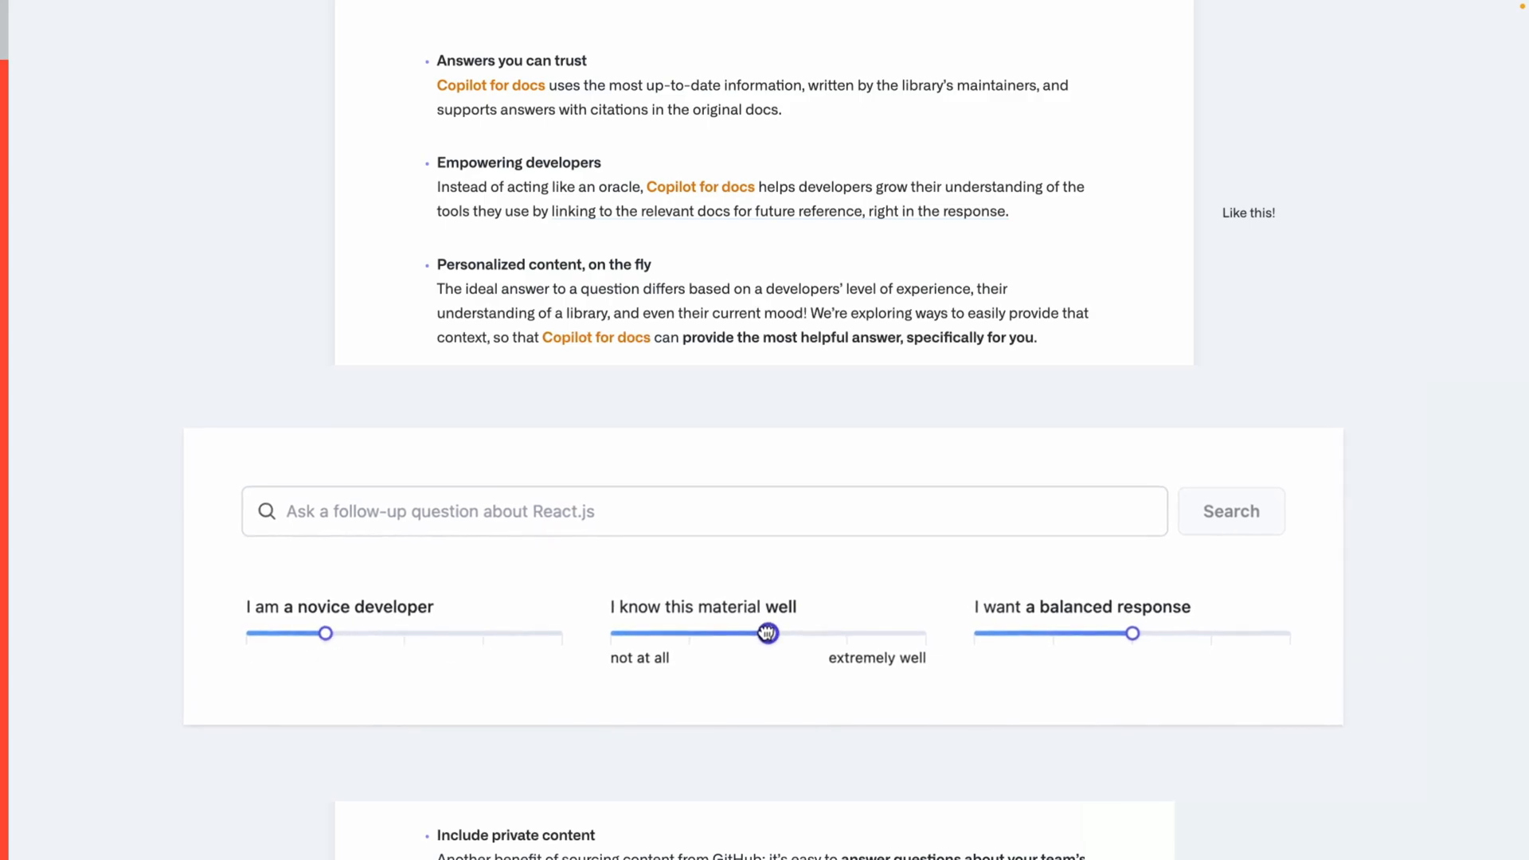
{"action": "left_click_drag", "start_coordinate": [765, 632], "coordinate": [594, 654]}
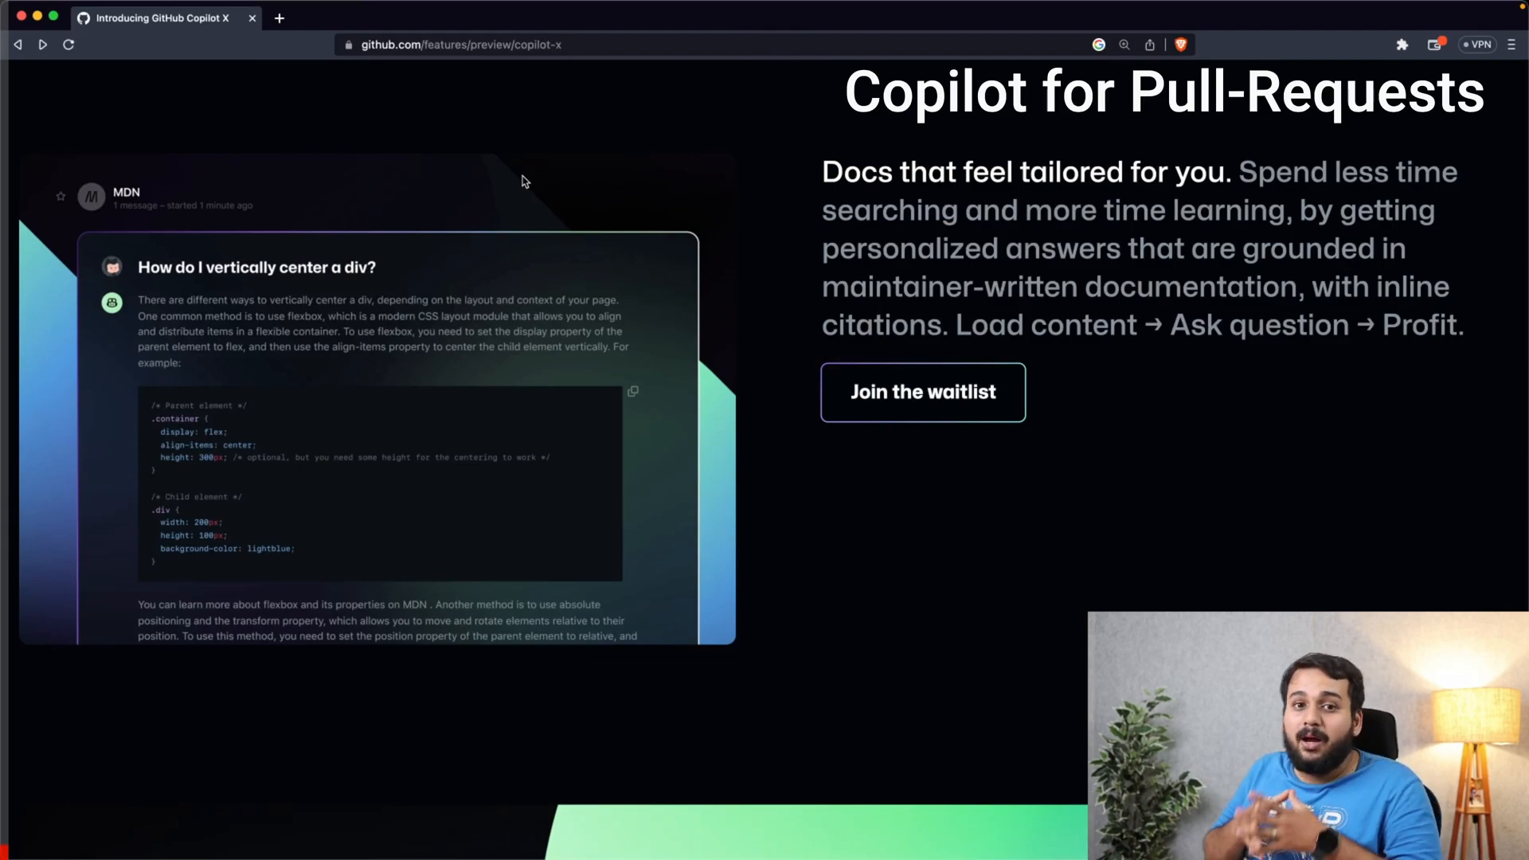
Scroll to the pull requests section and reach the GitHub Next Copilot for Pull Requests page
{"action": "scroll", "scroll_direction": "down", "scroll_amount": 3}
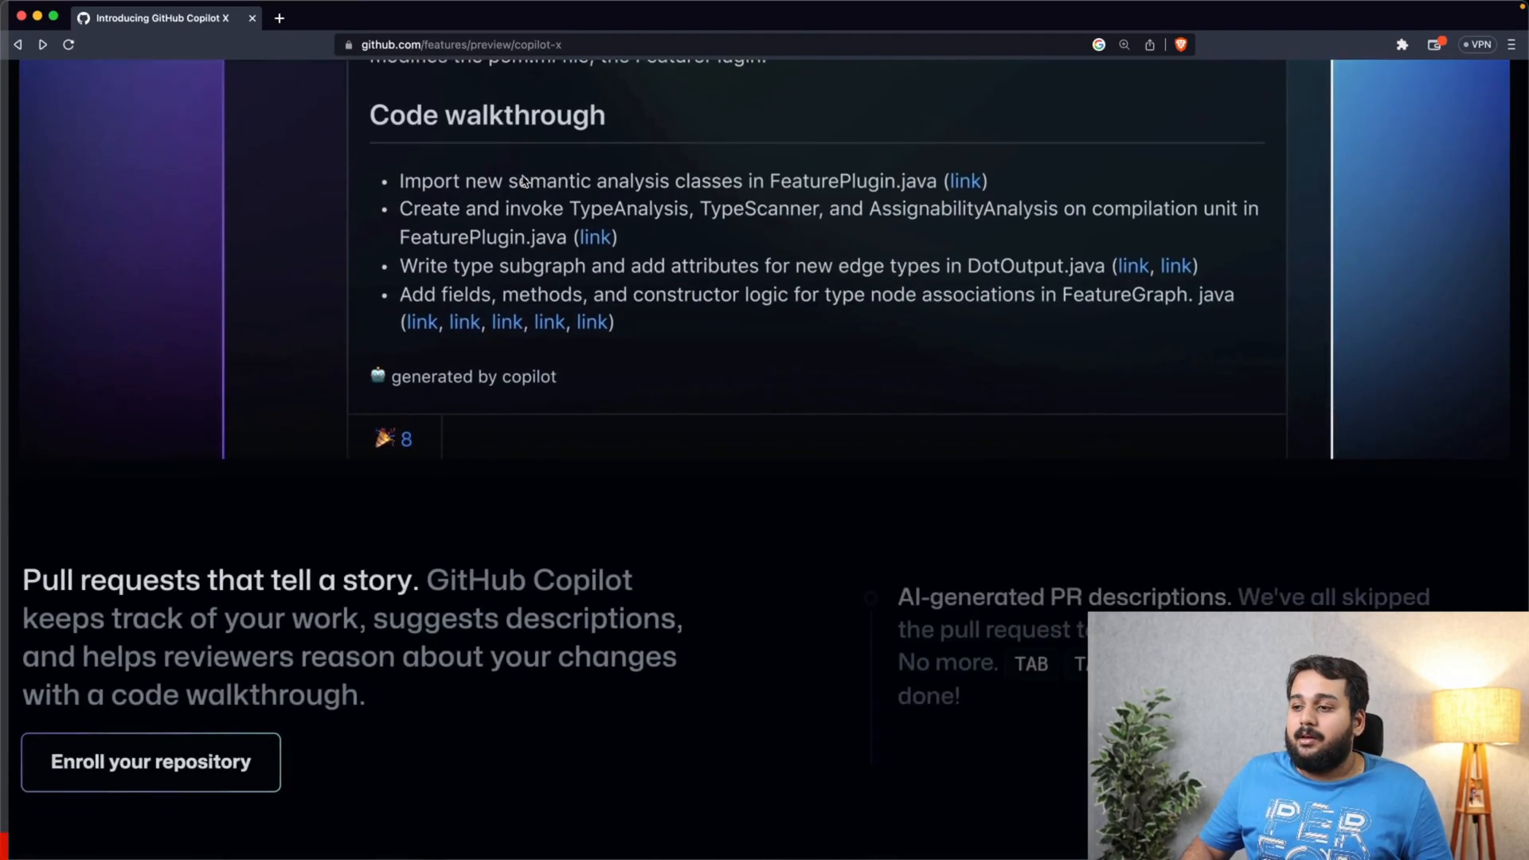
{"action": "scroll", "scroll_direction": "down", "scroll_amount": 3}
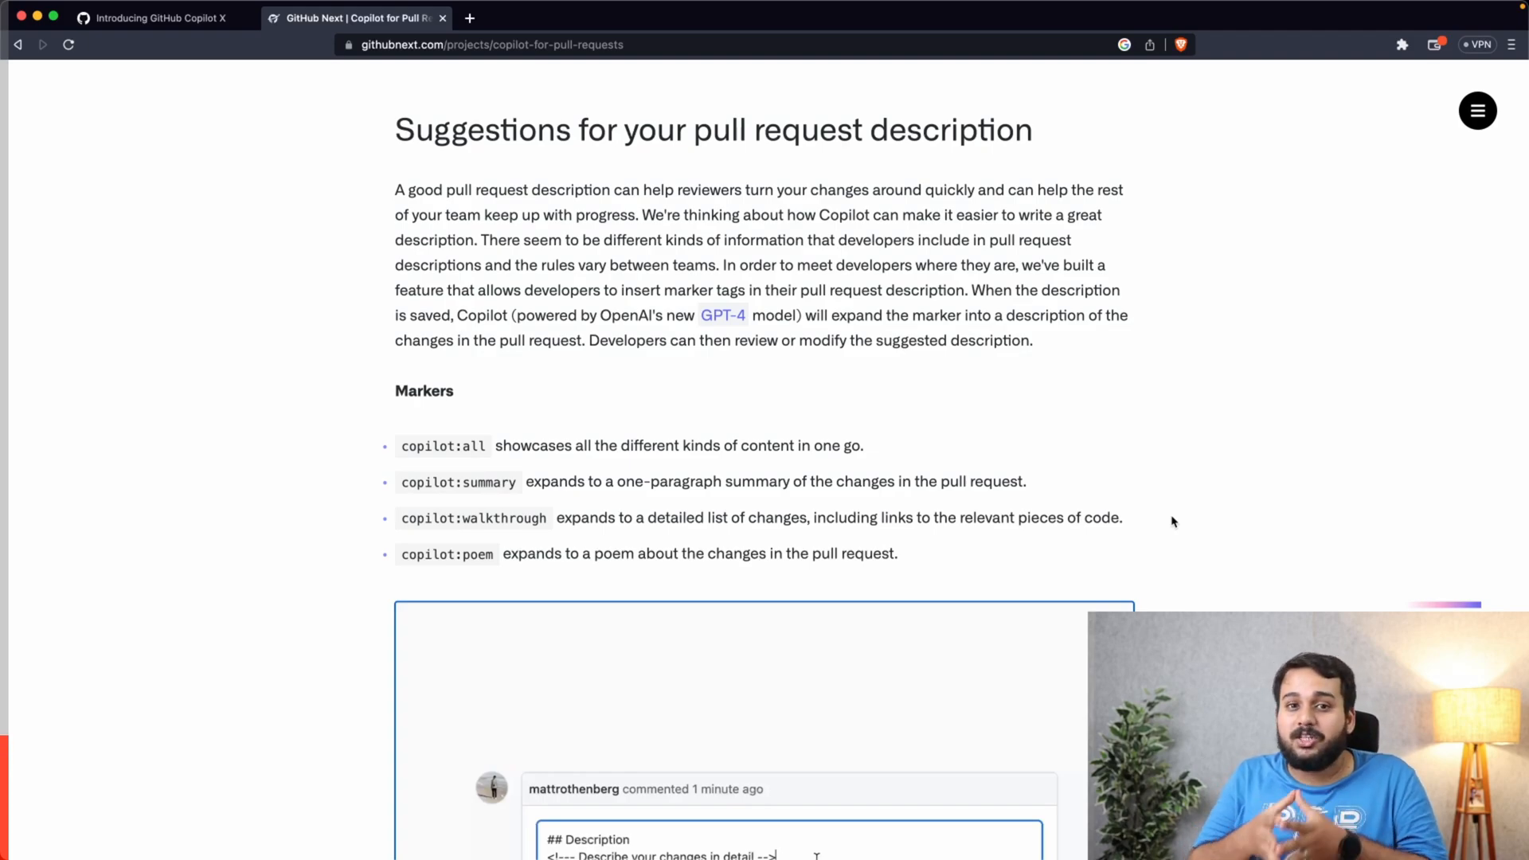
Add copilot:summary, copilot:walkthrough and copilot:poem markers to the PR description and update the comment
{"action": "scroll", "scroll_direction": "down", "scroll_amount": 3}
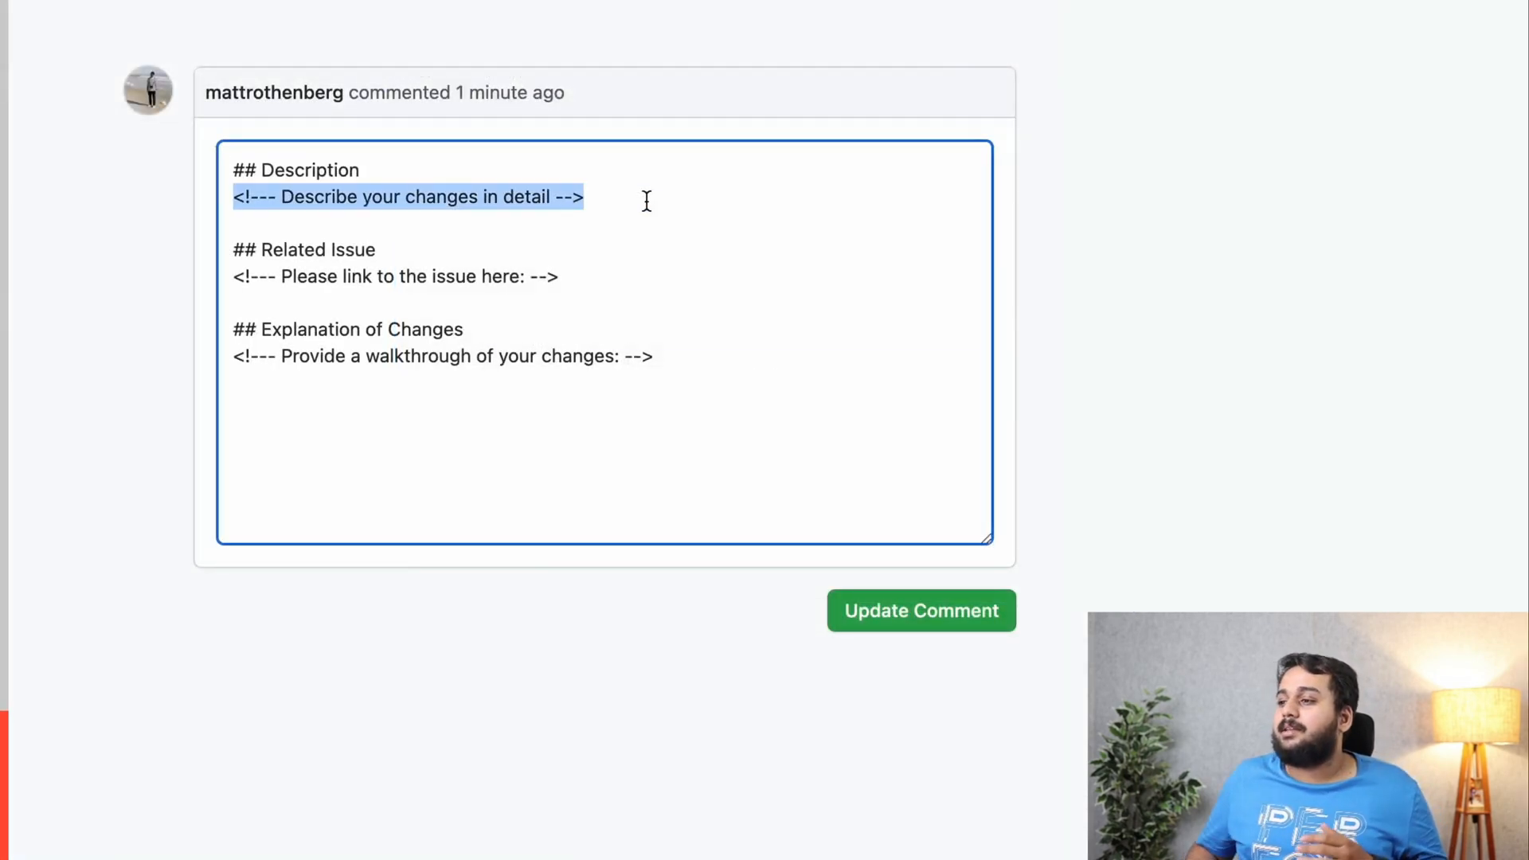
{"action": "type", "text": "copilot:summary"}
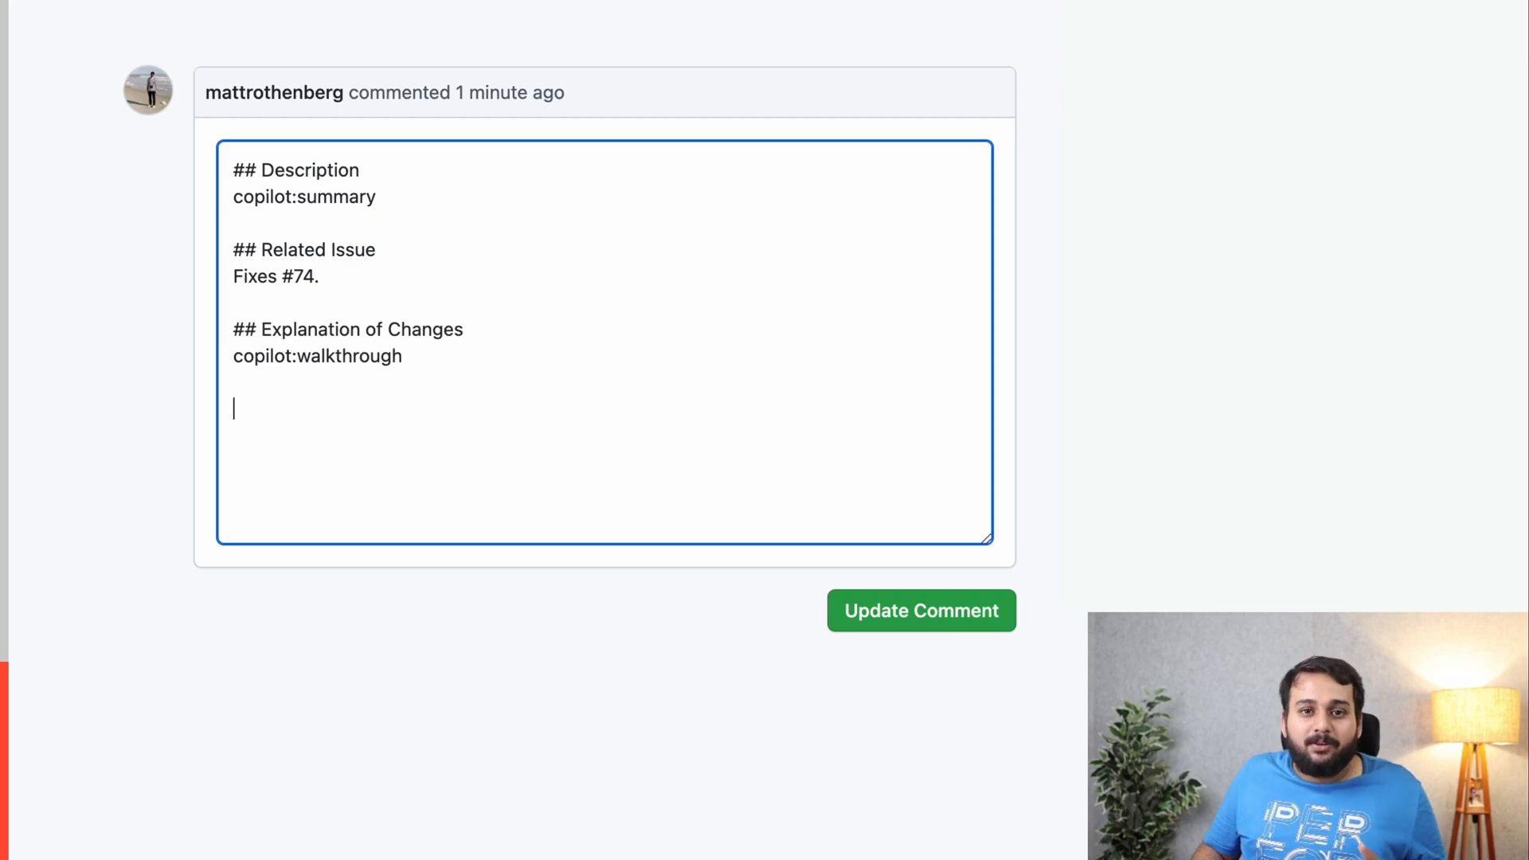
{"action": "type", "text": "copilot:poem"}
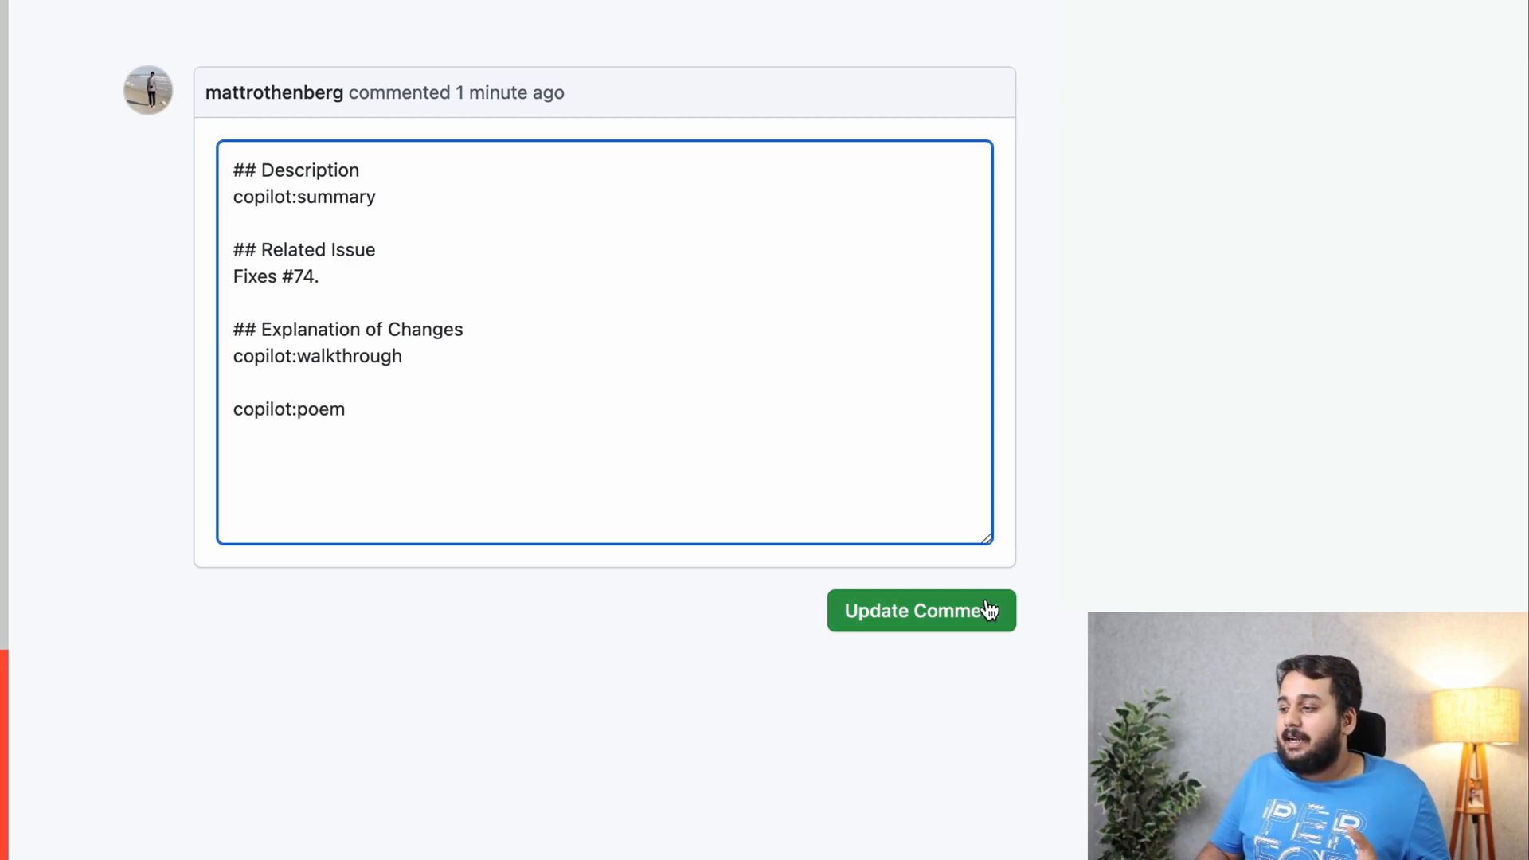
{"action": "left_click", "coordinate": [919, 610]}
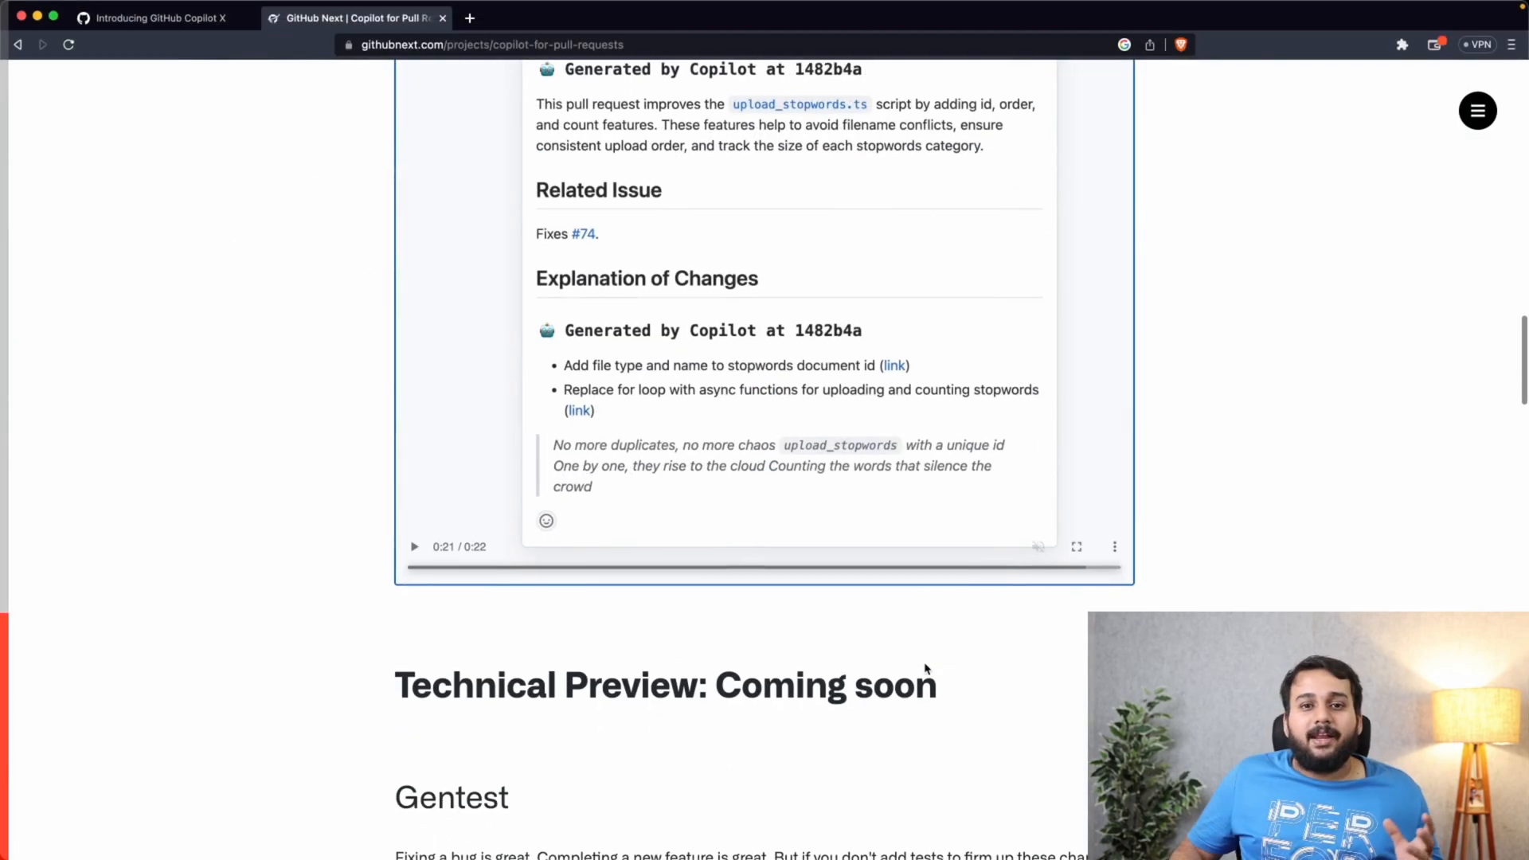
{"action": "scroll", "scroll_direction": "down", "scroll_amount": 3}
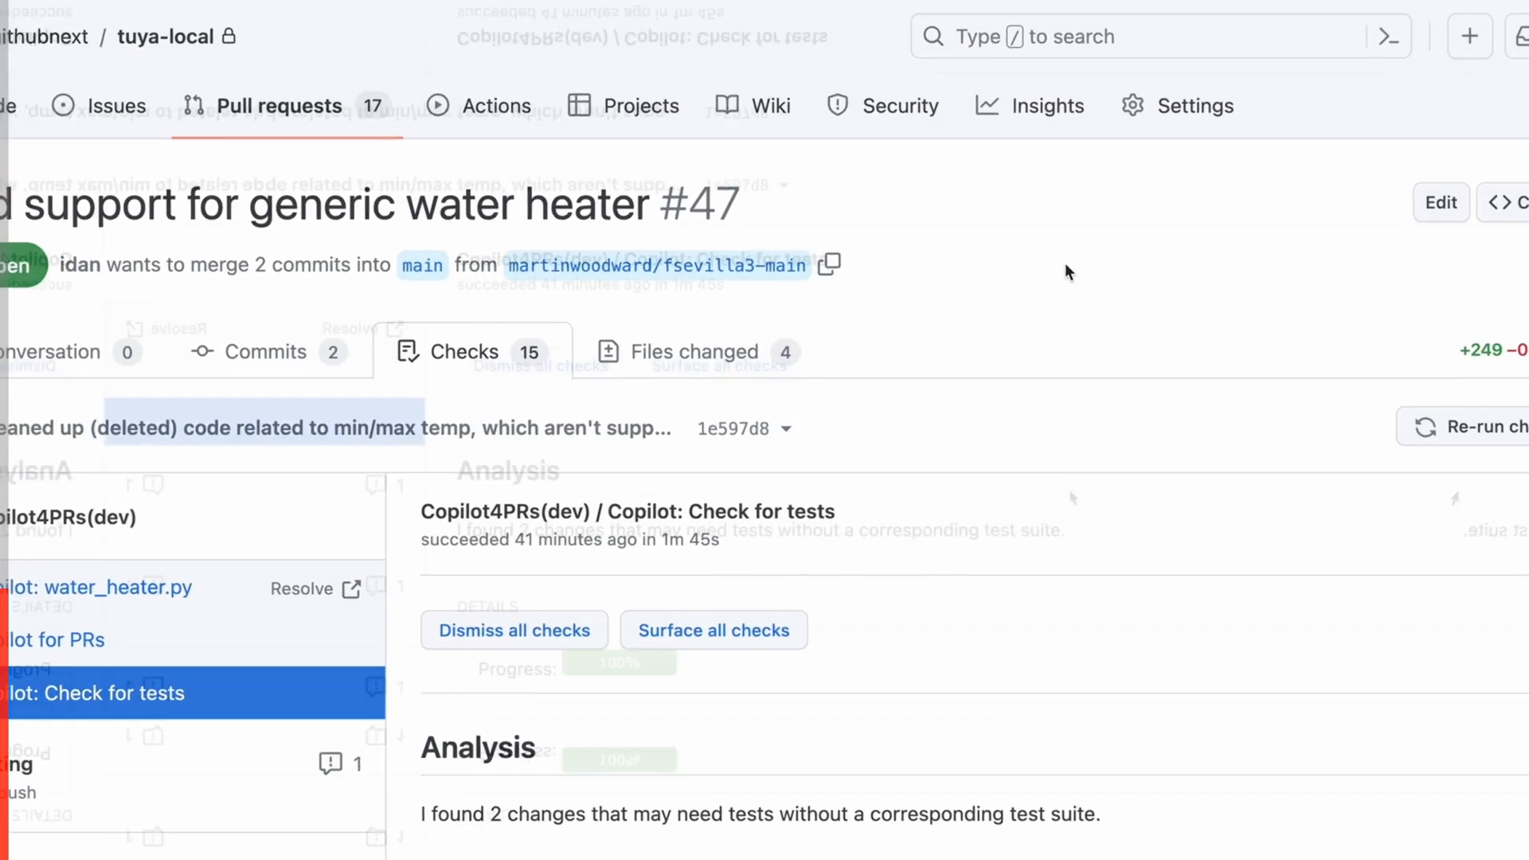
View the 'Copilot: water_heater.py' check flagging possibly untested changes, then scroll to the Ghost Text demo
{"action": "scroll", "scroll_direction": "down", "scroll_amount": 3}
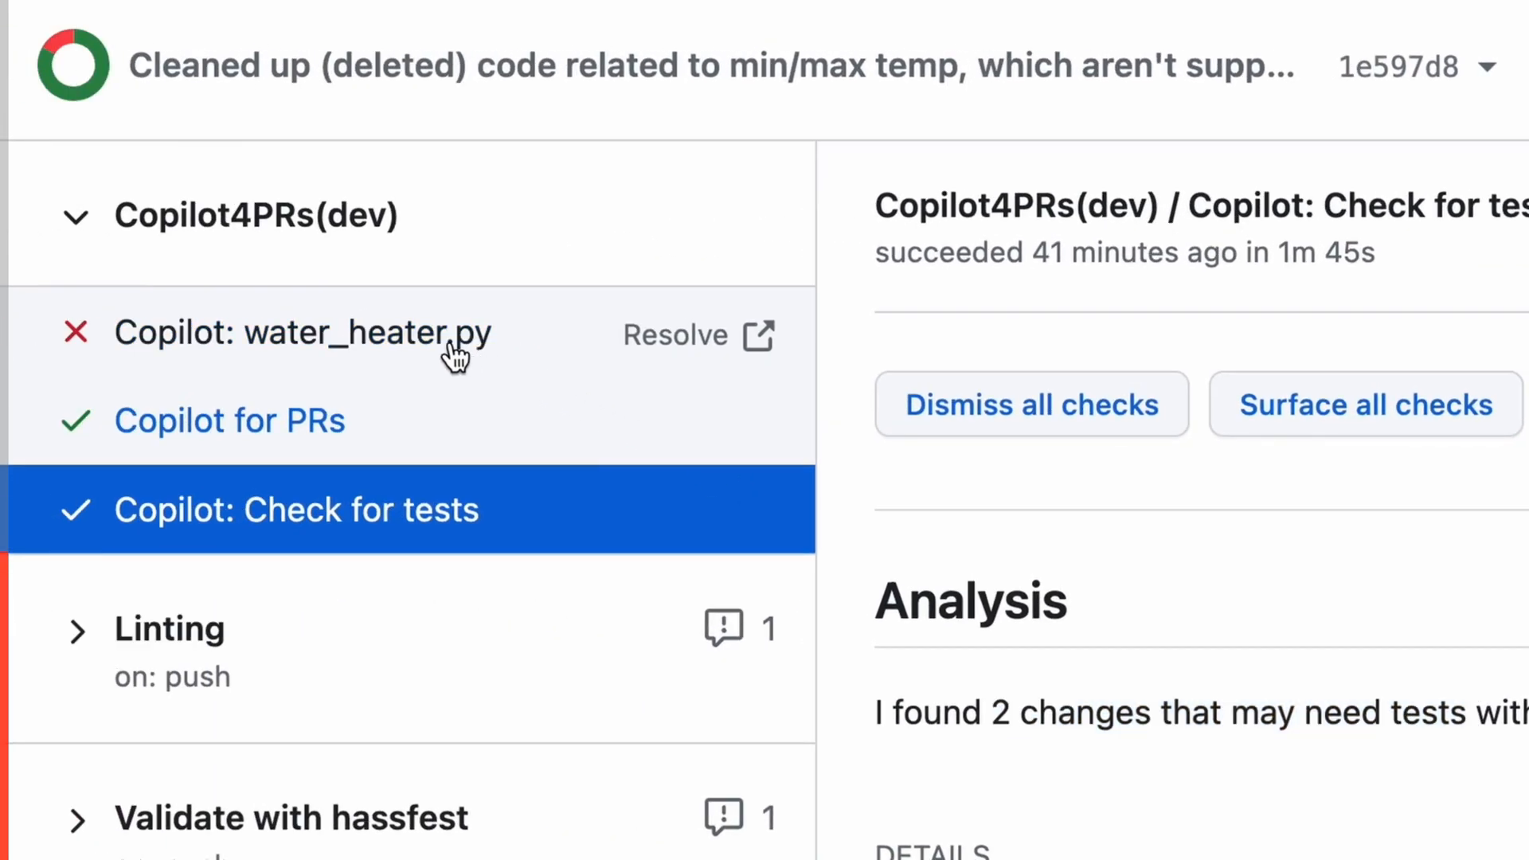
{"action": "left_click", "coordinate": [302, 333]}
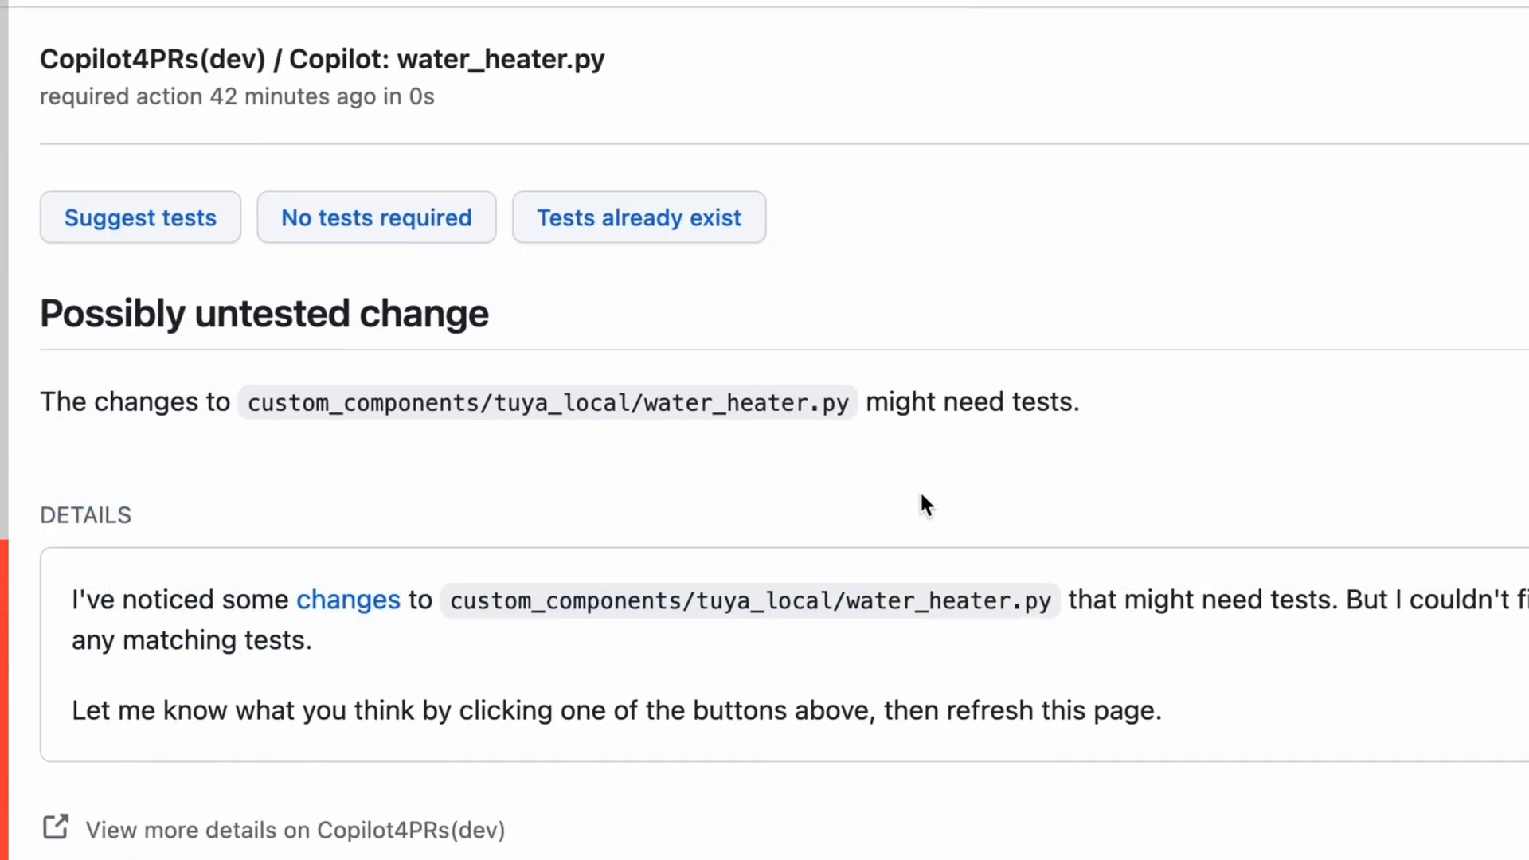
{"action": "mouse_move", "coordinate": [140, 216]}
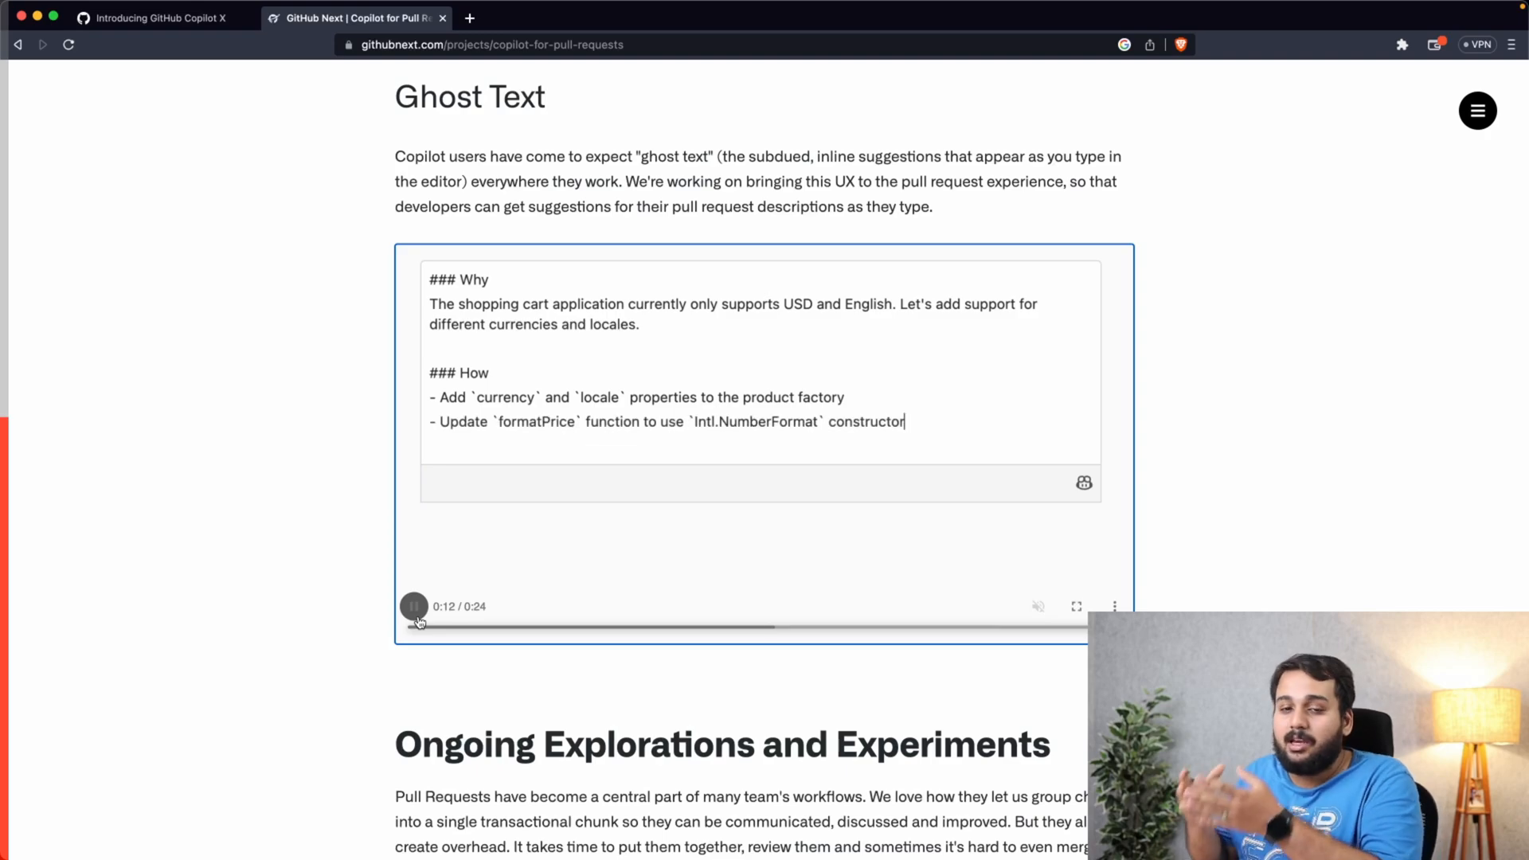
{"action": "scroll", "scroll_direction": "down", "scroll_amount": 3}
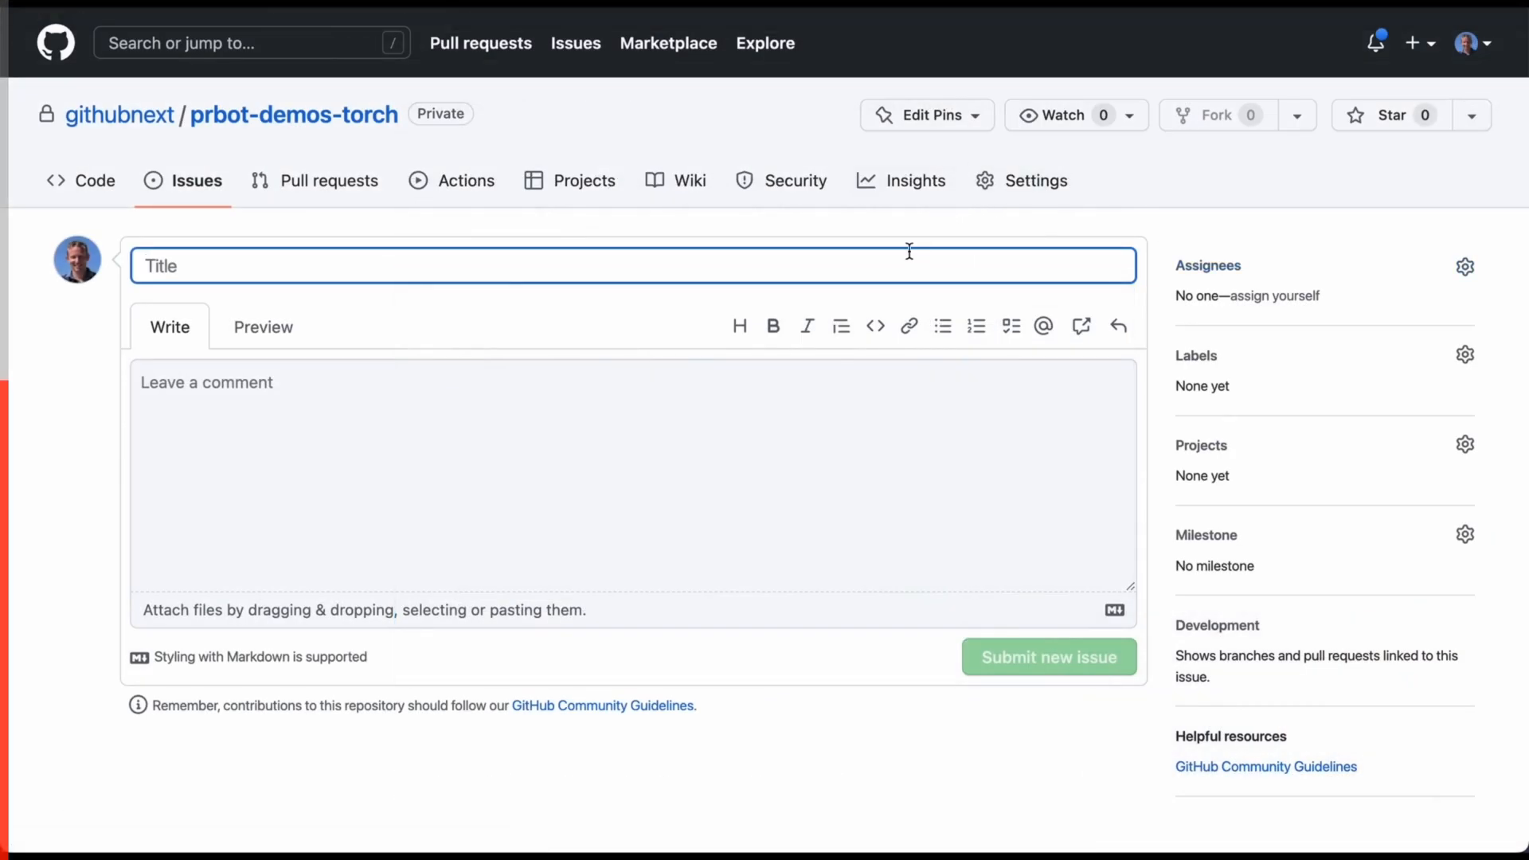
Submit the 'Replace TensorFlow with PyTorch' issue and comment '/prbot how' for fix advice
{"action": "type", "text": "Replace TensorFlow with PyTorch"}
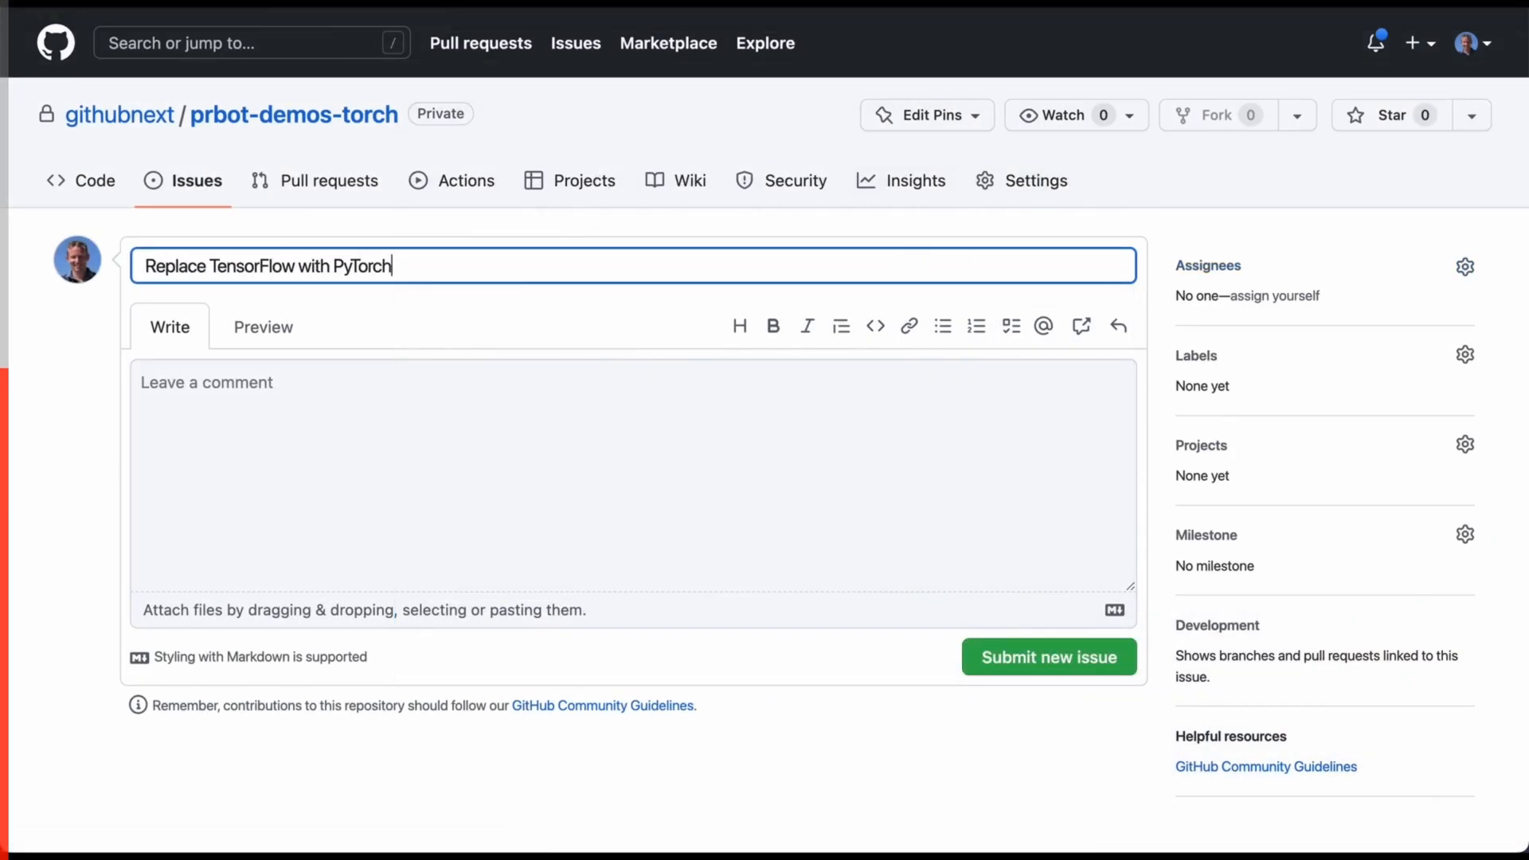
{"action": "left_click", "coordinate": [1048, 656]}
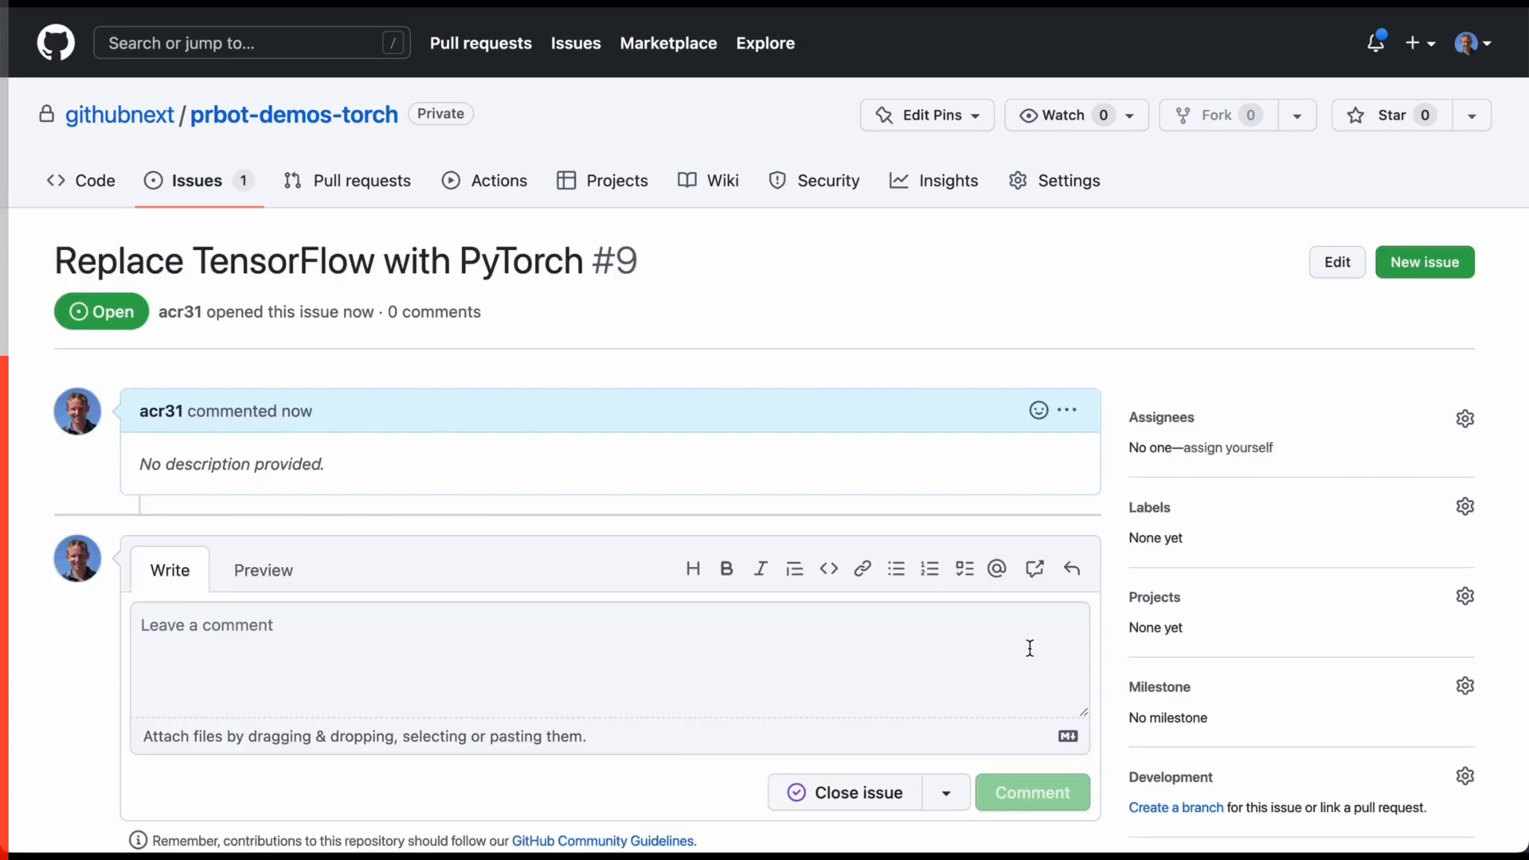
{"action": "type", "text": "/prbot how"}
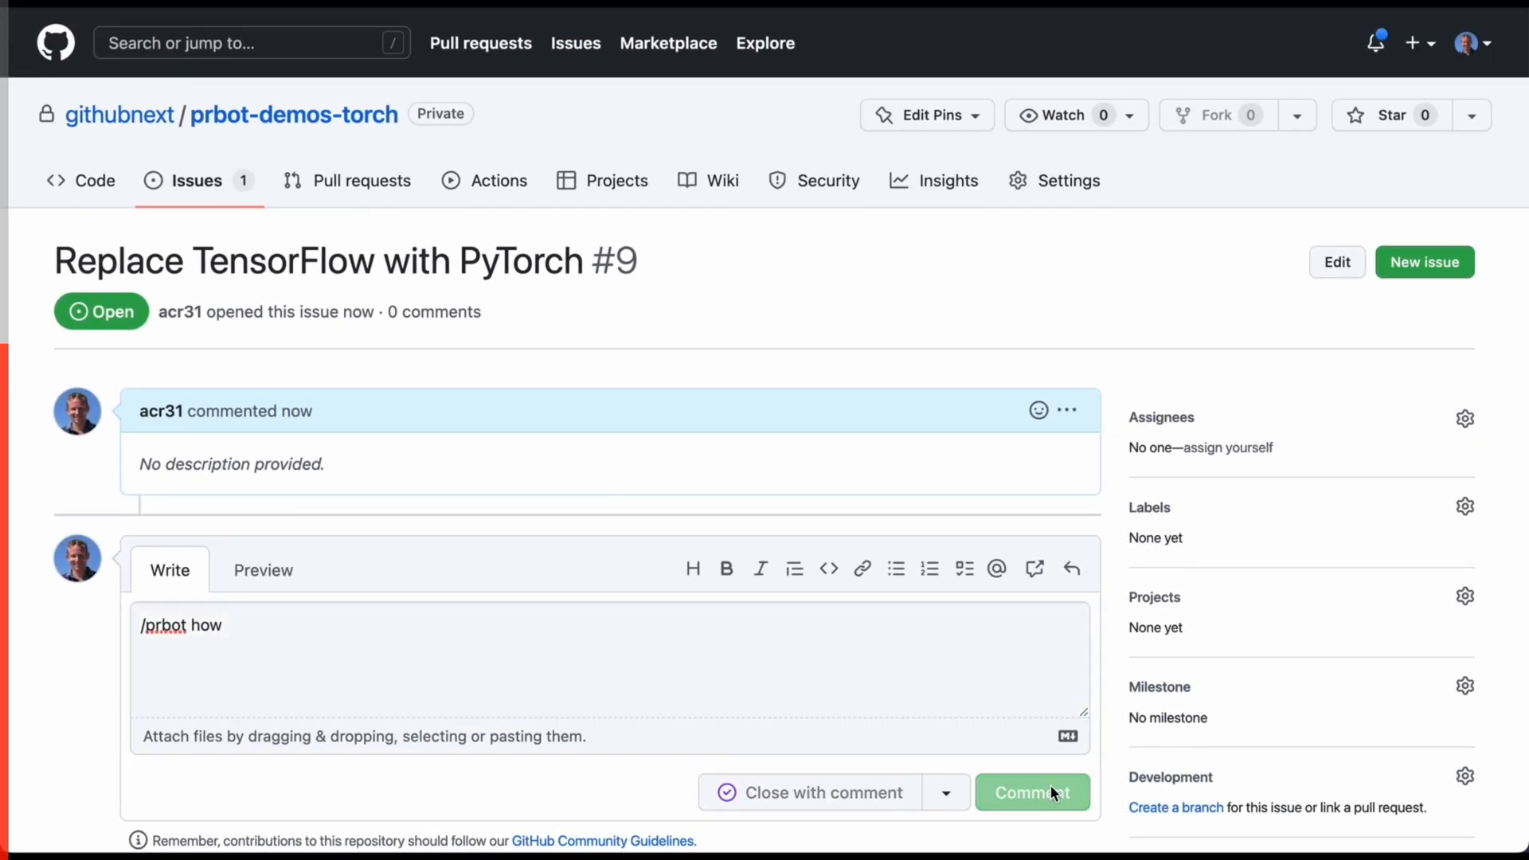
{"action": "left_click", "coordinate": [1030, 791]}
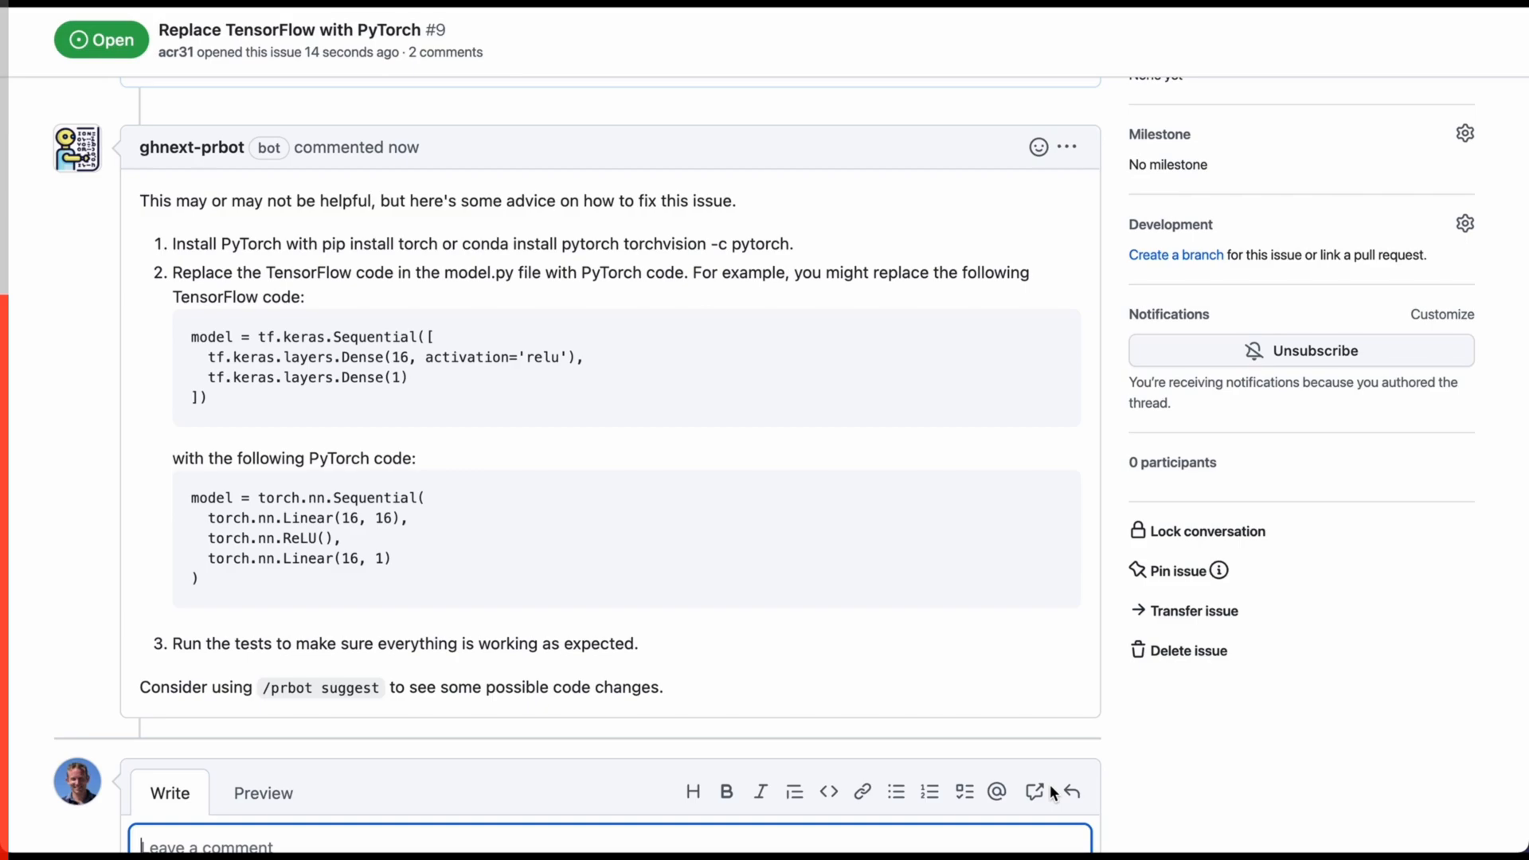
Comment '/prbot suggest' to get a proposed-changes pull request, then have prbot describe it
{"action": "scroll", "scroll_direction": "down", "scroll_amount": 3}
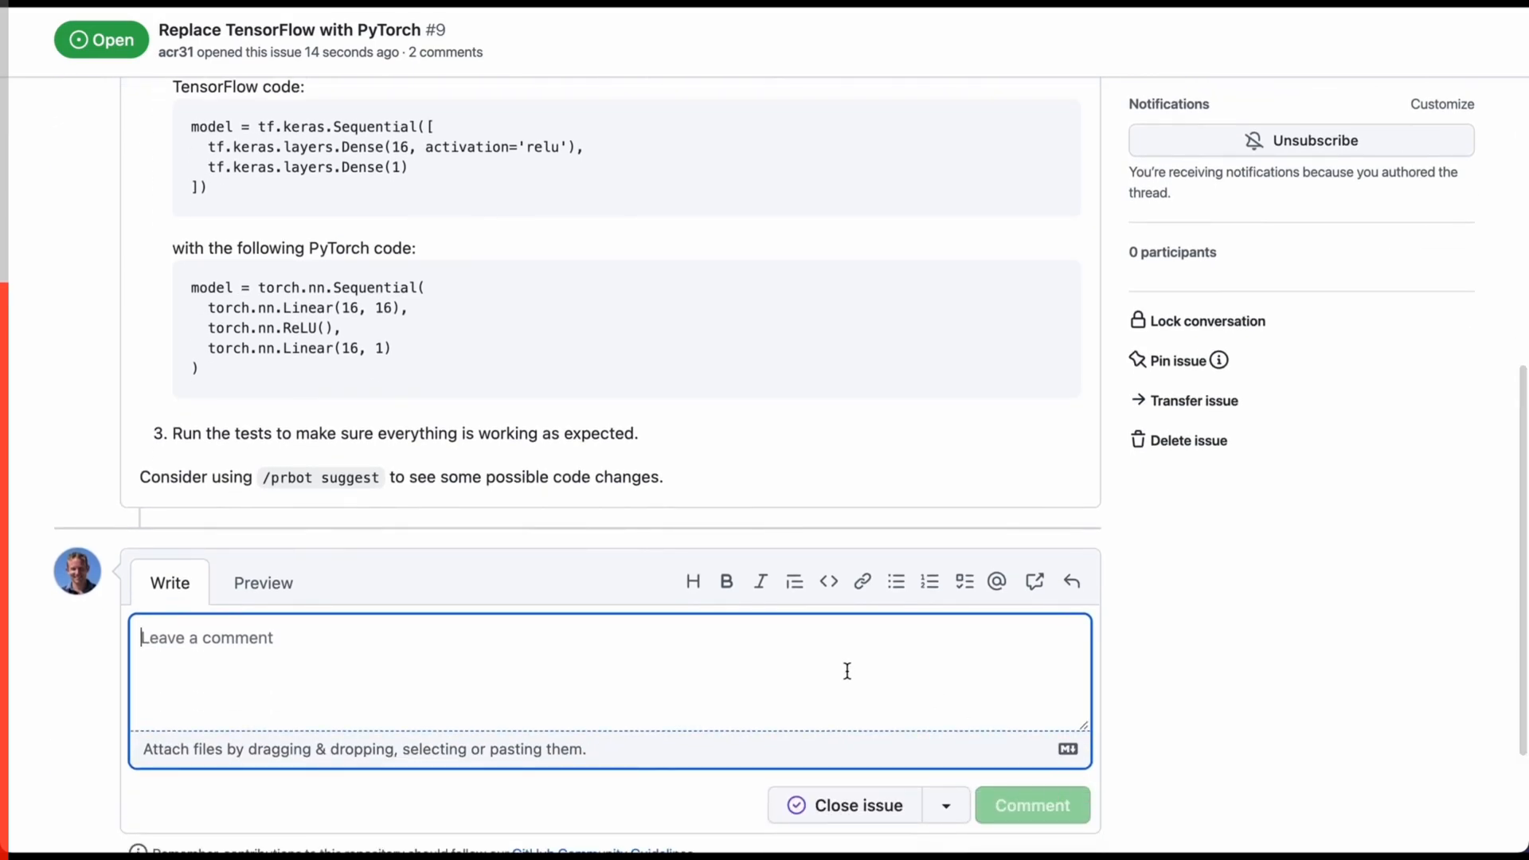
{"action": "type", "text": "/prbot suggest"}
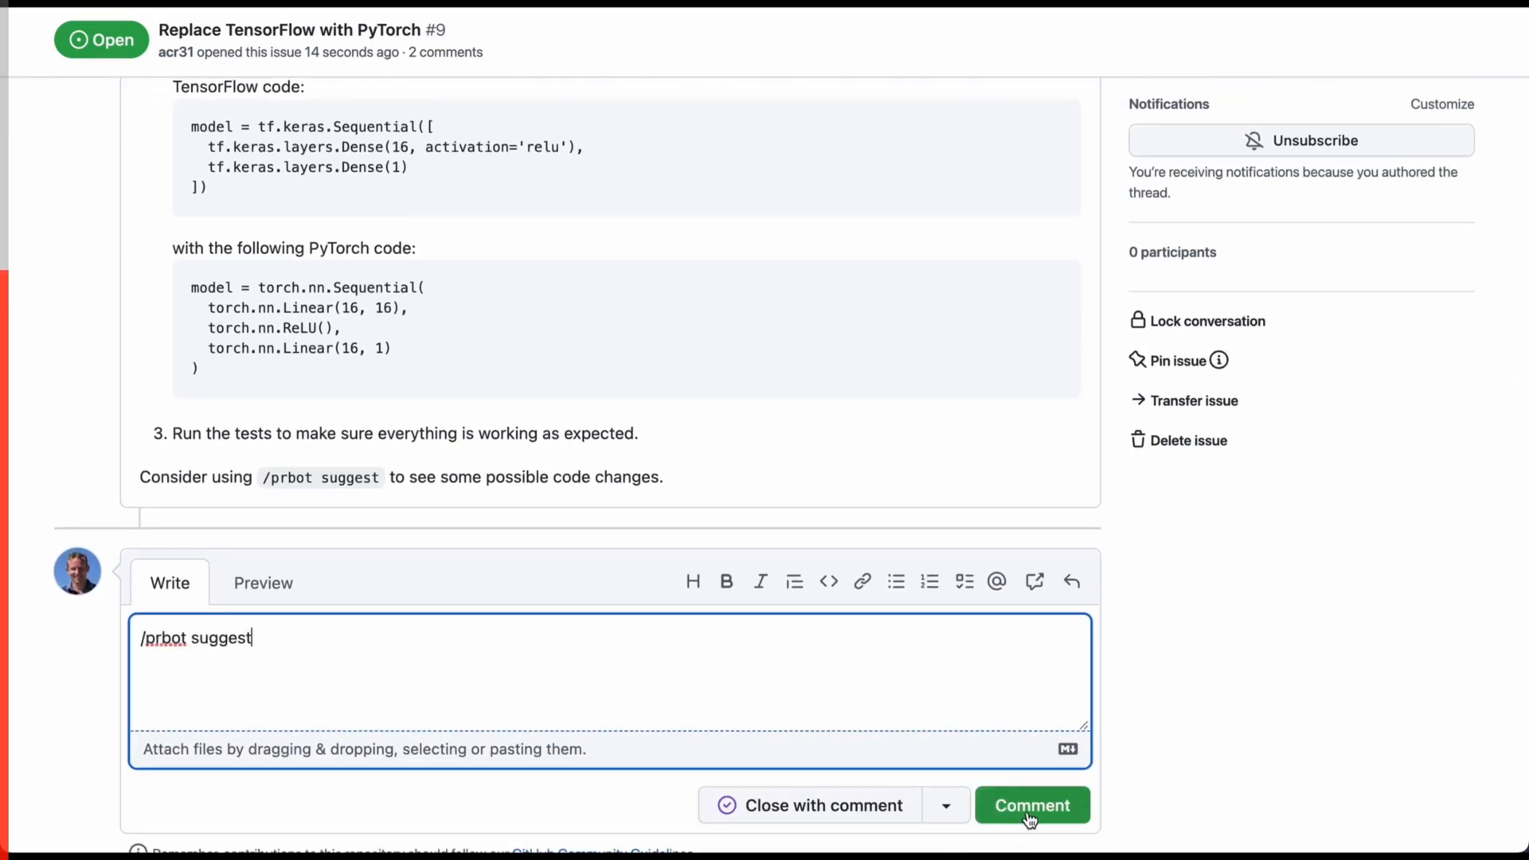
{"action": "left_click", "coordinate": [1030, 804]}
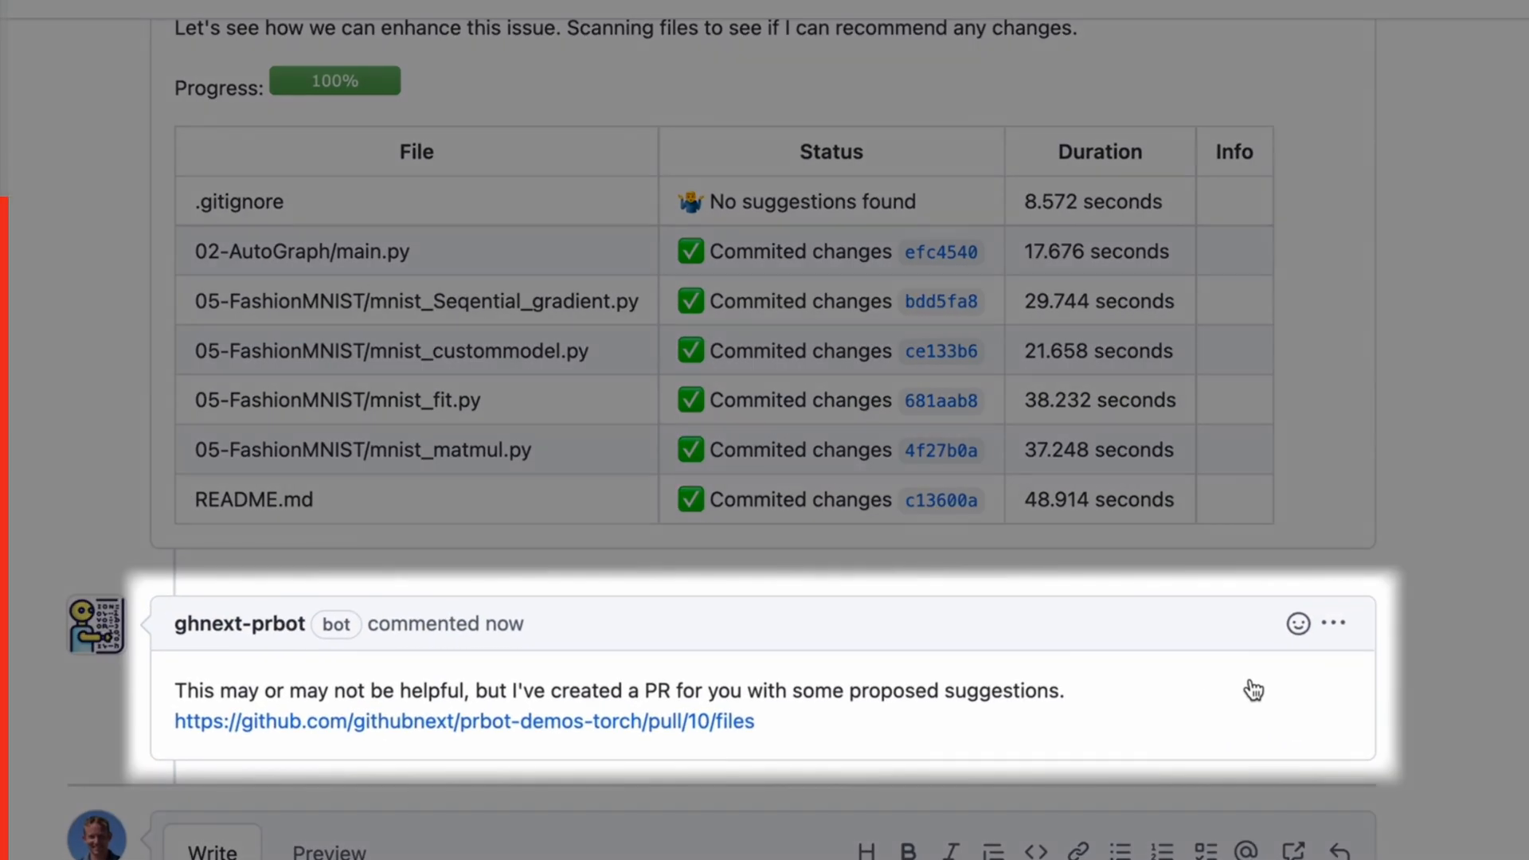
{"action": "scroll", "scroll_direction": "down", "scroll_amount": 3}
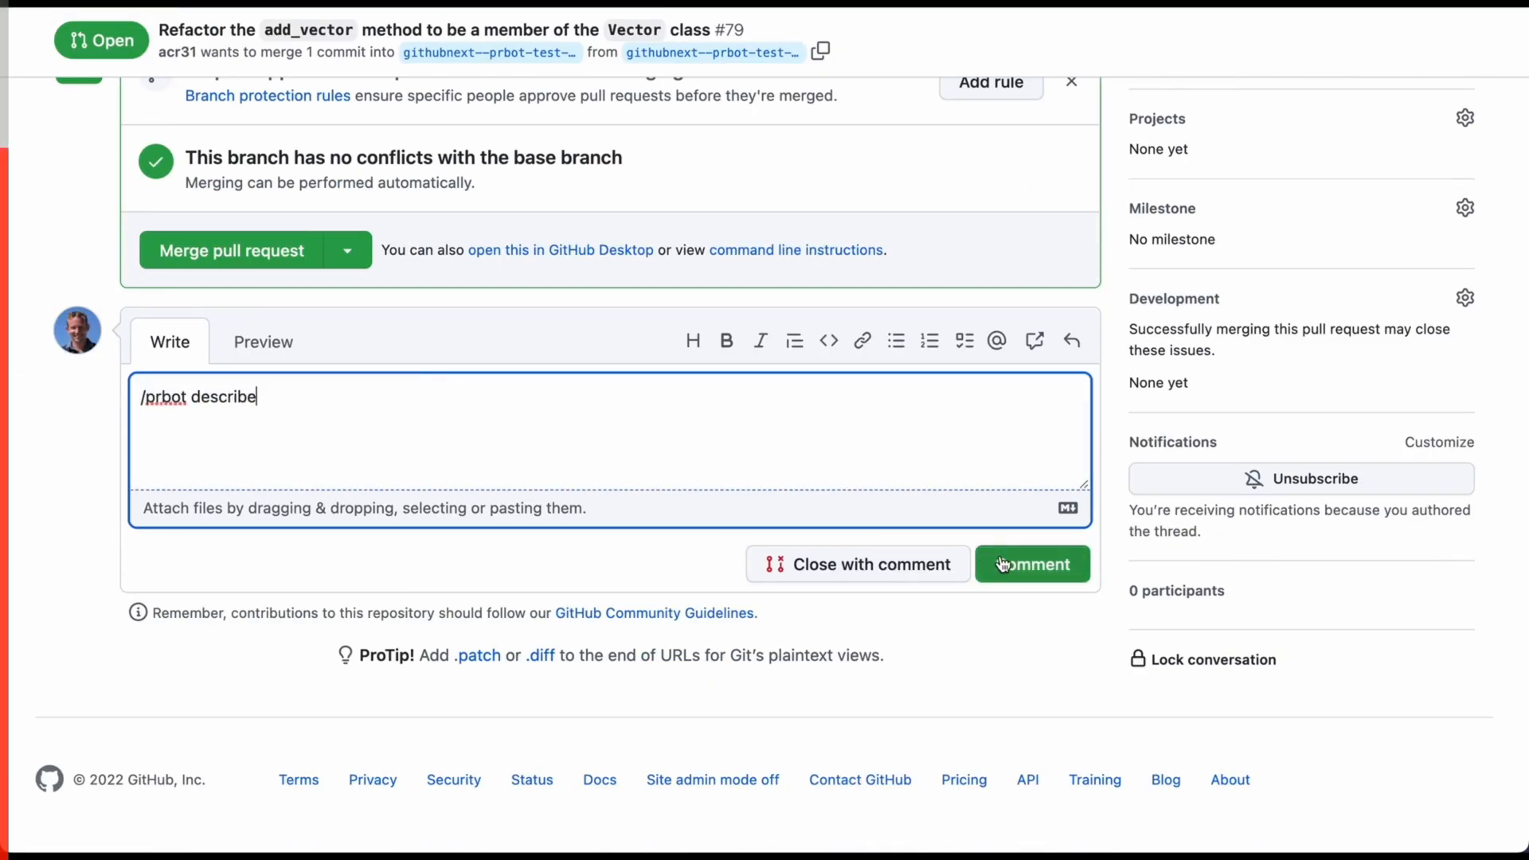
{"action": "left_click", "coordinate": [1032, 563]}
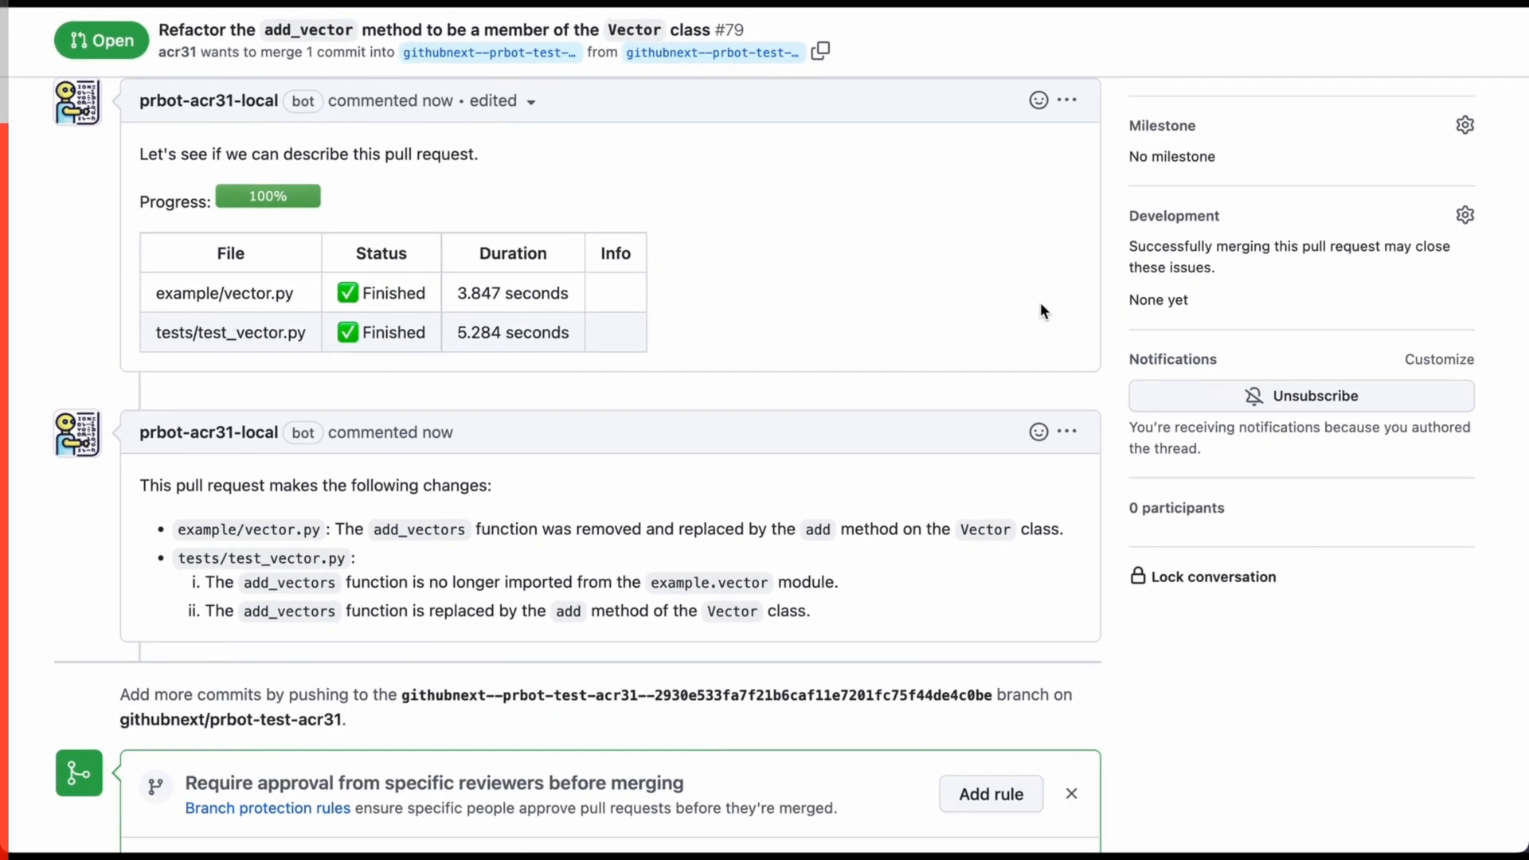
Read through the bot's AI review sections of the pull request, then go back to the Copilot X overview
{"action": "scroll", "scroll_direction": "down", "scroll_amount": 3}
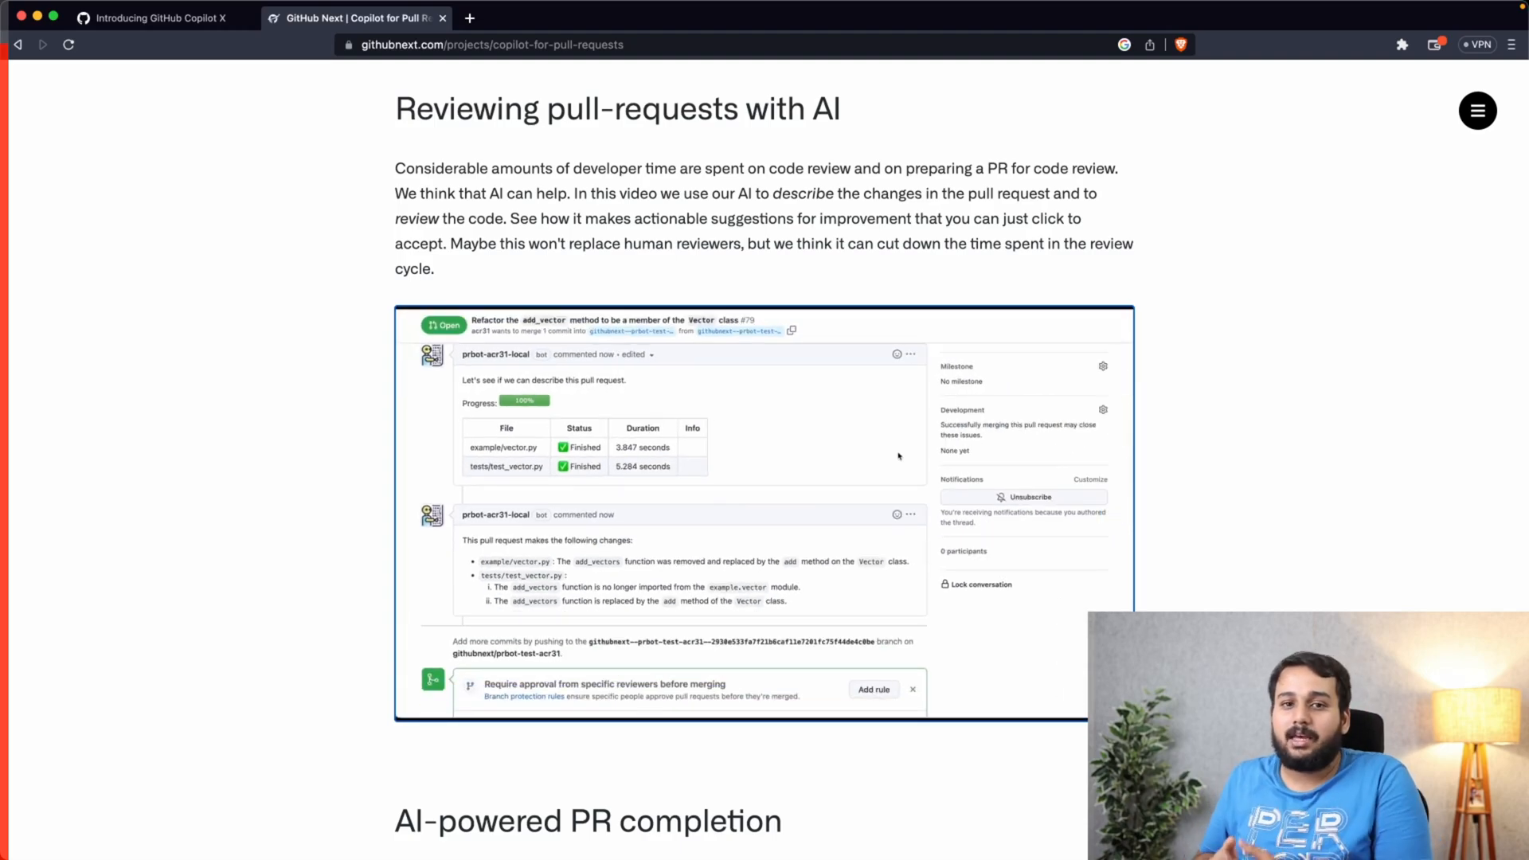
{"action": "scroll", "scroll_direction": "down", "scroll_amount": 3}
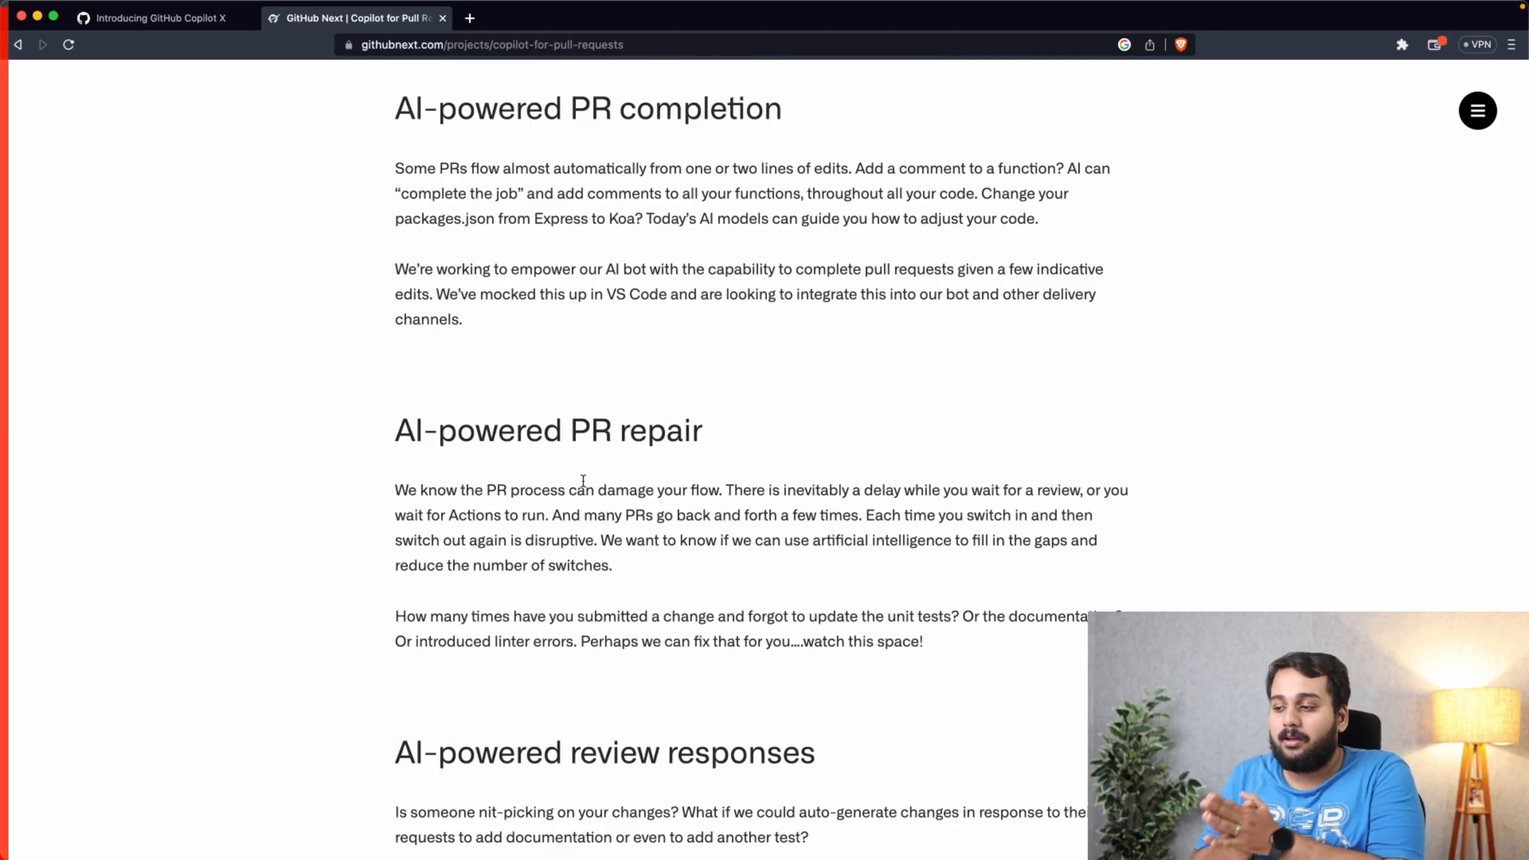
{"action": "left_click", "coordinate": [159, 18]}
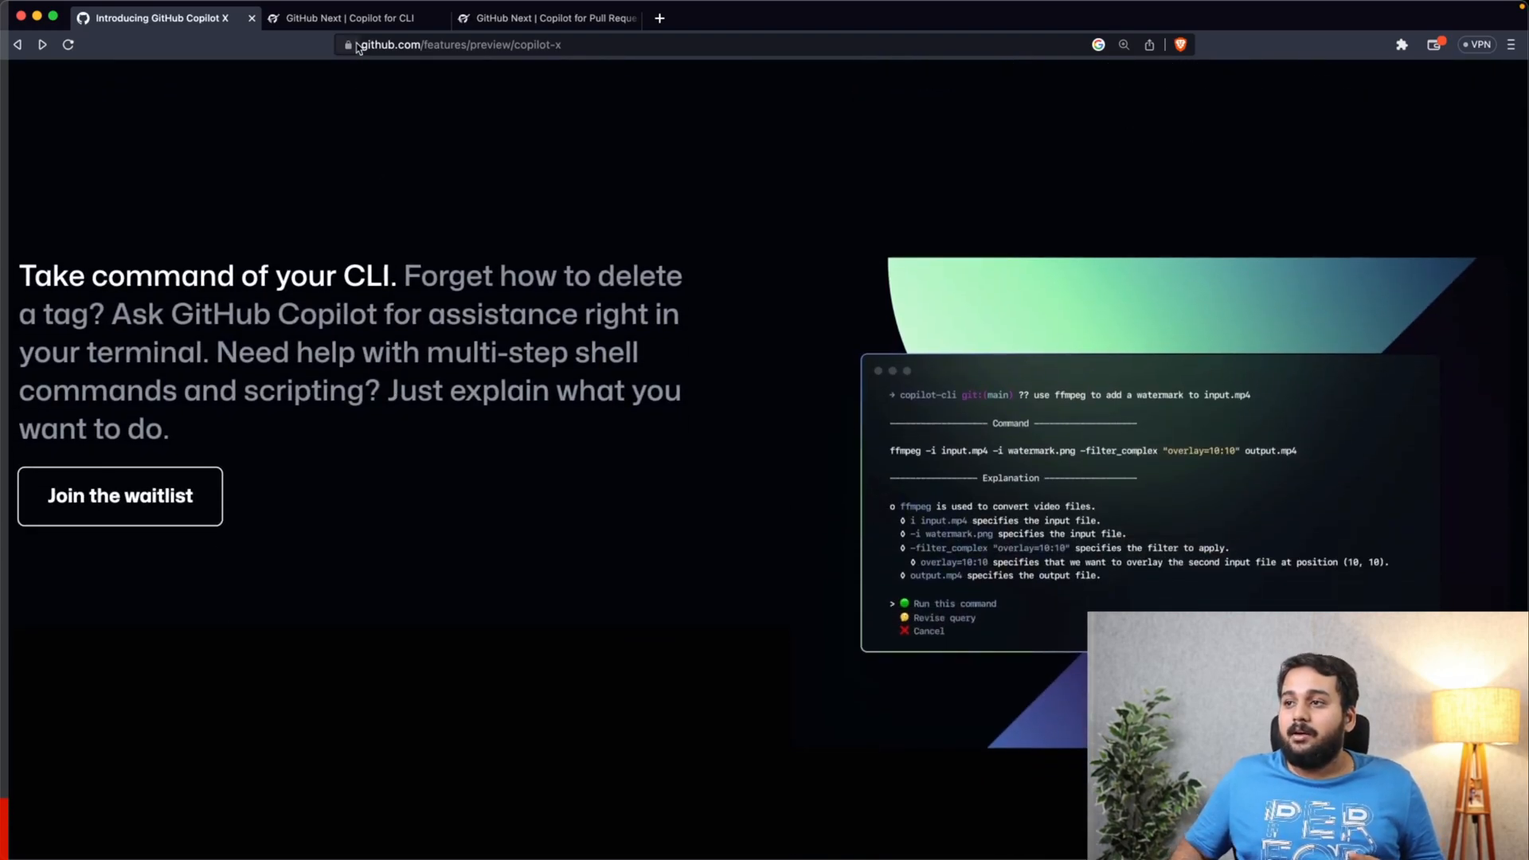
Show the Copilot for CLI page and run its demo asking to 'ignore node modules'
{"action": "left_click", "coordinate": [350, 18]}
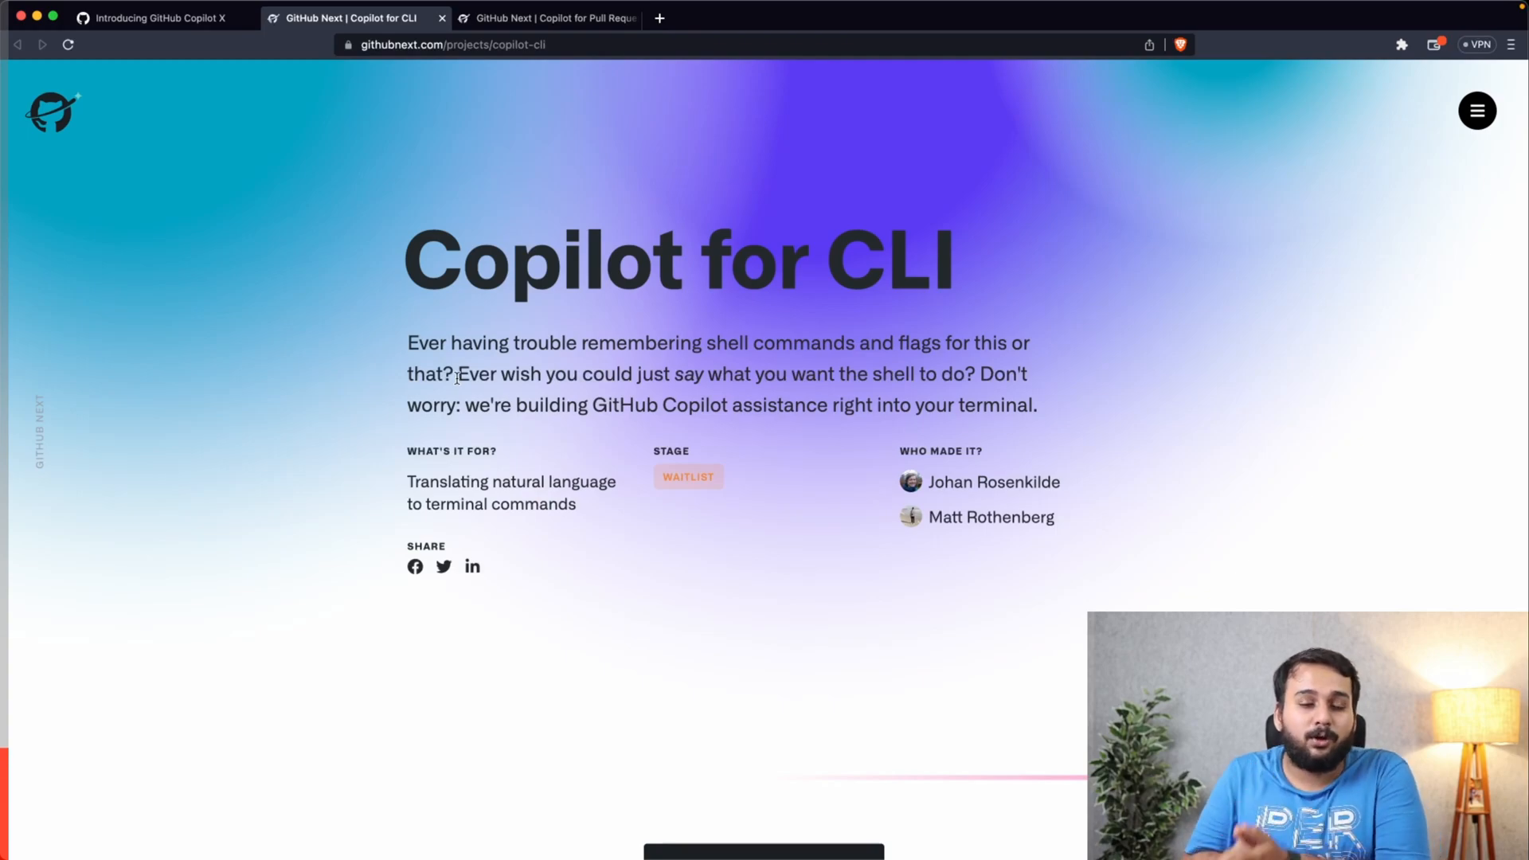
{"action": "scroll", "scroll_direction": "down", "scroll_amount": 3}
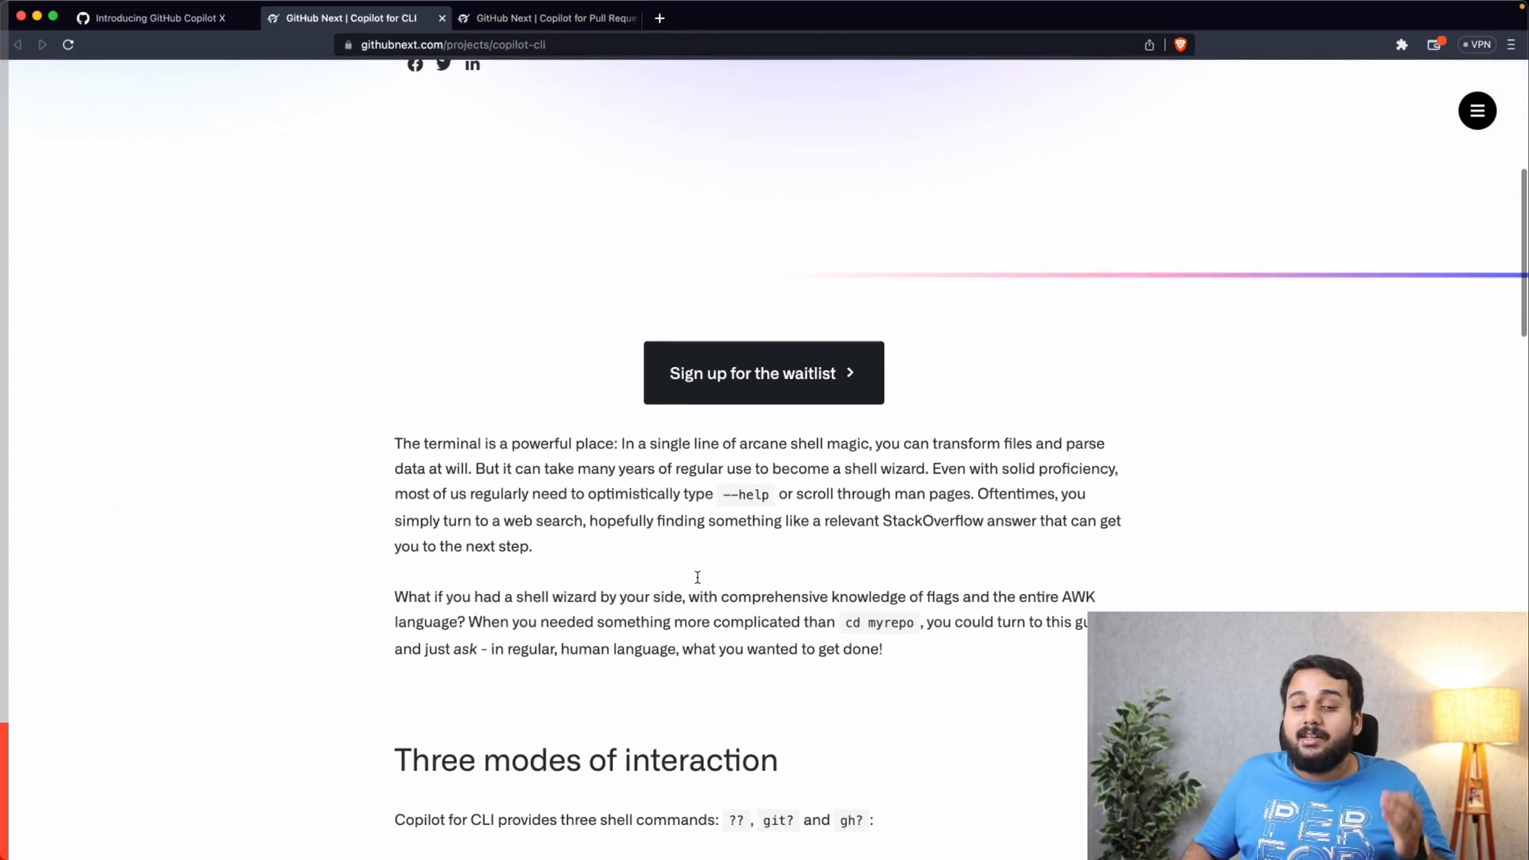
{"action": "scroll", "scroll_direction": "down", "scroll_amount": 3}
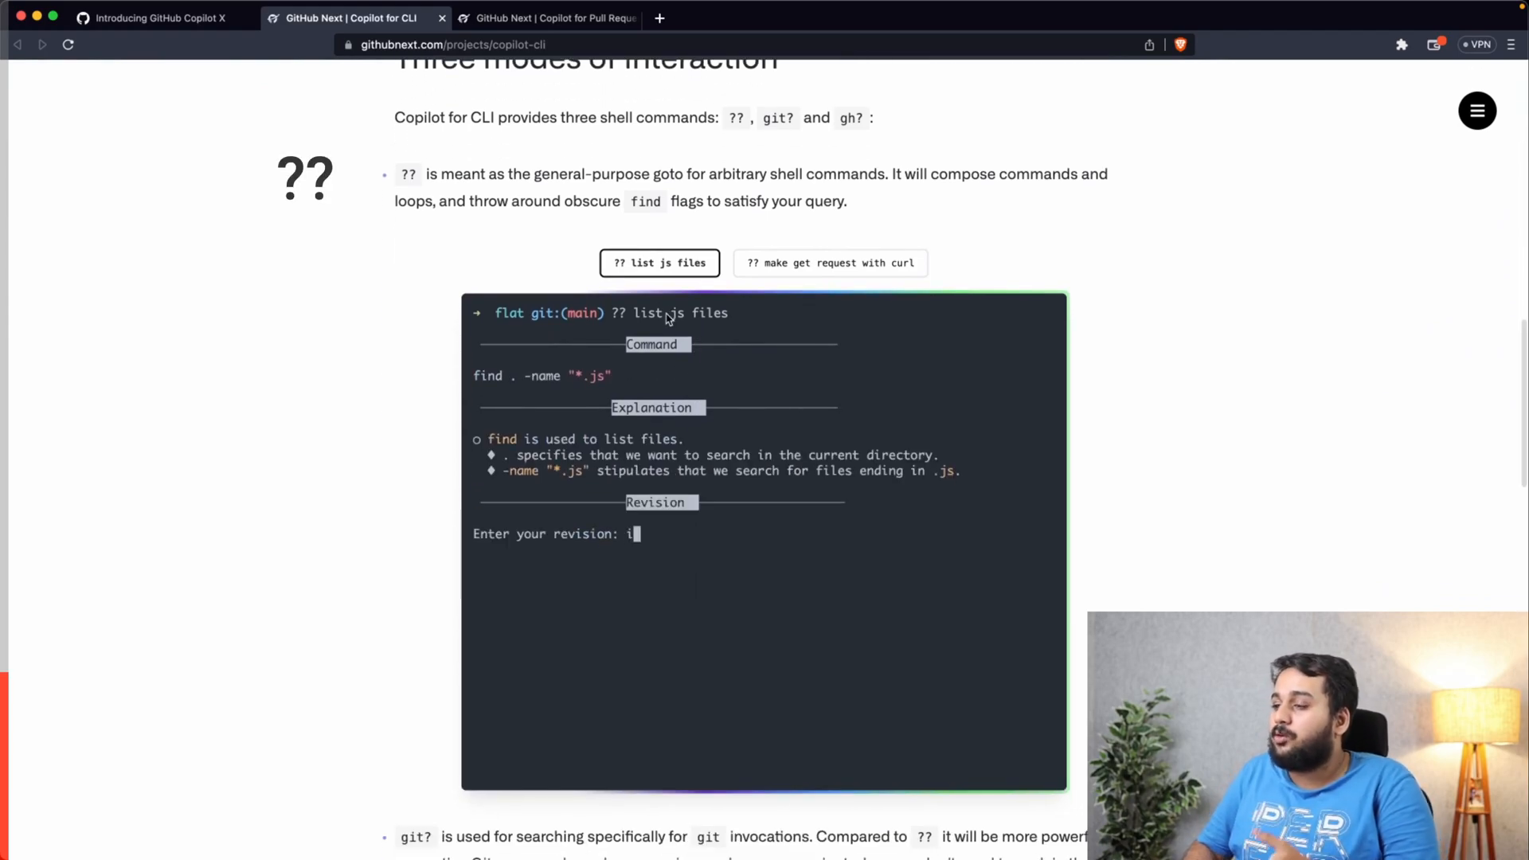
{"action": "type", "text": "gnore node modules"}
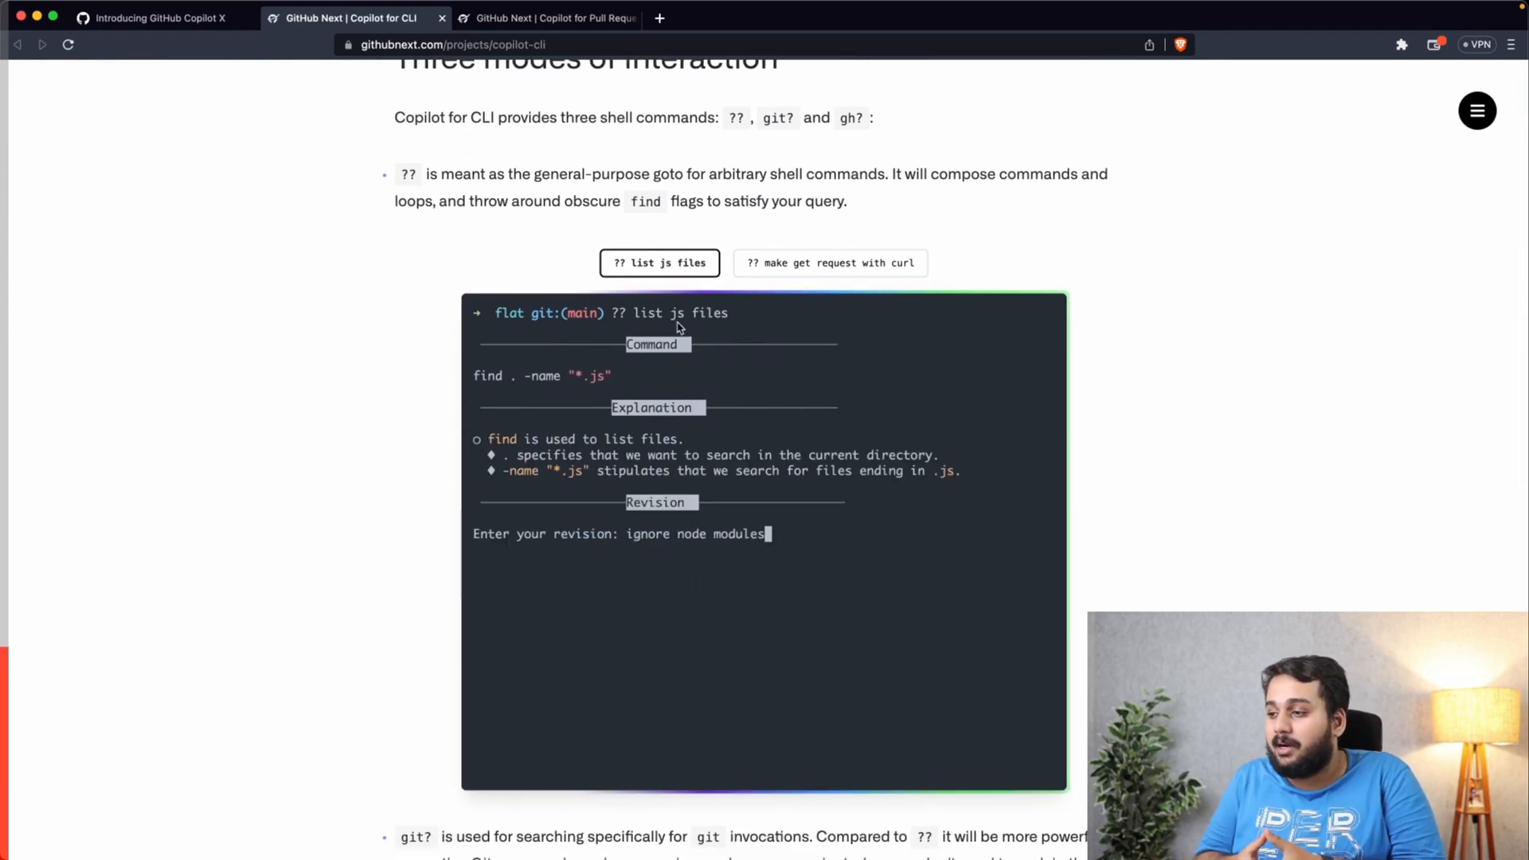
{"action": "key", "text": "Return"}
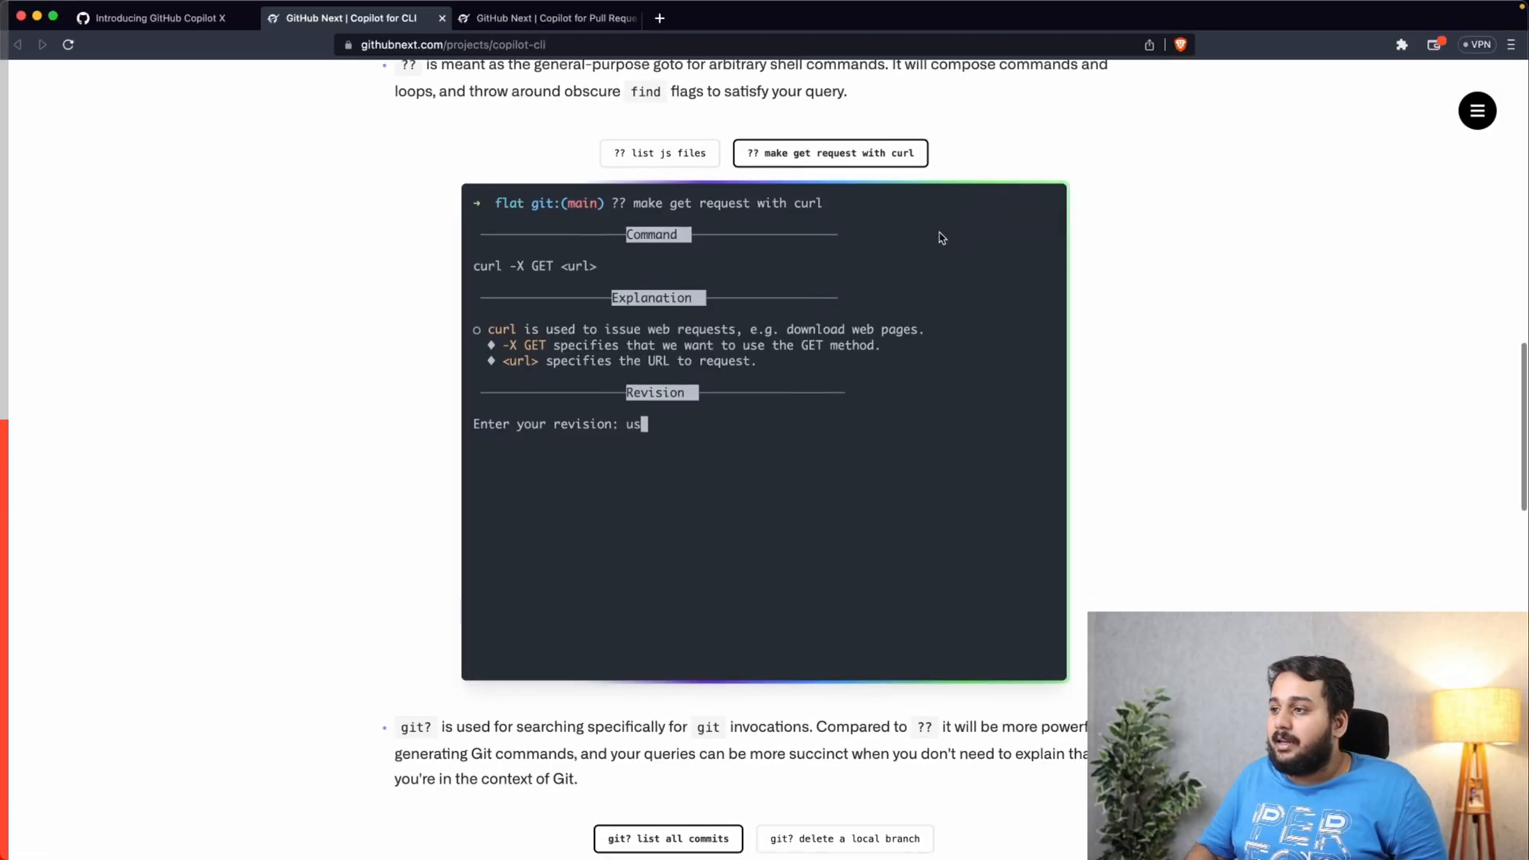
Scroll through the git? demo listing commits down to the GitHub Next home with its Projects list
{"action": "scroll", "scroll_direction": "down", "scroll_amount": 3}
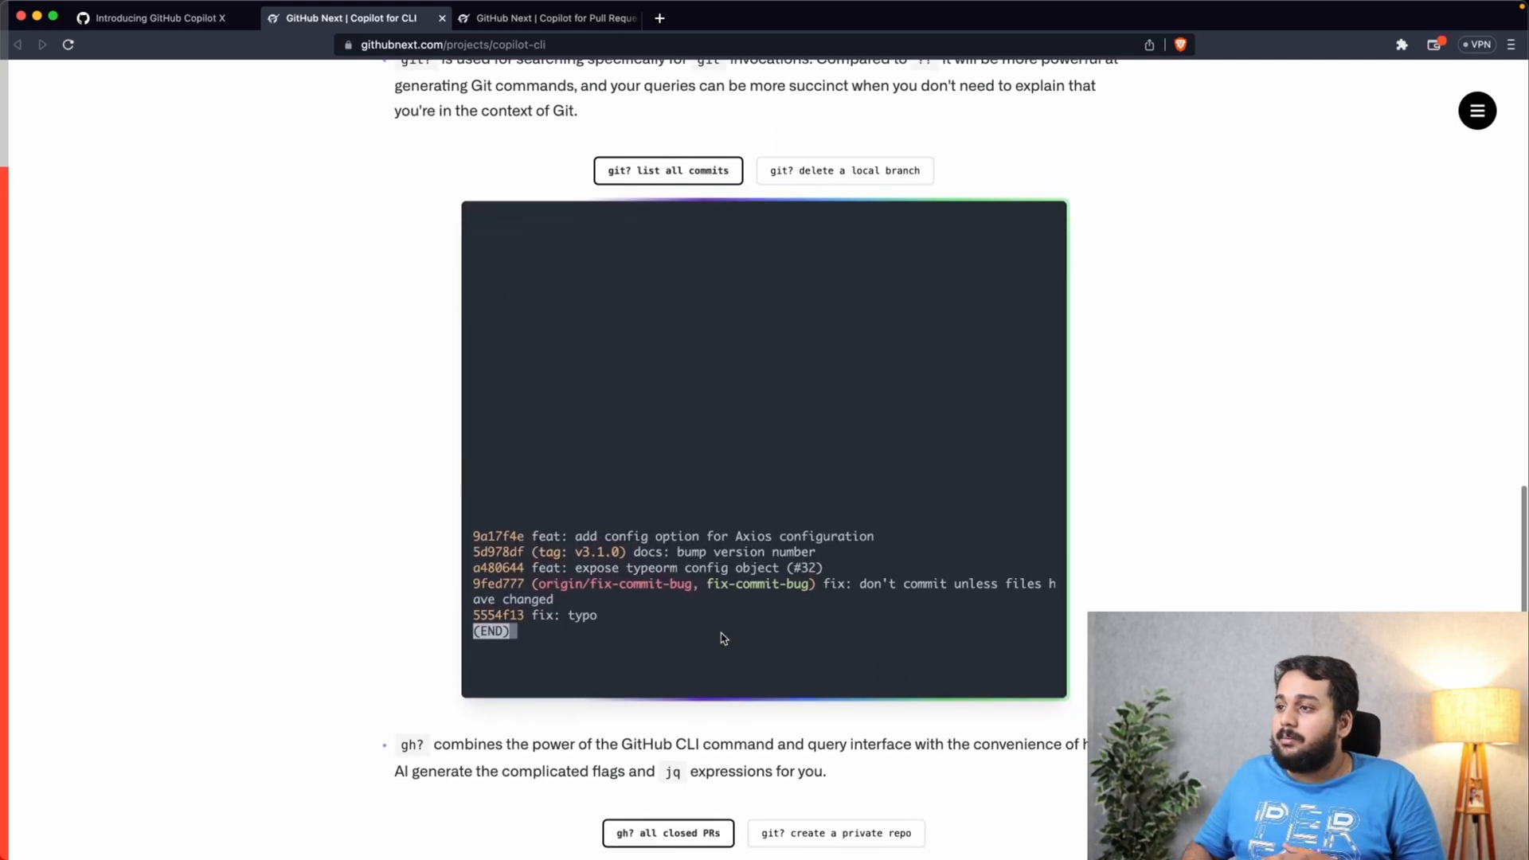
{"action": "scroll", "scroll_direction": "down", "scroll_amount": 3}
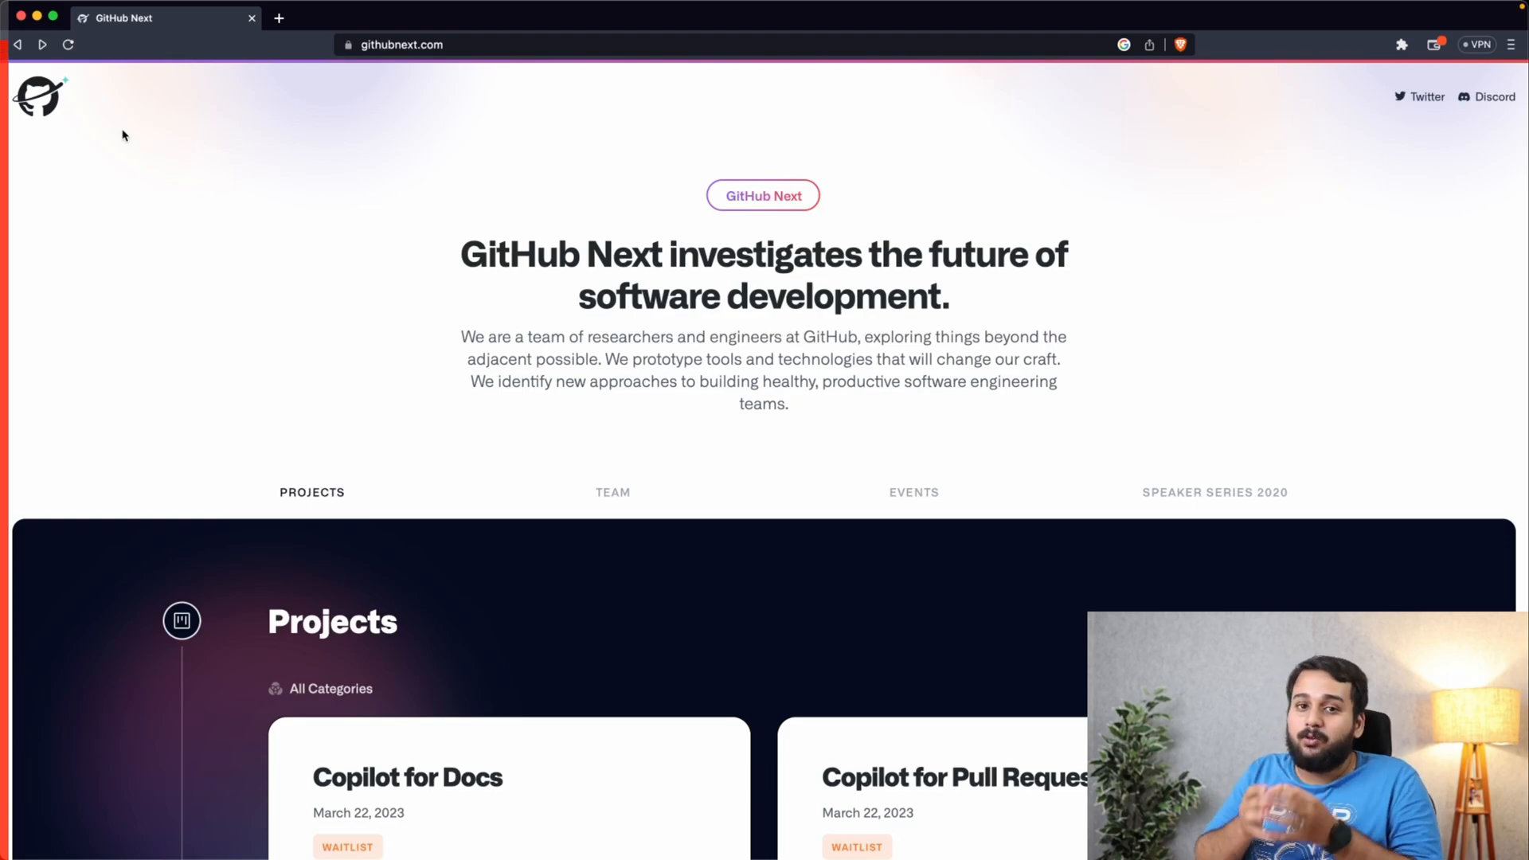
Reach the Projects grid and enter the Copilot Voice project page
{"action": "scroll", "scroll_direction": "down", "scroll_amount": 3}
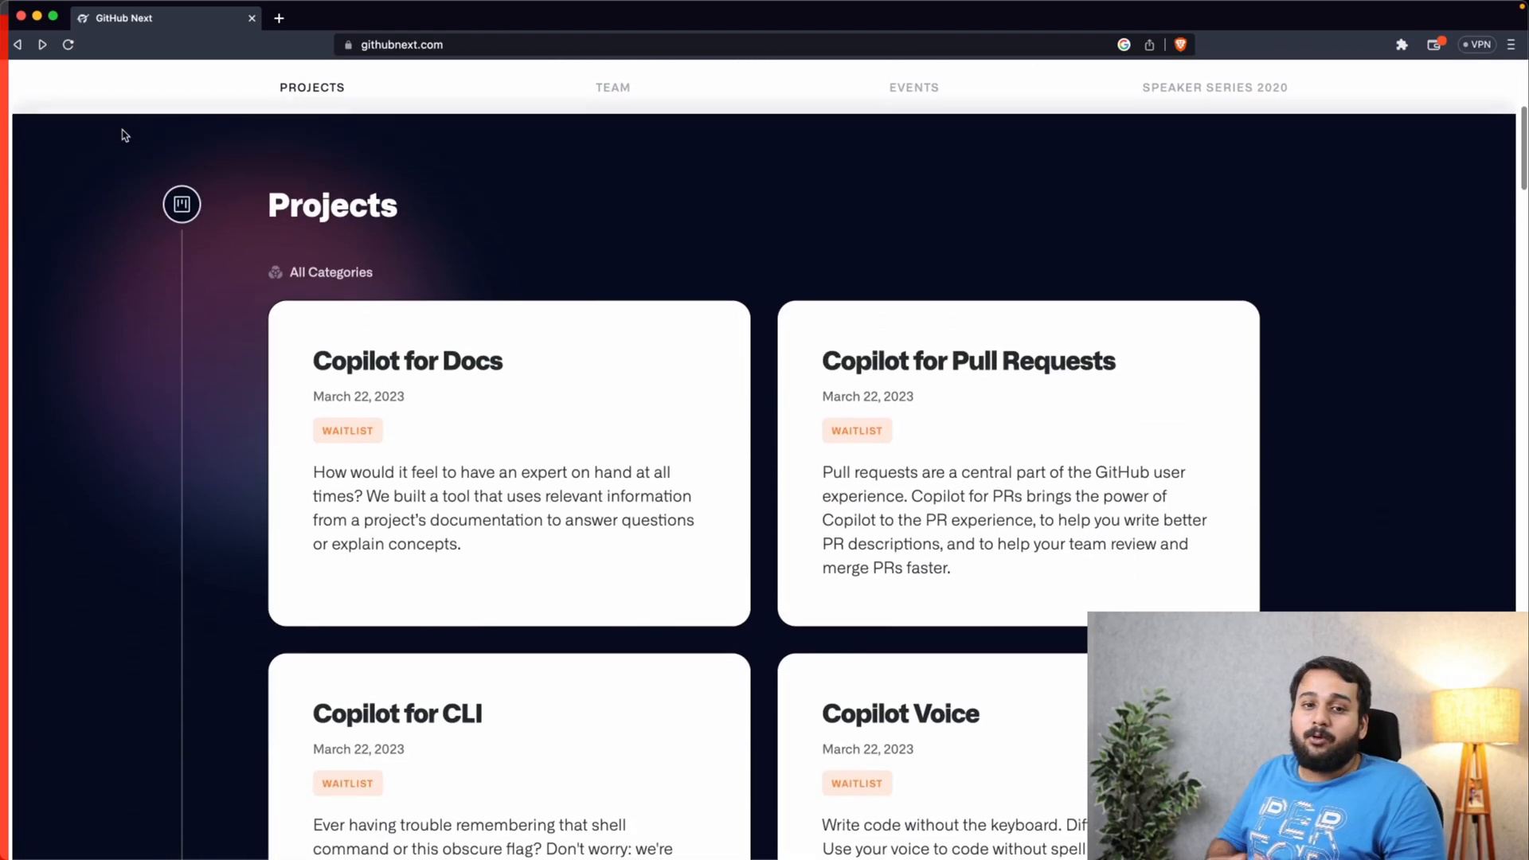
{"action": "scroll", "scroll_direction": "down", "scroll_amount": 3}
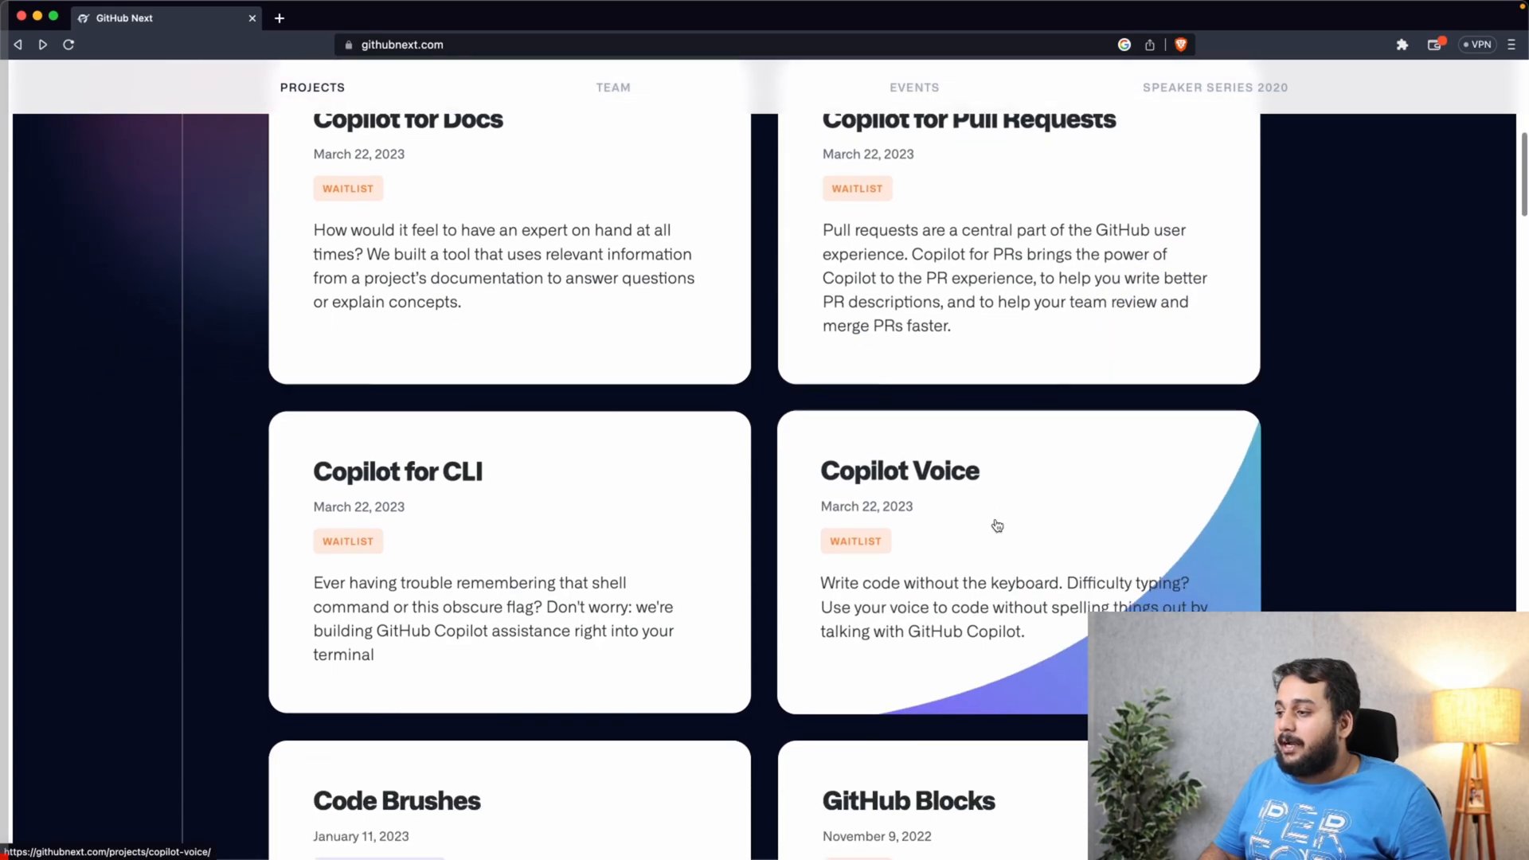
{"action": "left_click", "coordinate": [898, 469]}
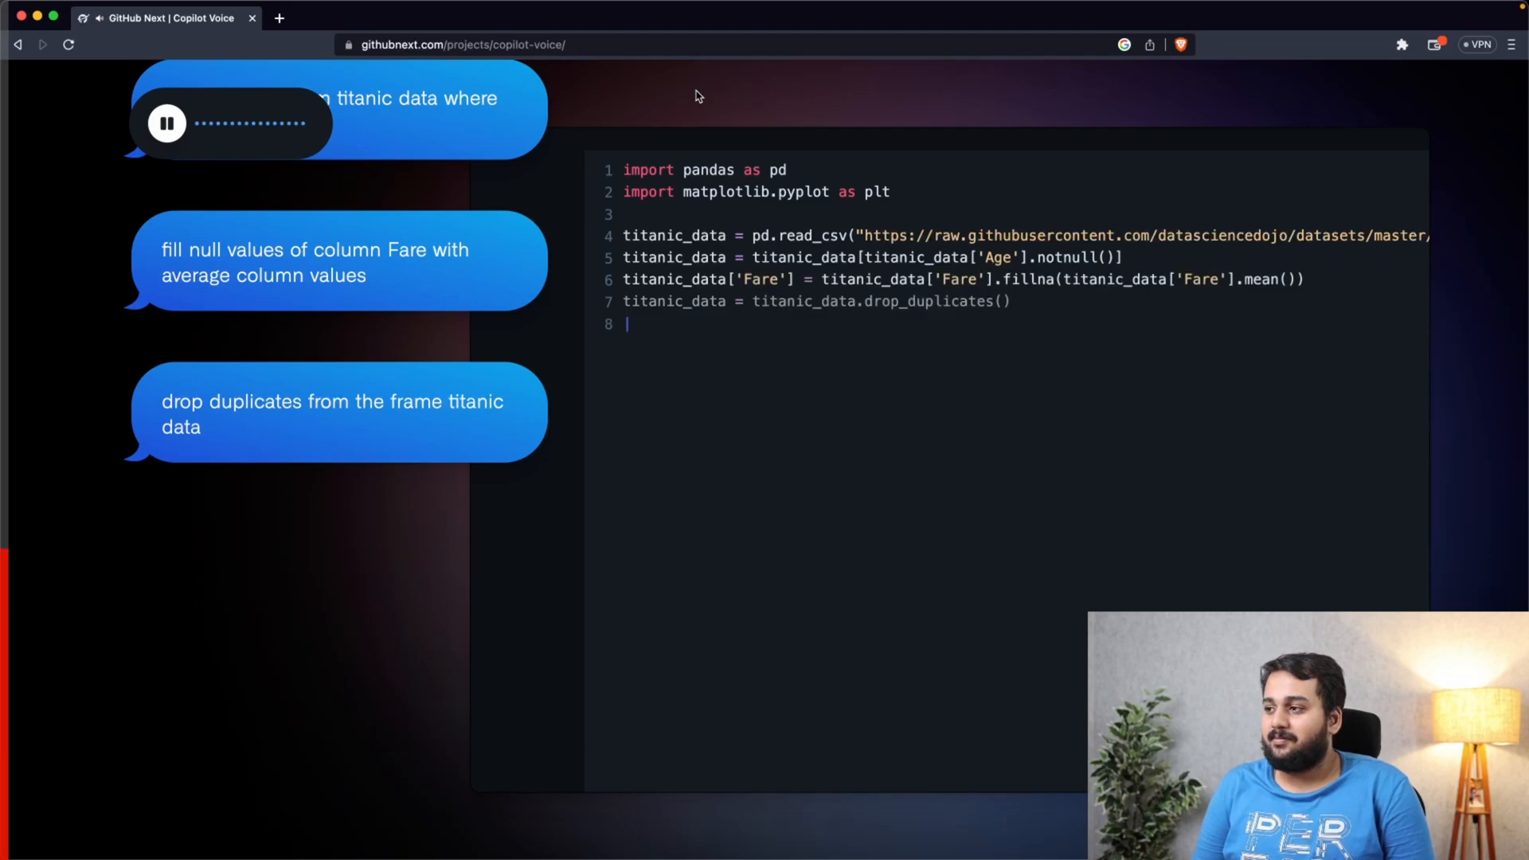
Trigger the demo with 'Copilot, new line' and move down to the Features section
{"action": "type", "text": "Copilot, new line"}
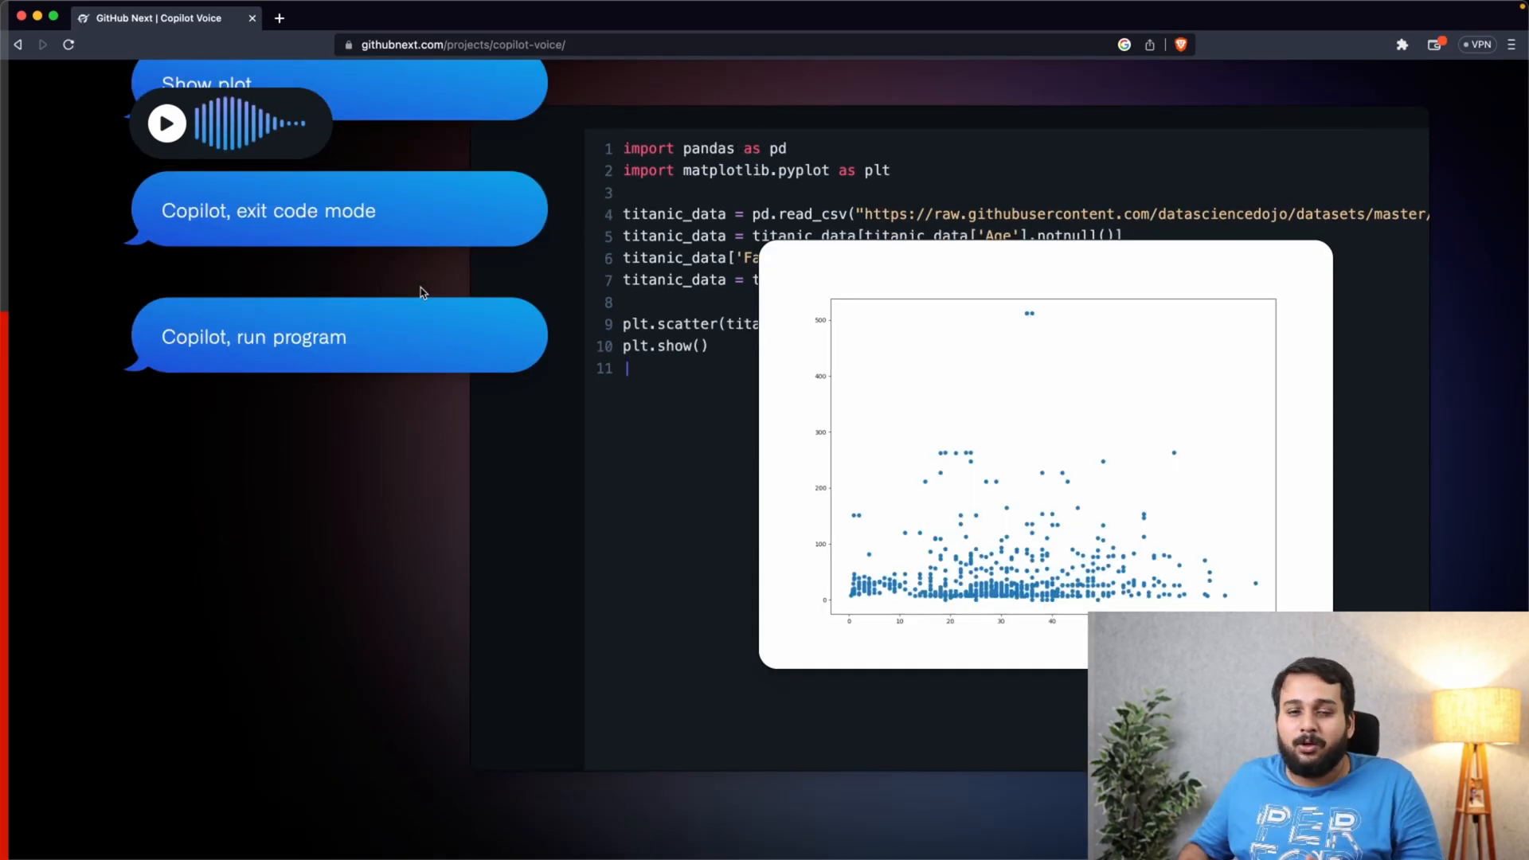
{"action": "scroll", "scroll_direction": "down", "scroll_amount": 3}
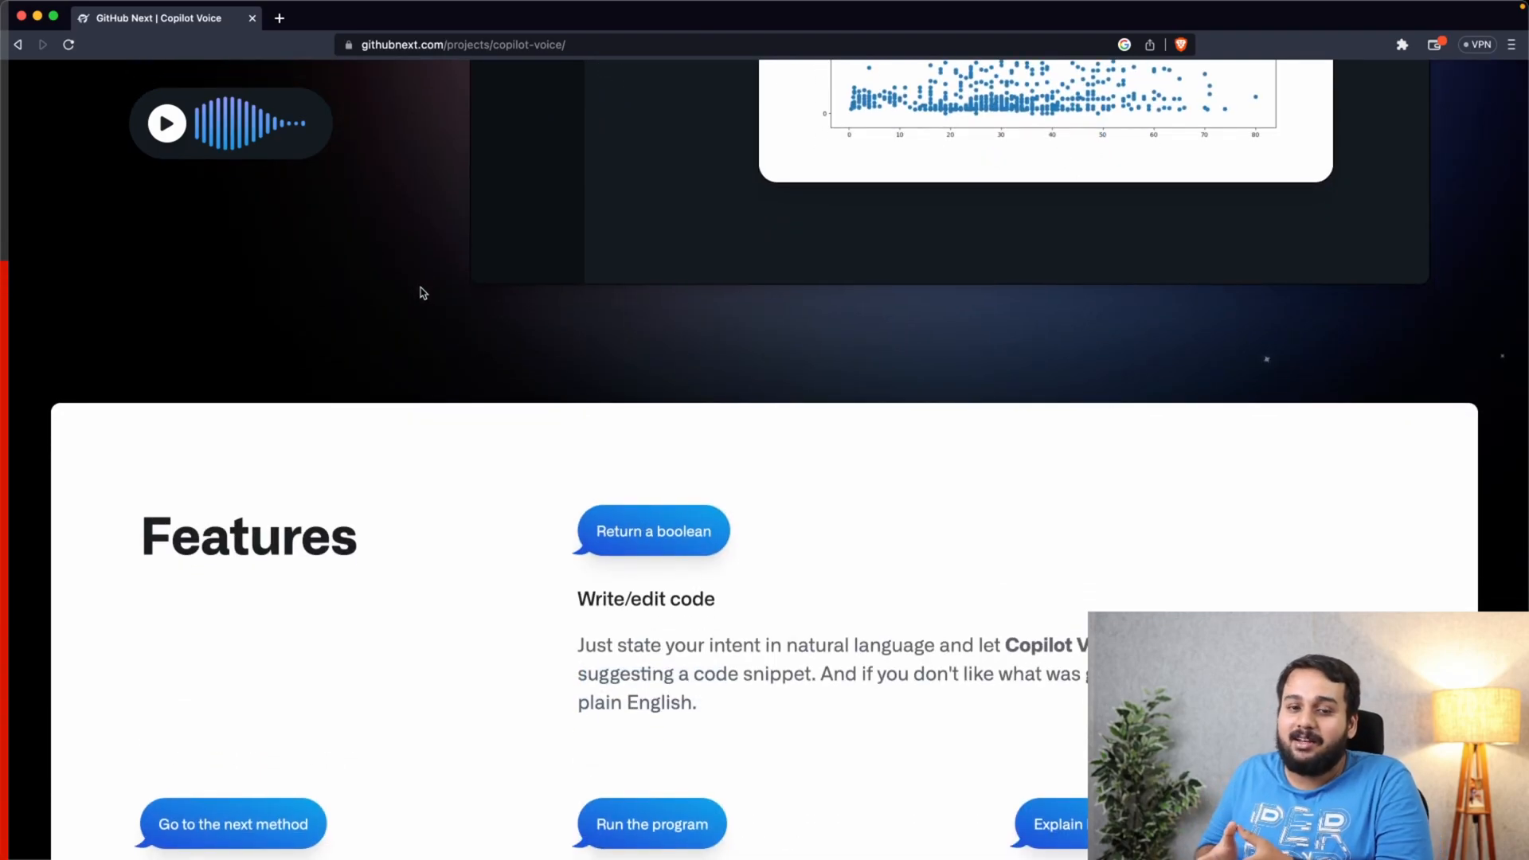
Scroll through the Copilot Voice Features list
{"action": "scroll", "scroll_direction": "down", "scroll_amount": 3}
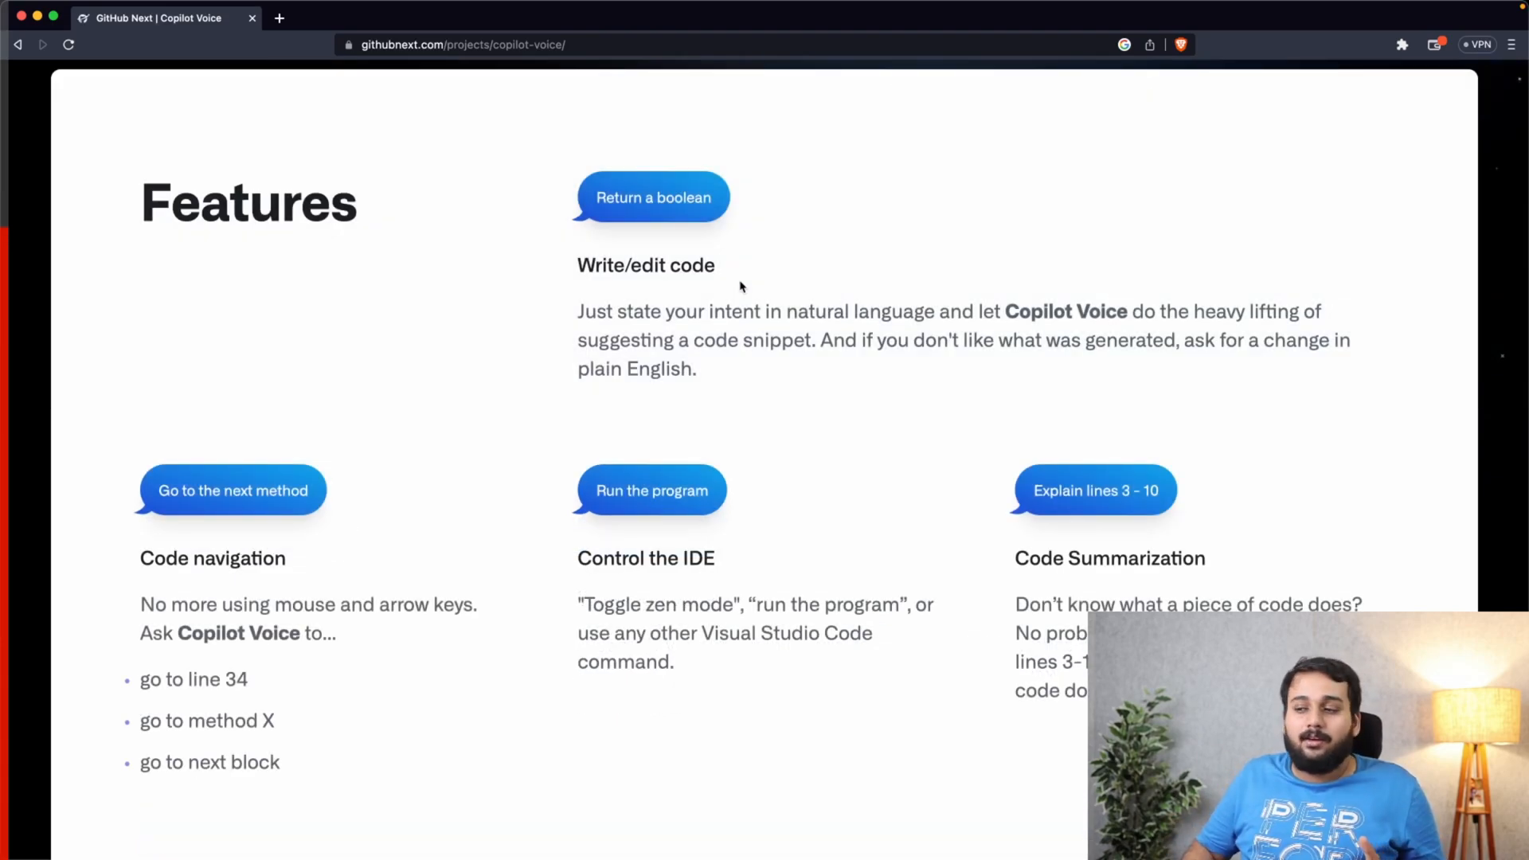
{"action": "scroll", "scroll_direction": "down", "scroll_amount": 3}
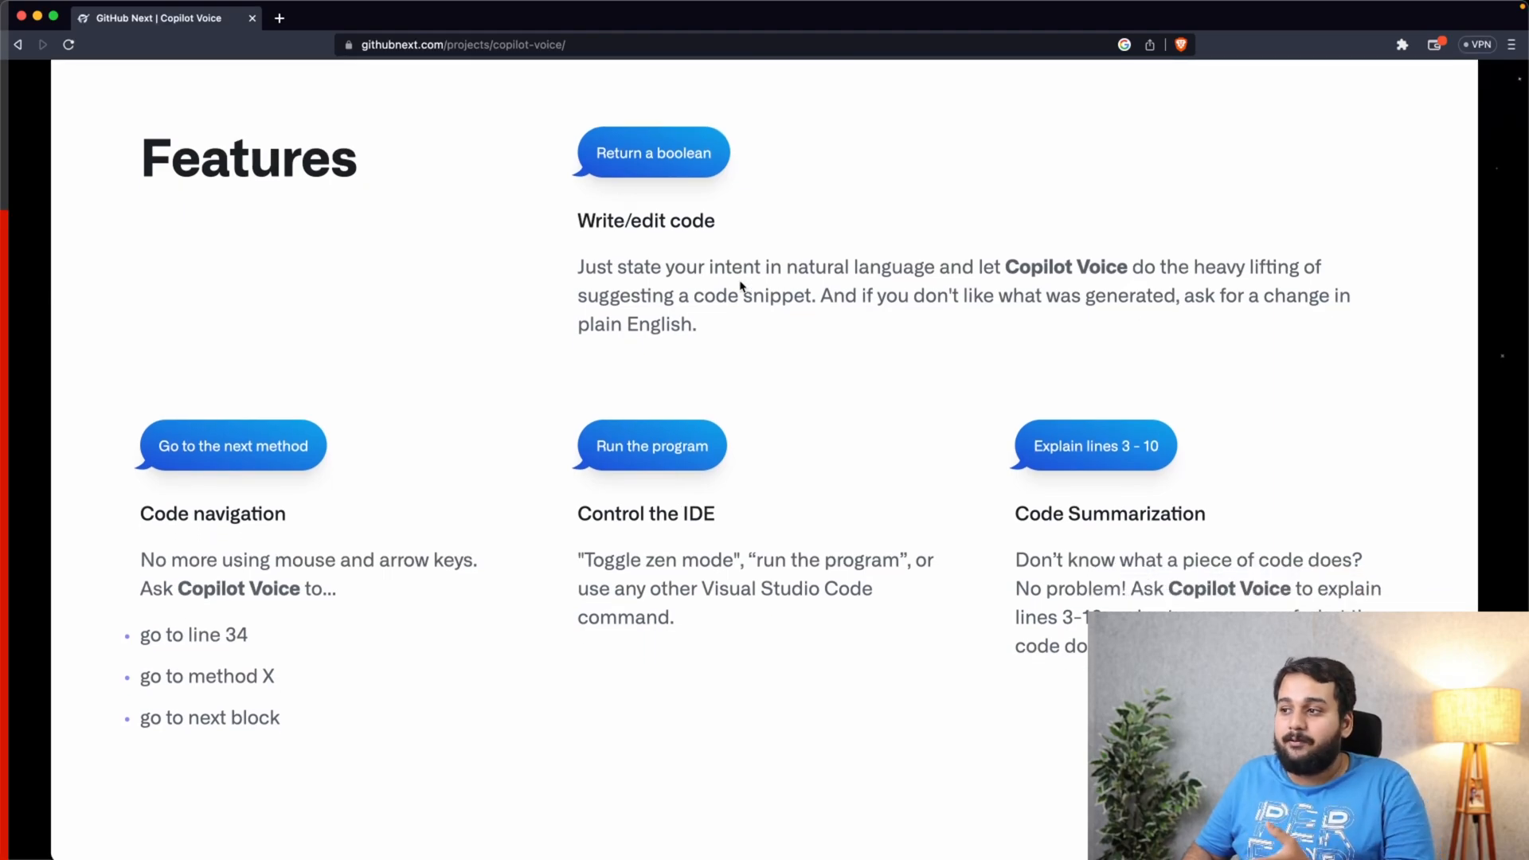
{"action": "scroll", "scroll_direction": "down", "scroll_amount": 3}
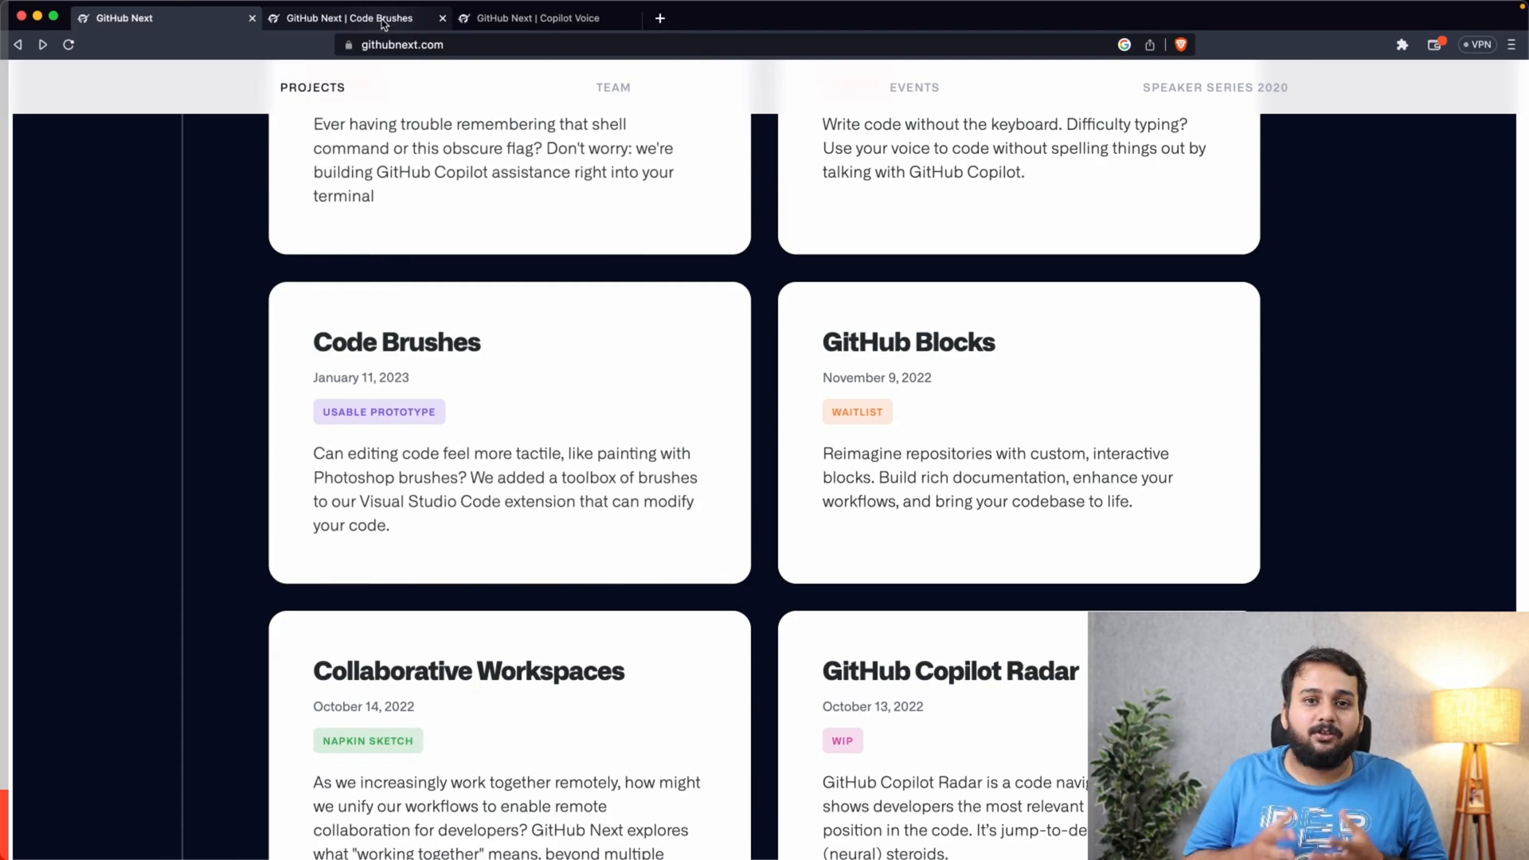
{"action": "mouse_move", "coordinate": [350, 17]}
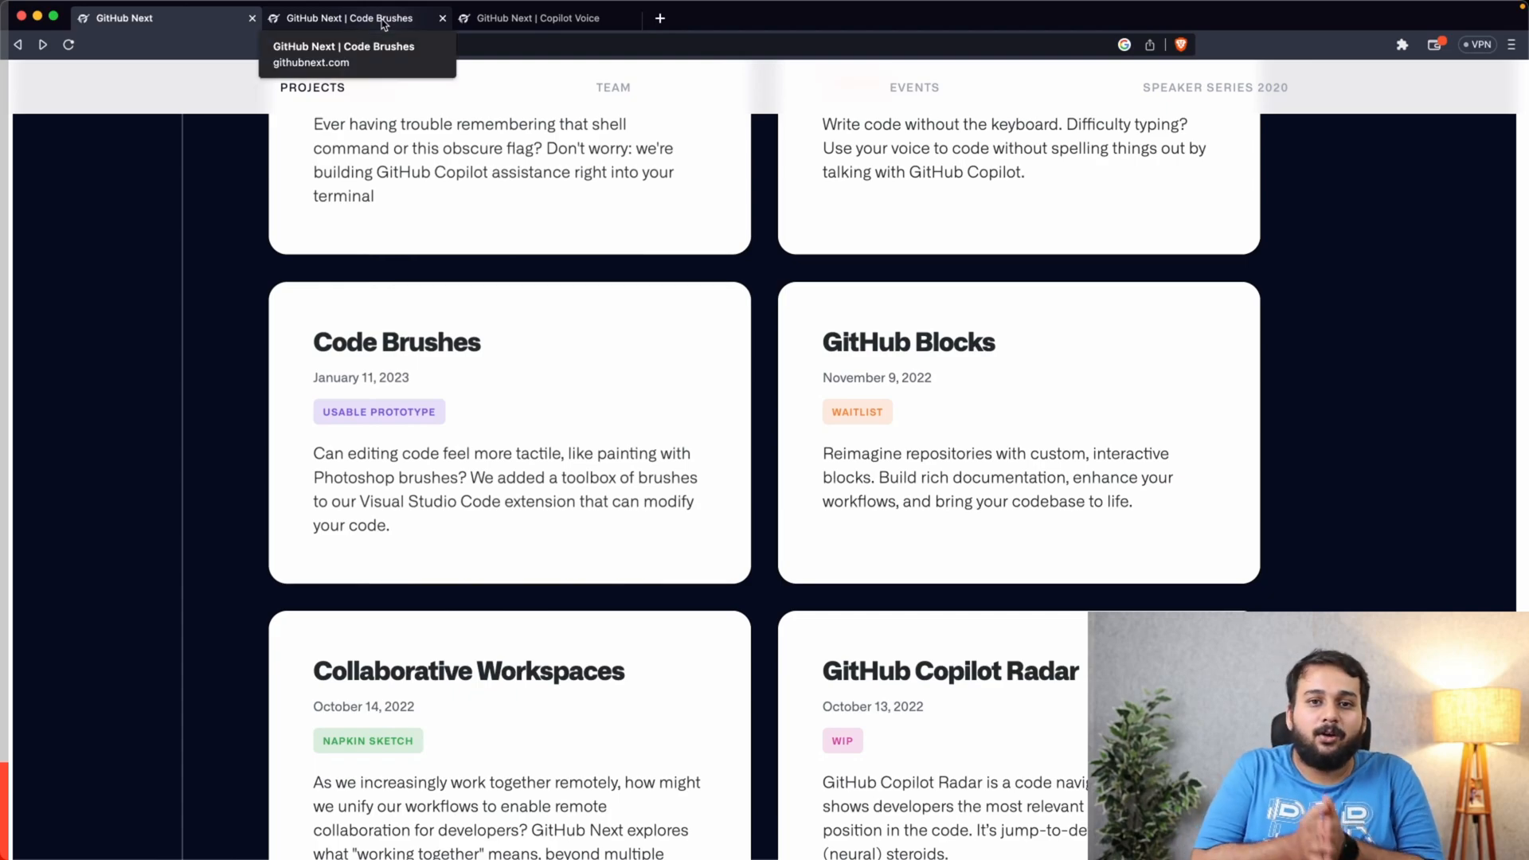
Show the Code Brushes page and scroll past the readability and add-types brushes to Fix simple bugs
{"action": "left_click", "coordinate": [351, 17]}
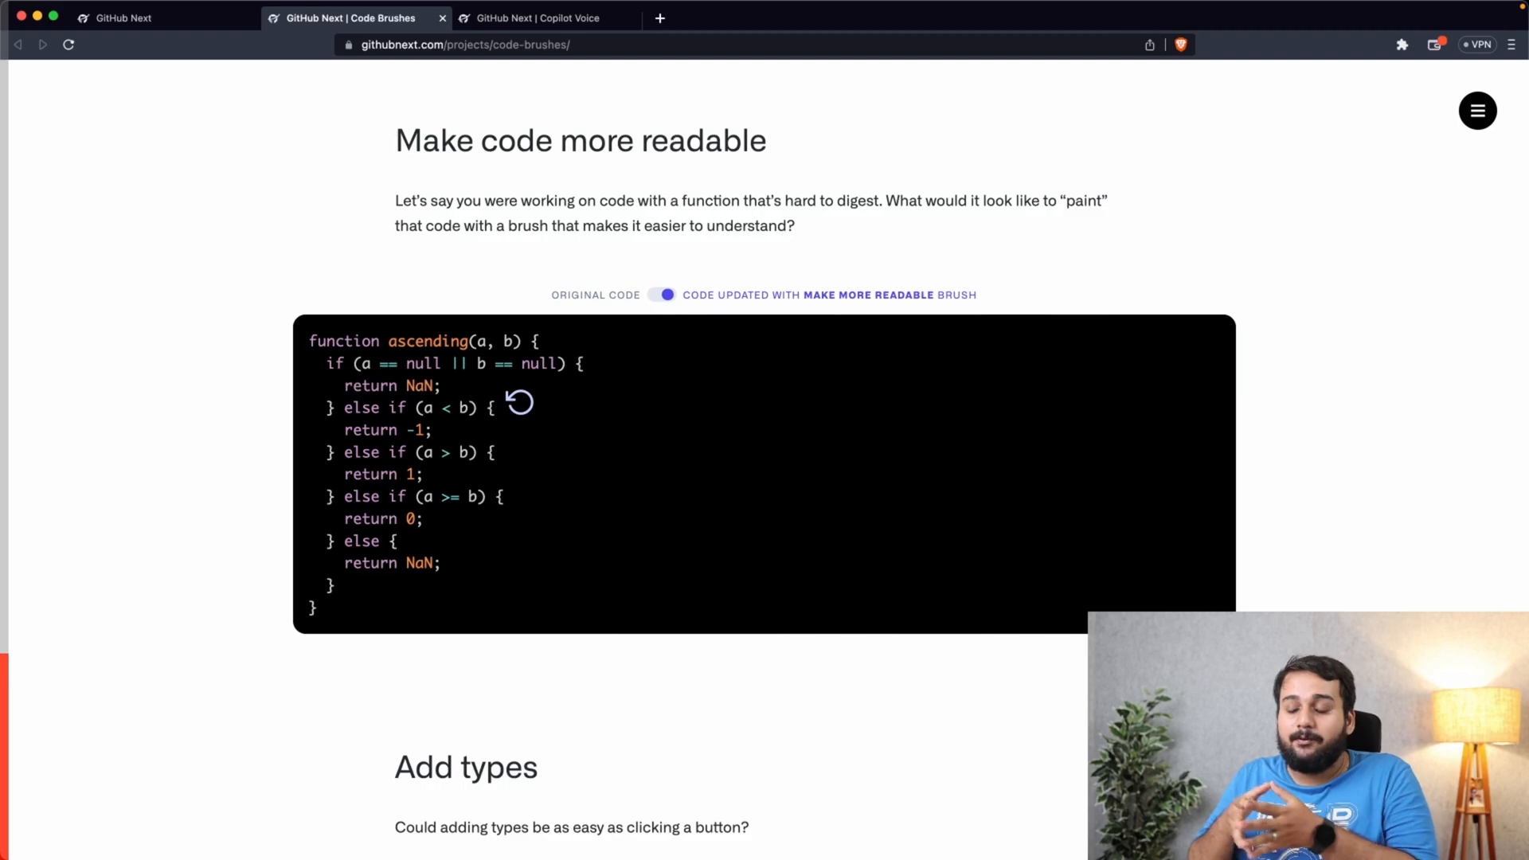
{"action": "scroll", "scroll_direction": "down", "scroll_amount": 3}
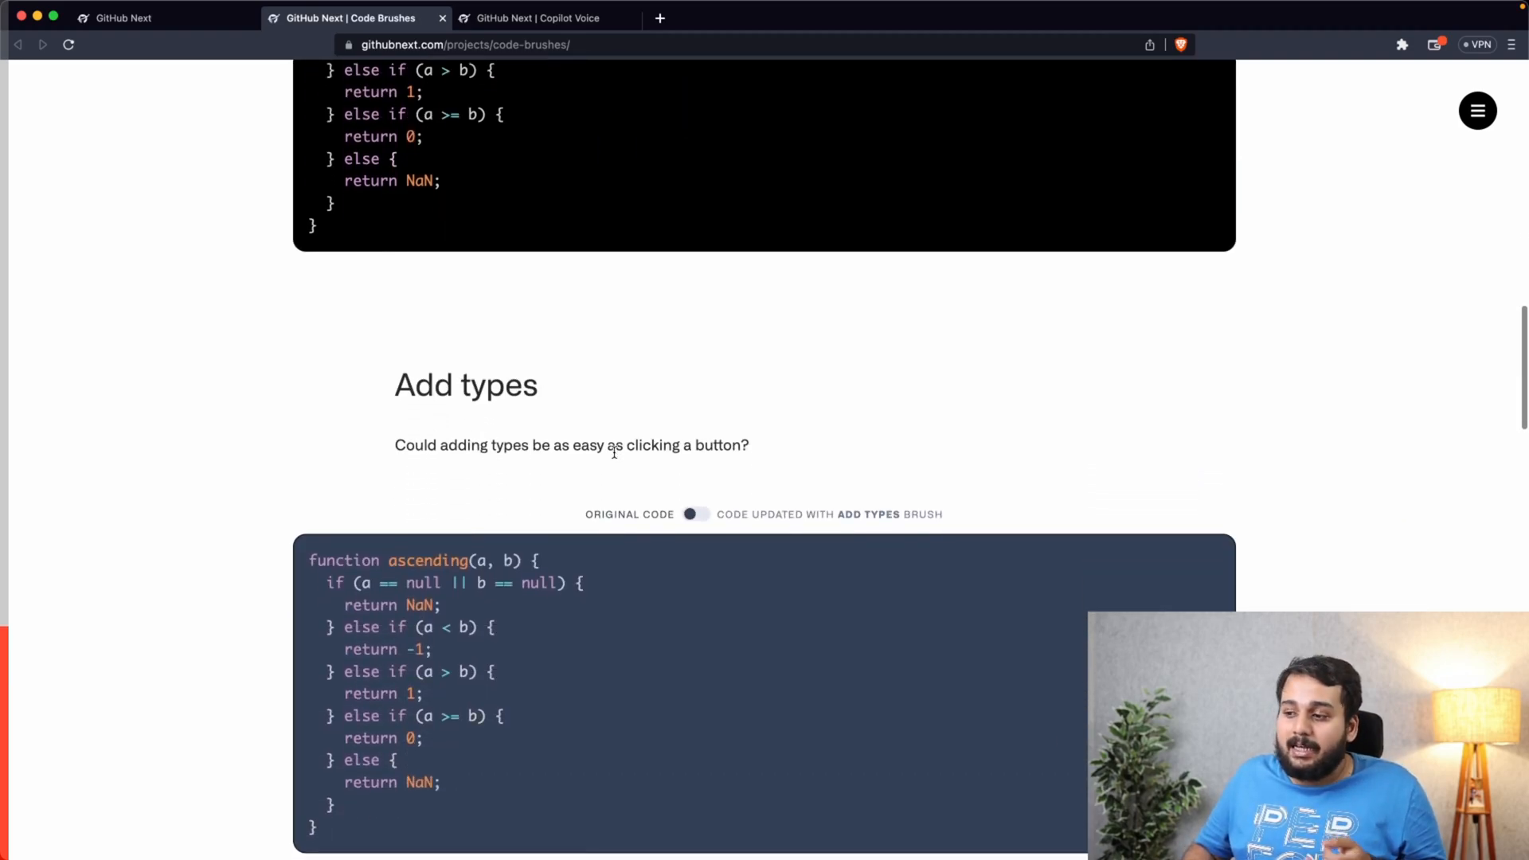
{"action": "scroll", "scroll_direction": "down", "scroll_amount": 3}
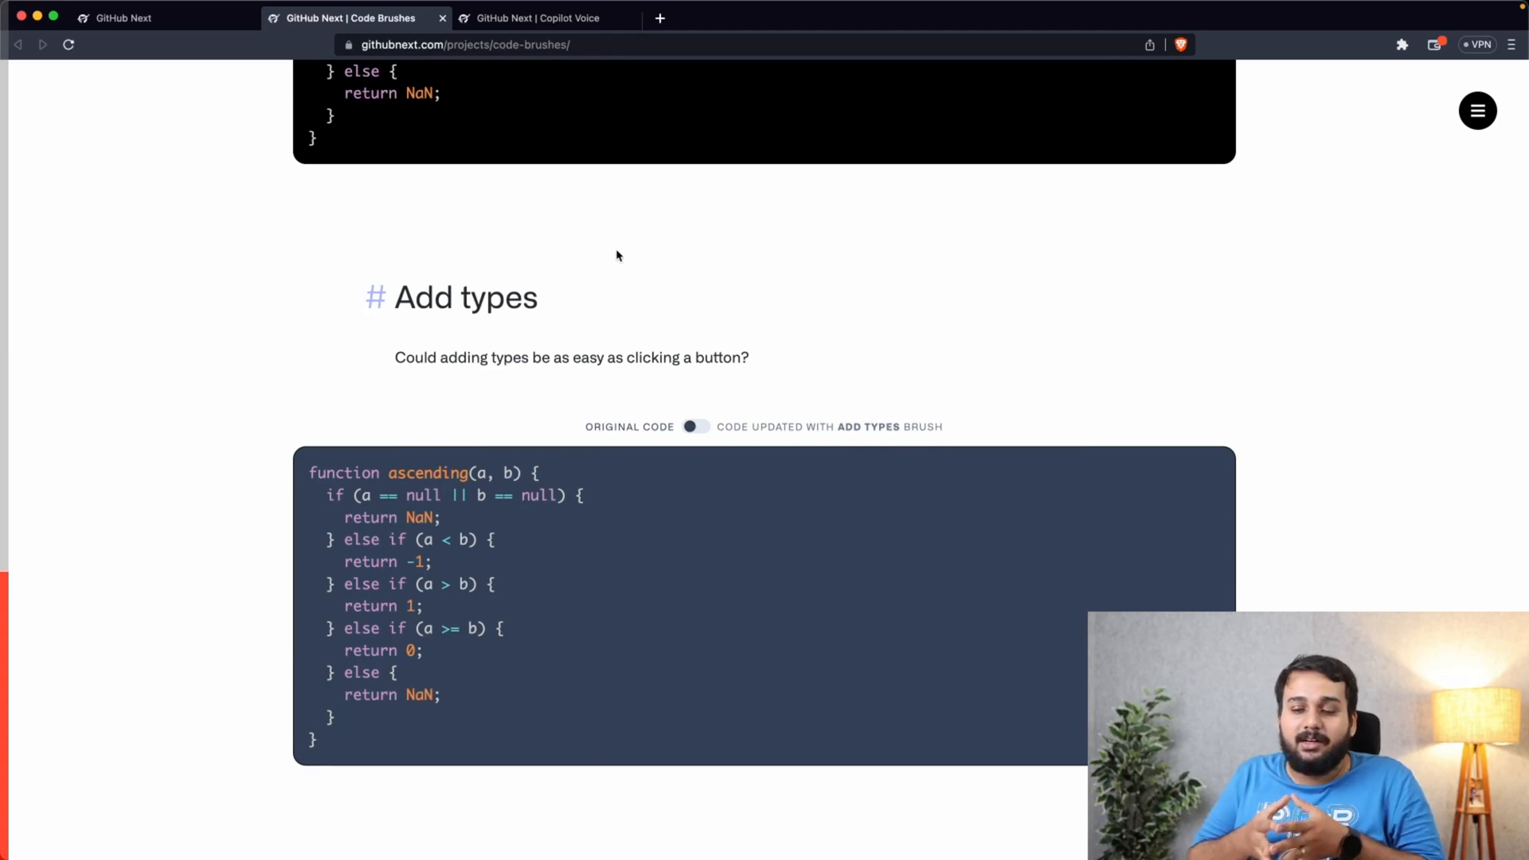
{"action": "scroll", "scroll_direction": "down", "scroll_amount": 3}
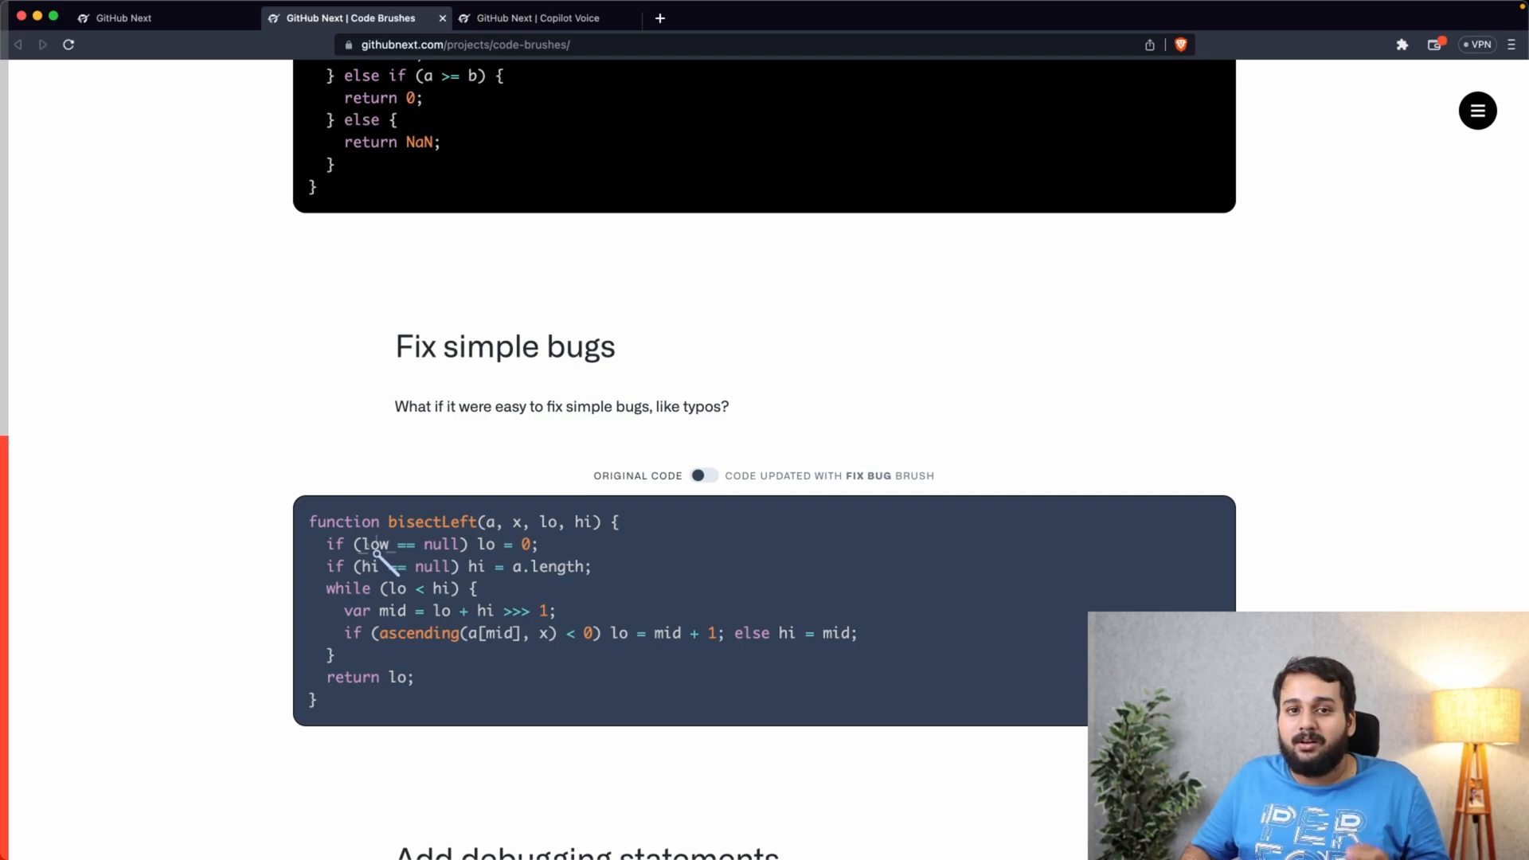
Apply the fix-bug and debug brushes to the bisectLeft examples, then reach 'Make your code more robust'
{"action": "left_click", "coordinate": [702, 475]}
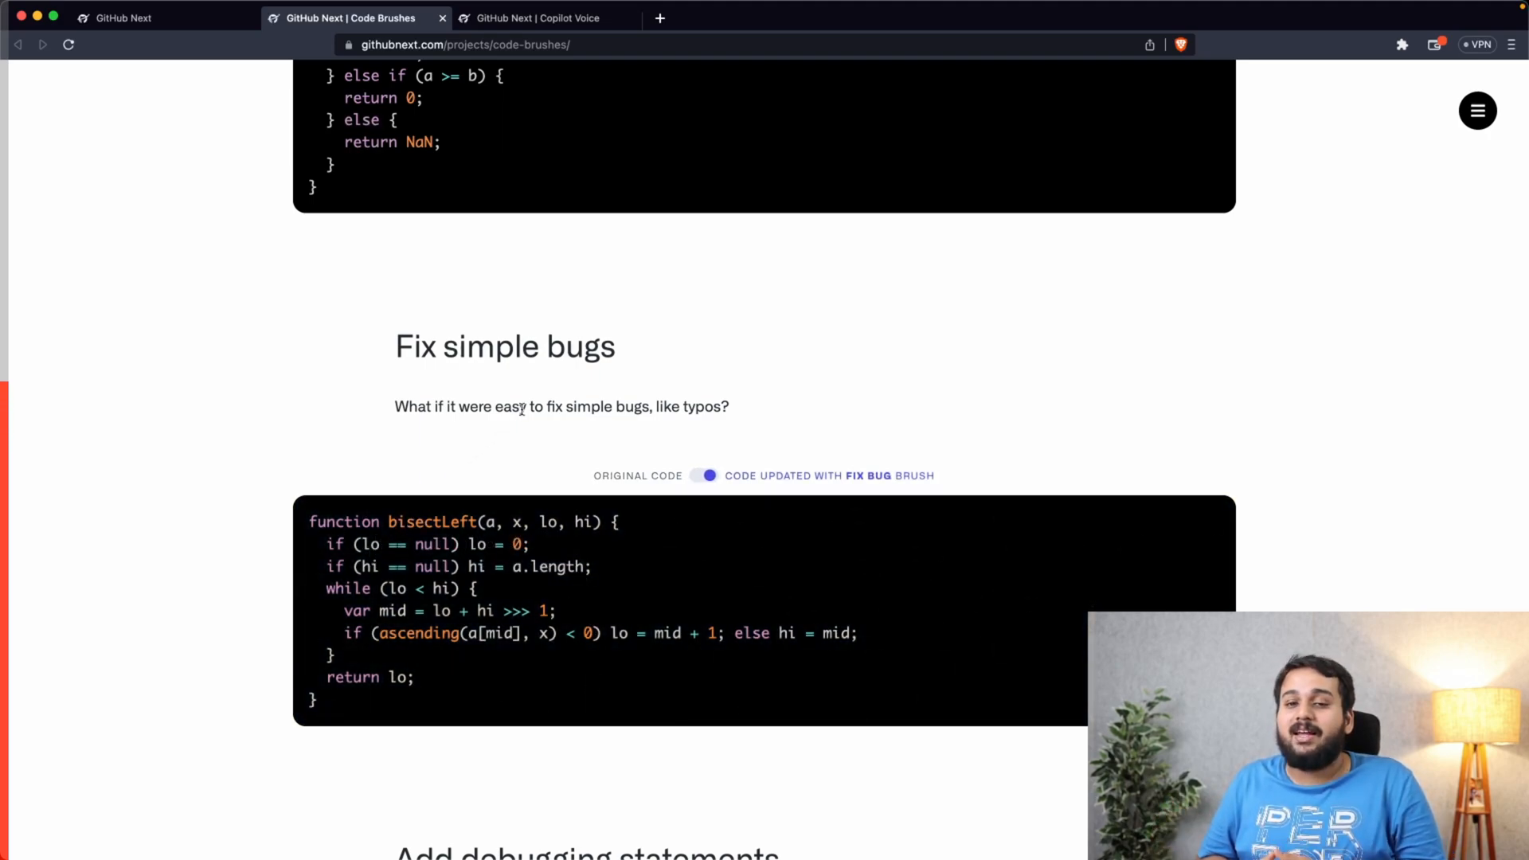
{"action": "scroll", "scroll_direction": "down", "scroll_amount": 3}
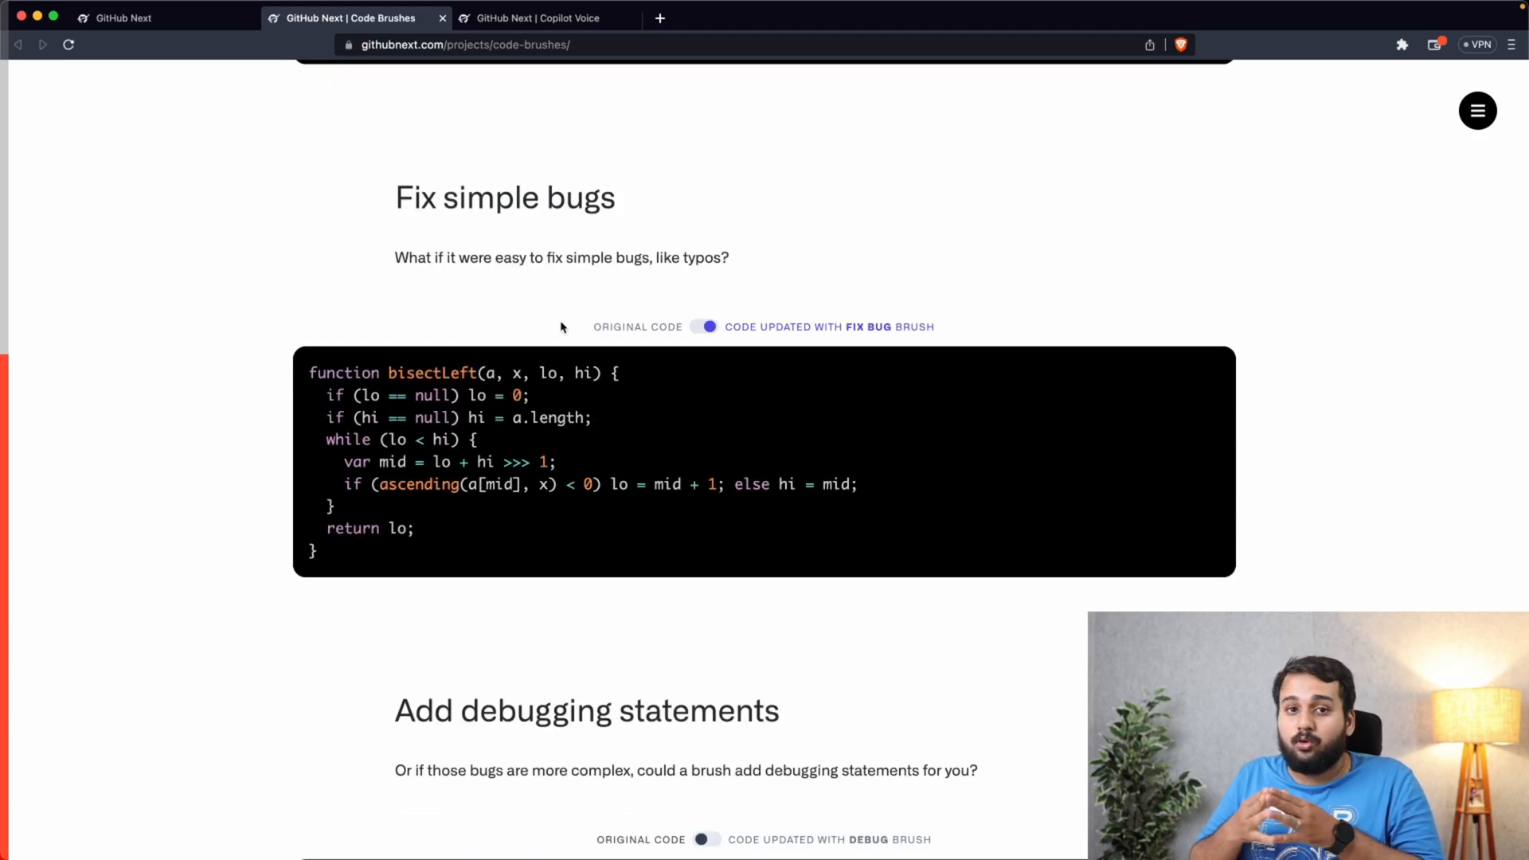
{"action": "scroll", "scroll_direction": "down", "scroll_amount": 3}
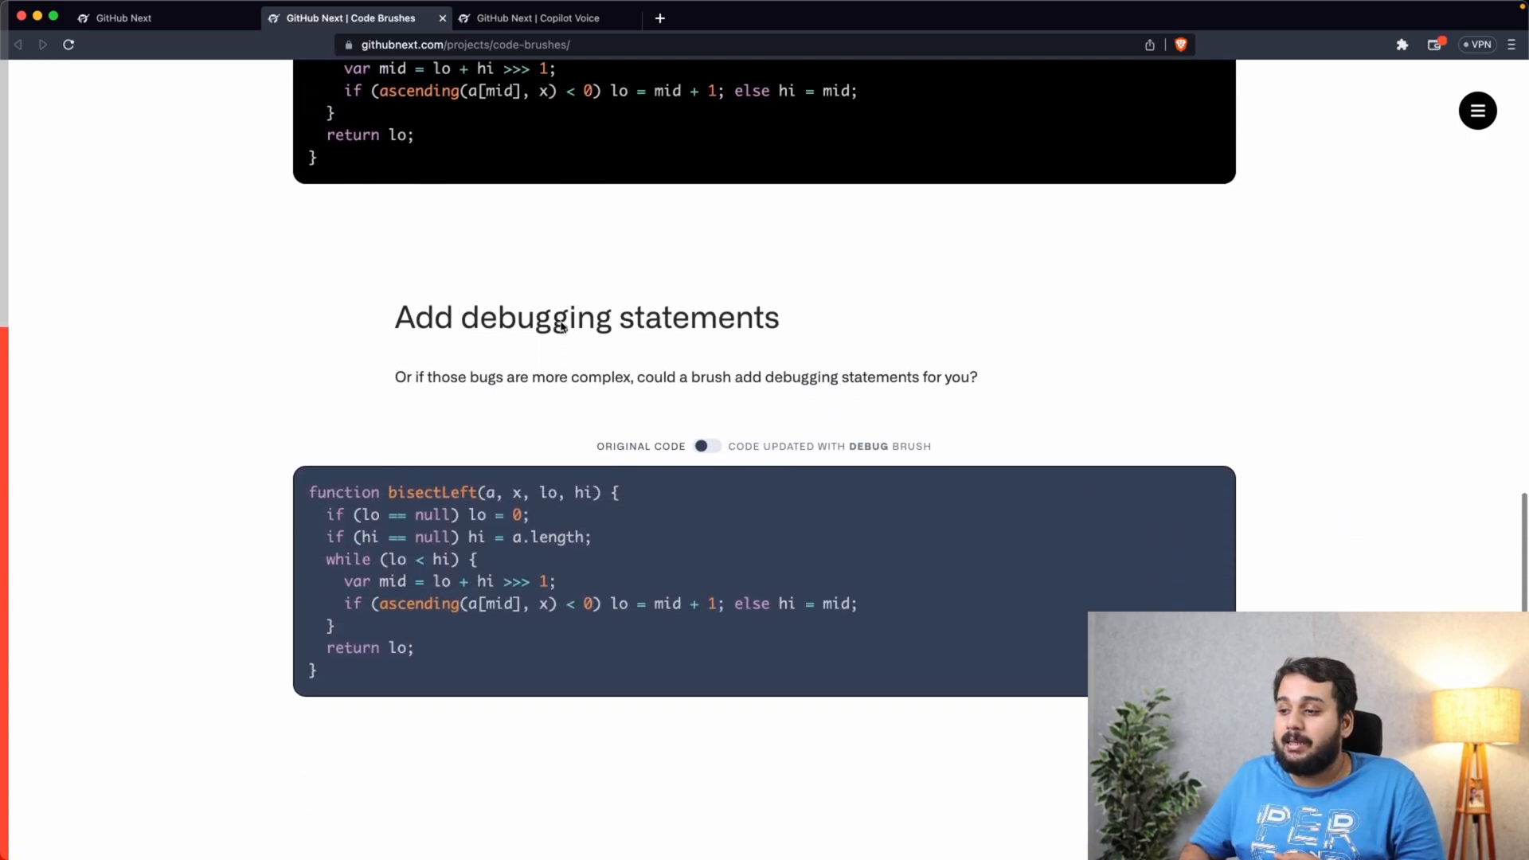
{"action": "left_click", "coordinate": [707, 235]}
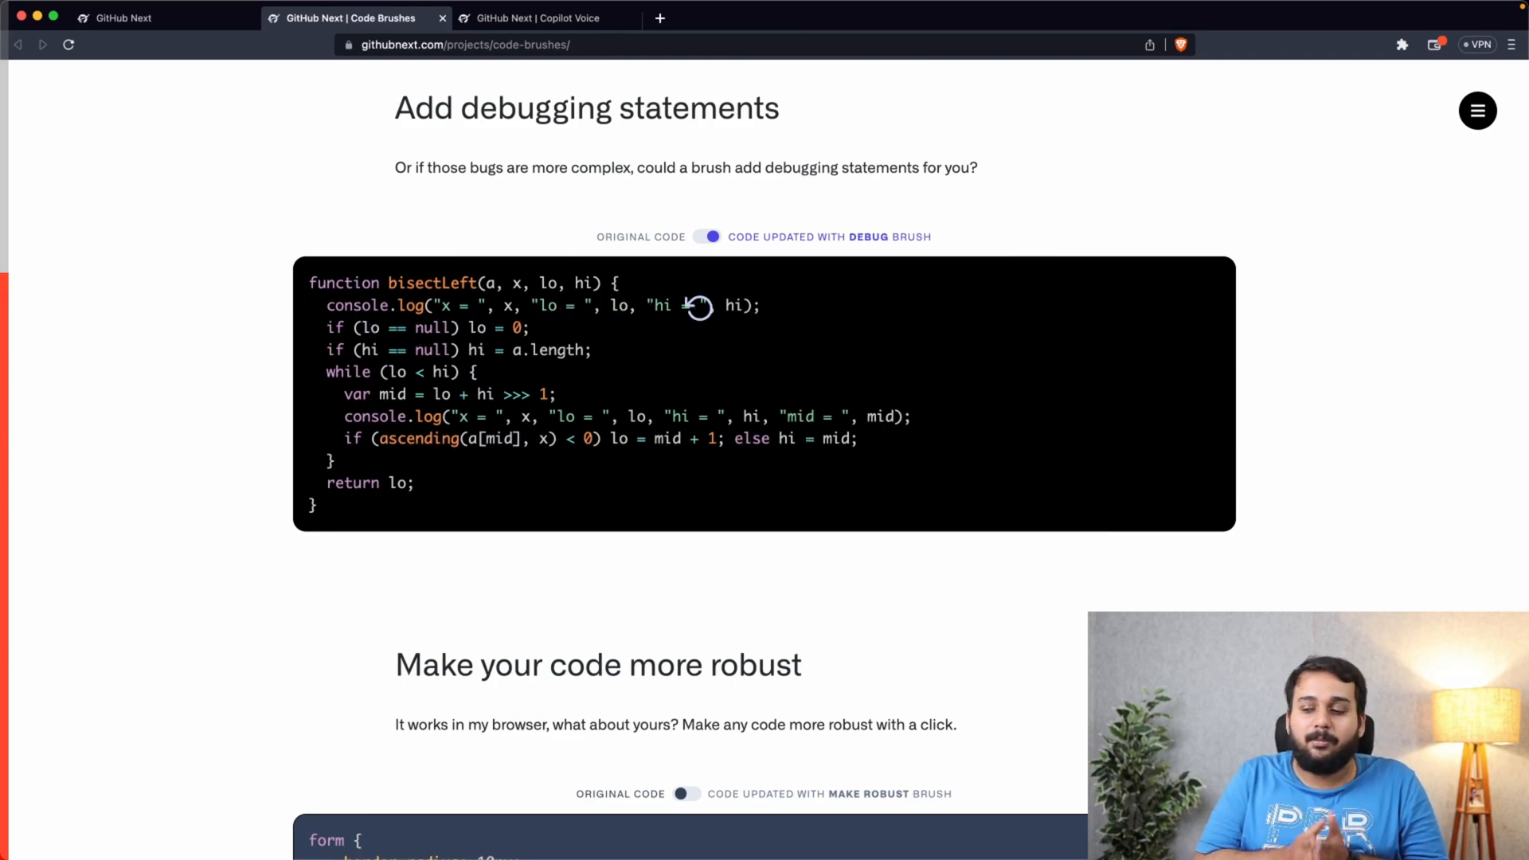
{"action": "scroll", "scroll_direction": "down", "scroll_amount": 3}
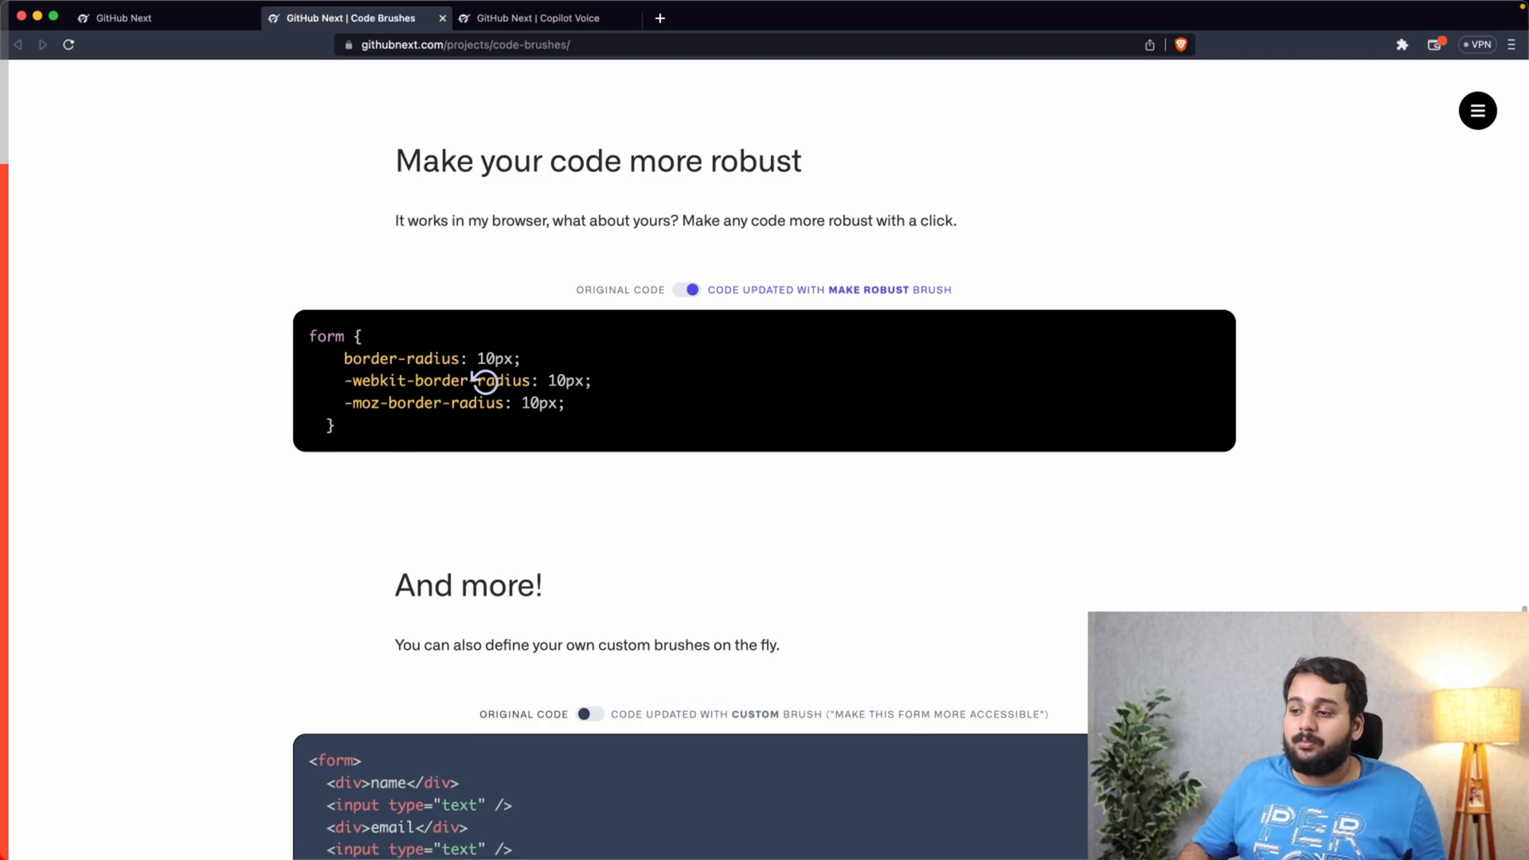
In the 'And more!' section, apply the custom make-this-form-more-accessible brush to the form
{"action": "scroll", "scroll_direction": "down", "scroll_amount": 3}
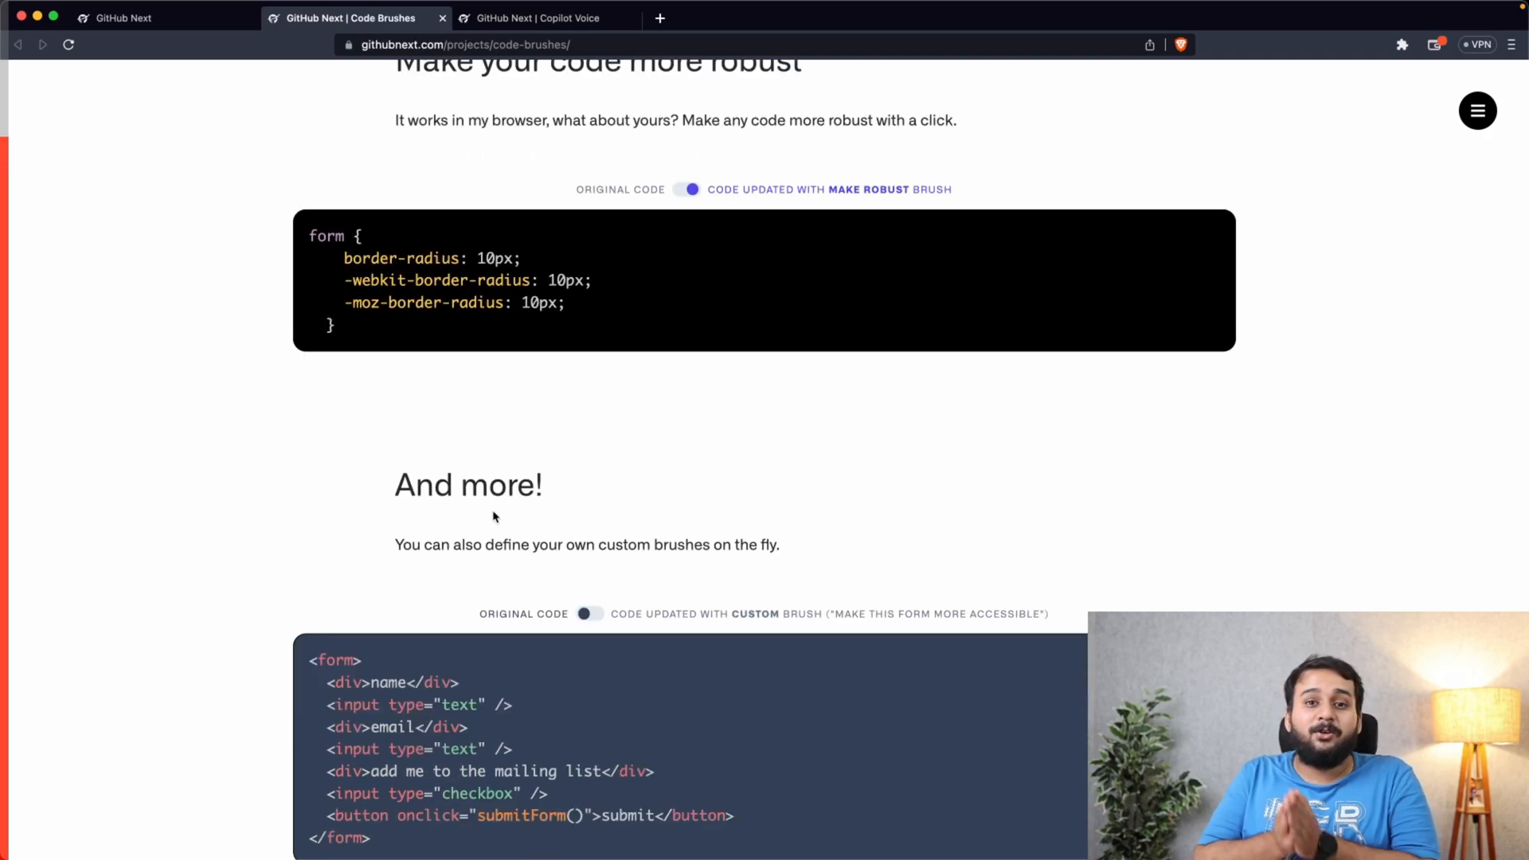
{"action": "scroll", "scroll_direction": "down", "scroll_amount": 3}
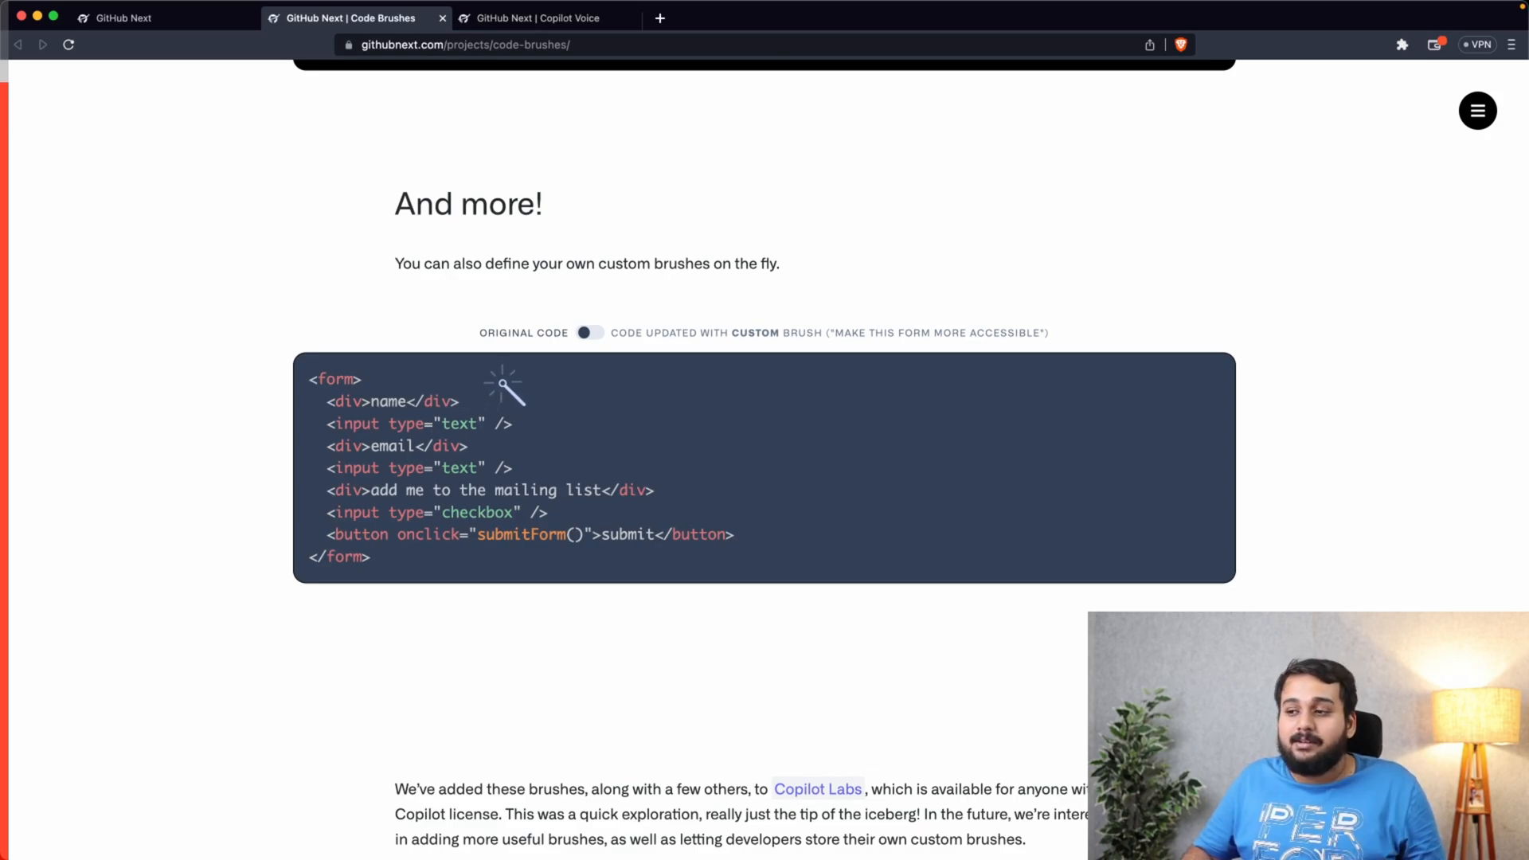
{"action": "left_click", "coordinate": [589, 333]}
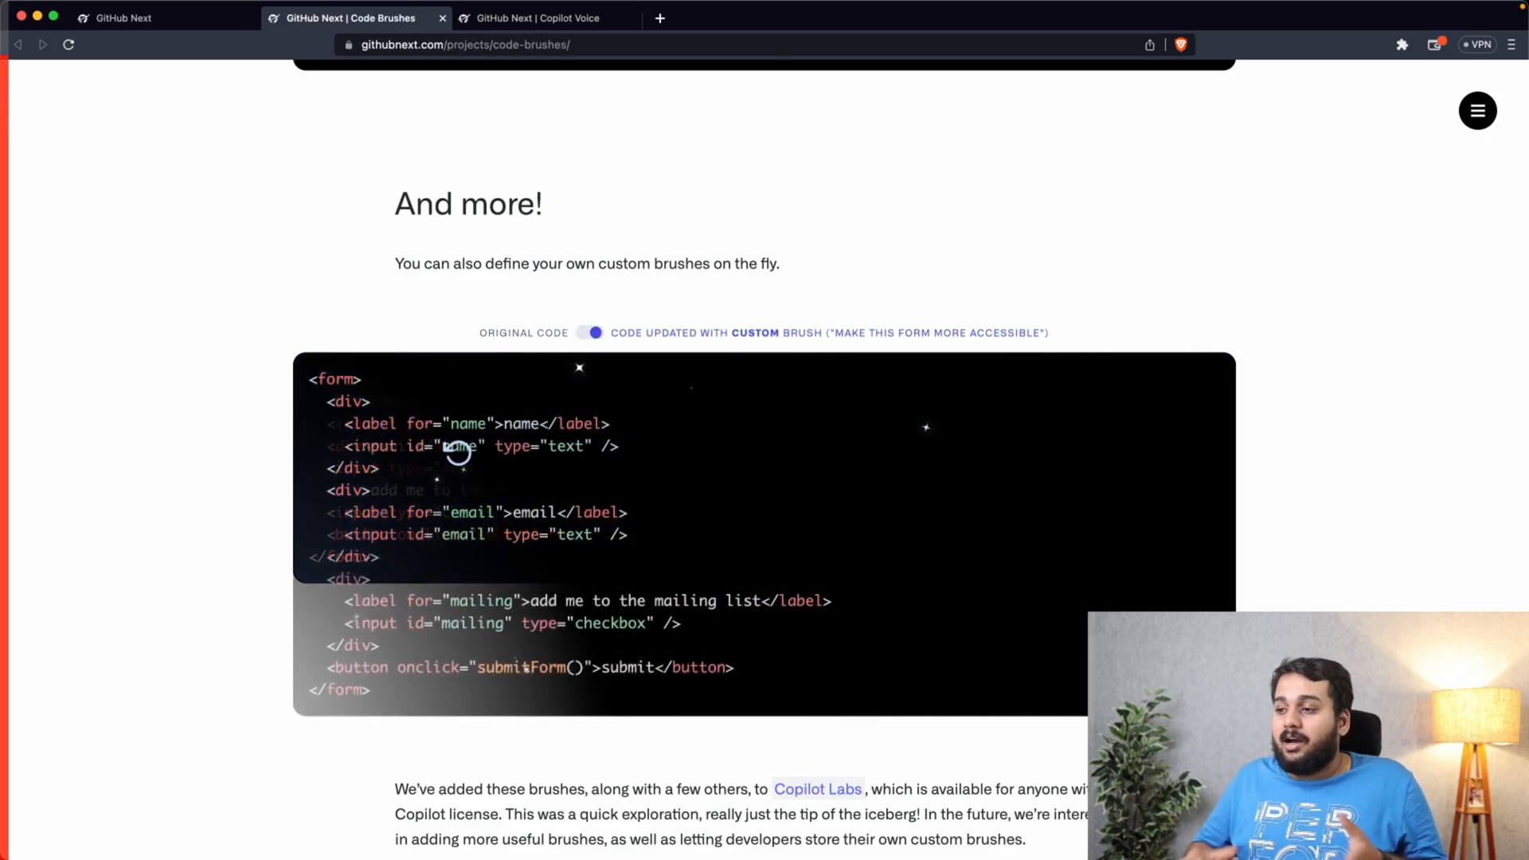